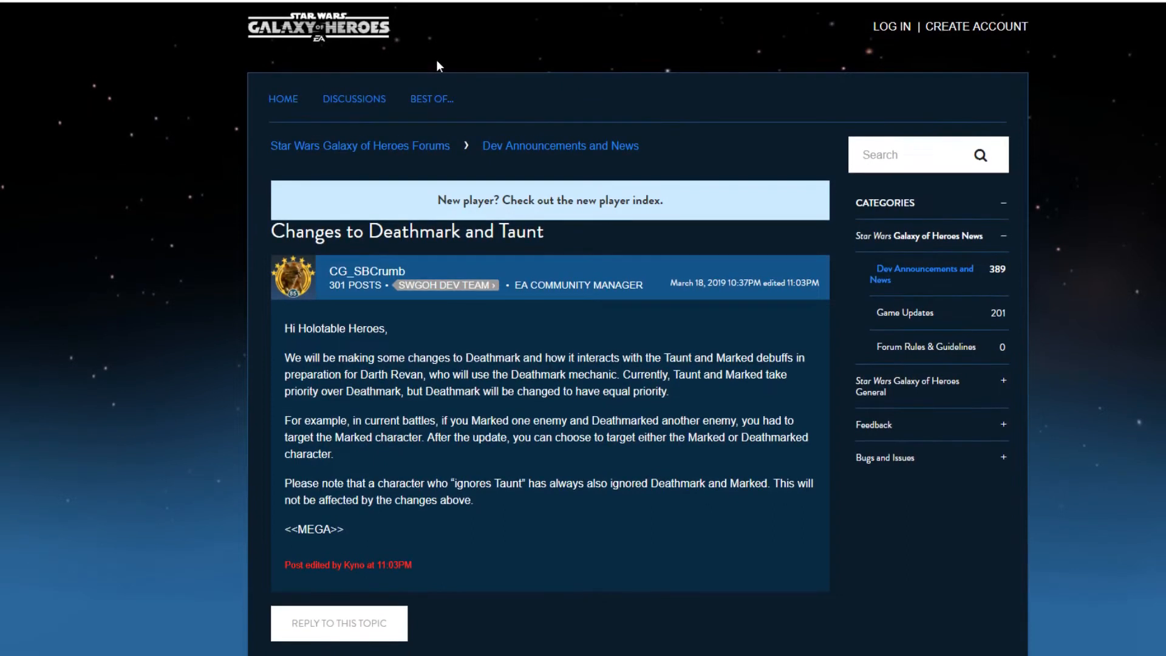
mouse_move(456, 40)
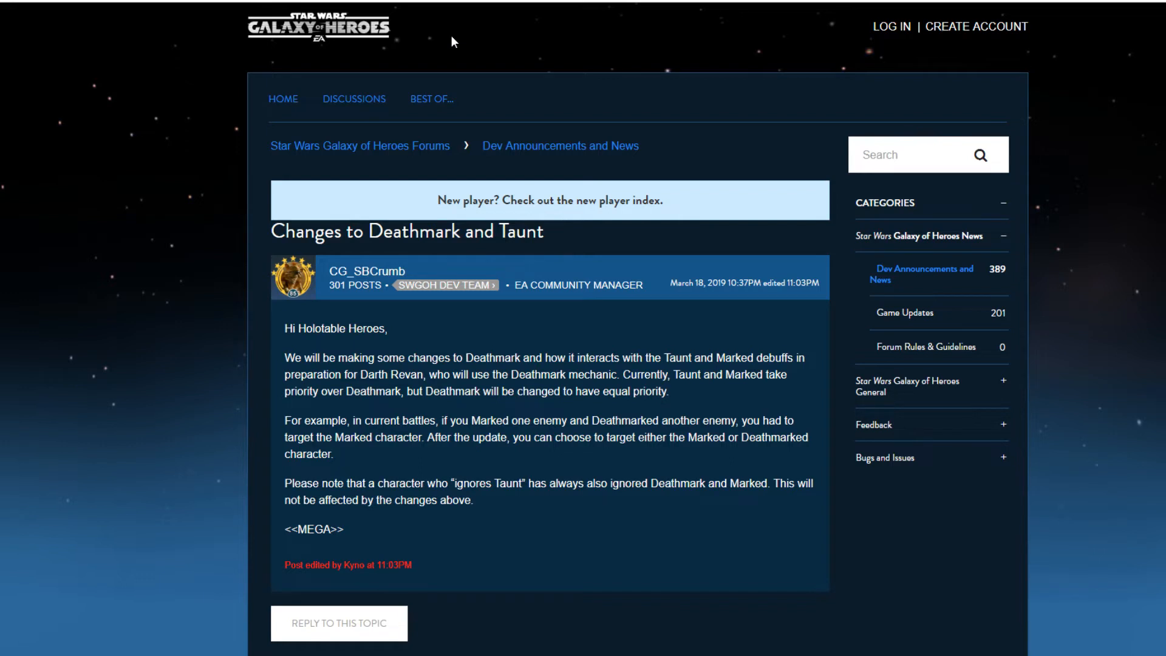
mouse_move(551, 331)
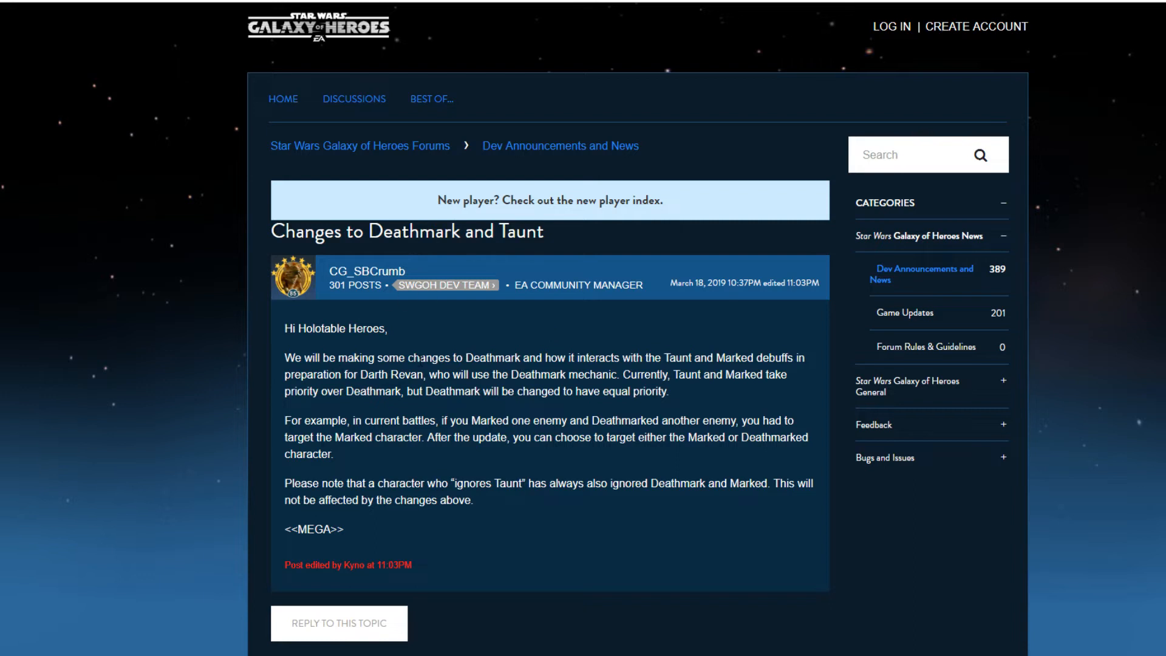
mouse_move(654, 374)
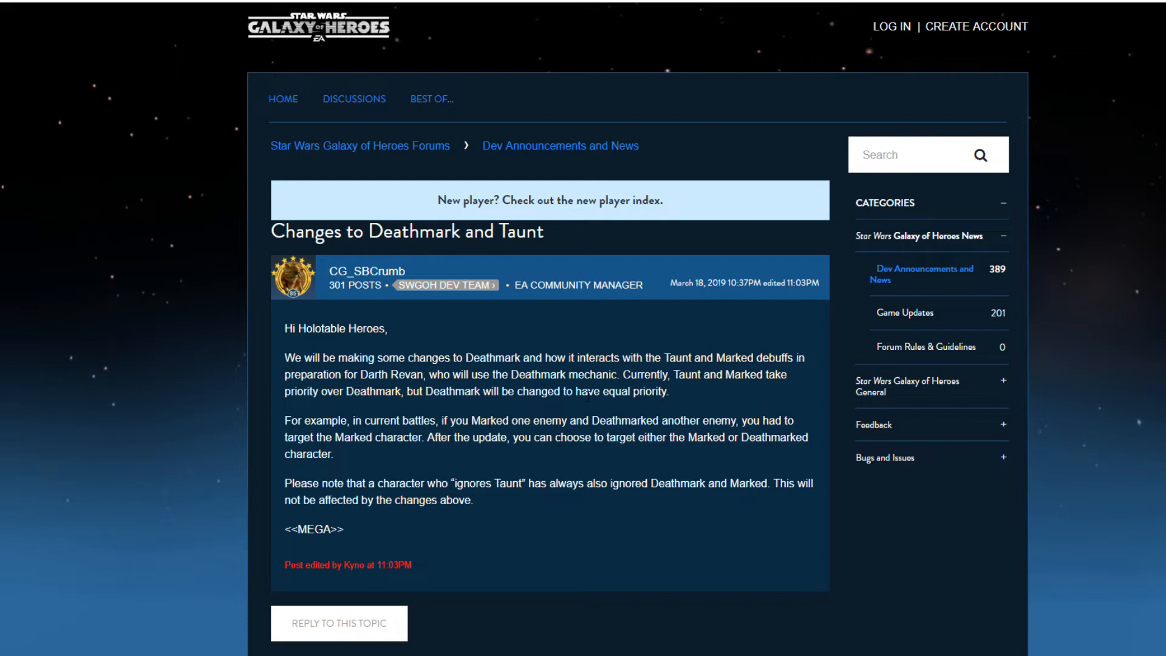
mouse_move(746, 397)
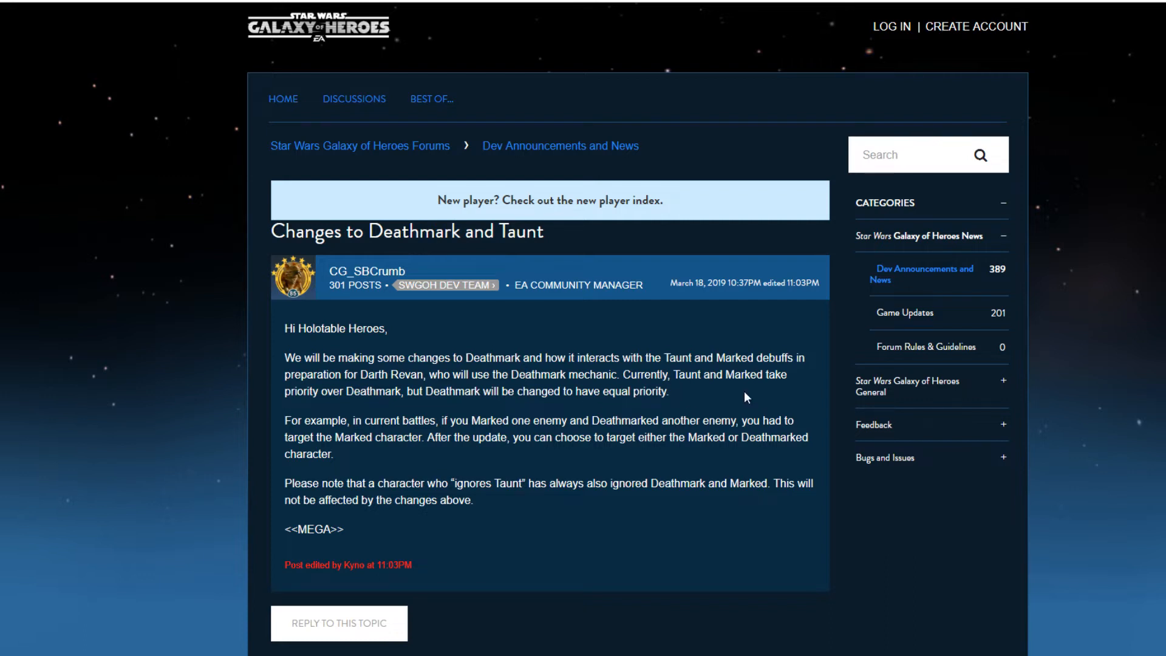
mouse_move(416, 404)
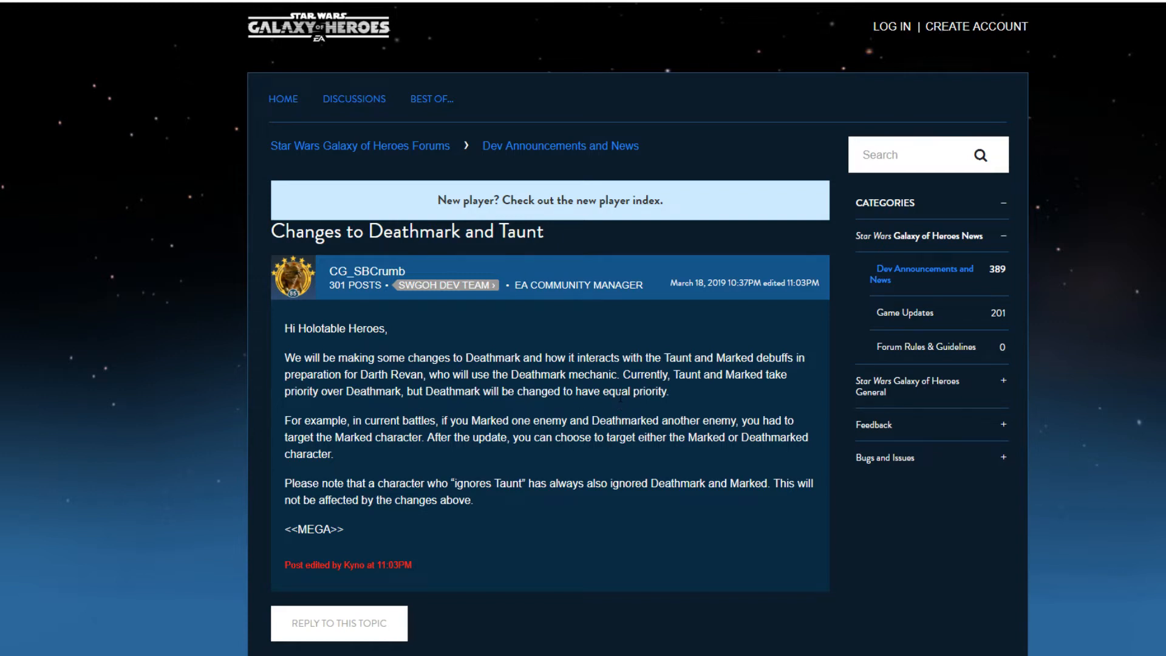
mouse_move(272, 432)
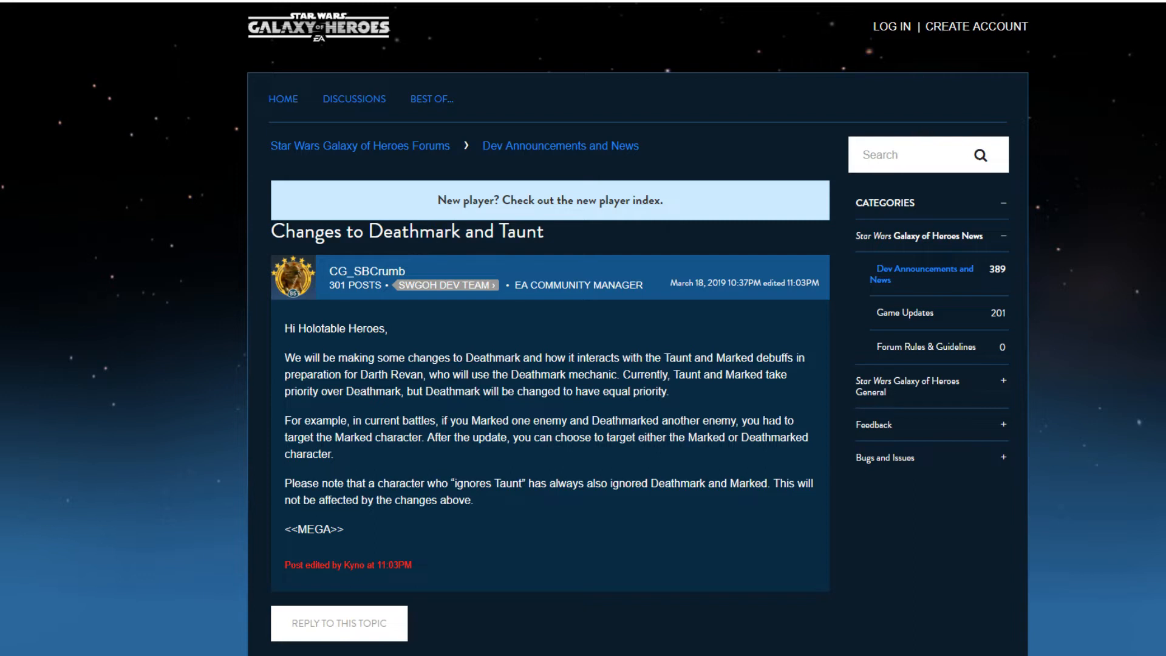
mouse_move(468, 466)
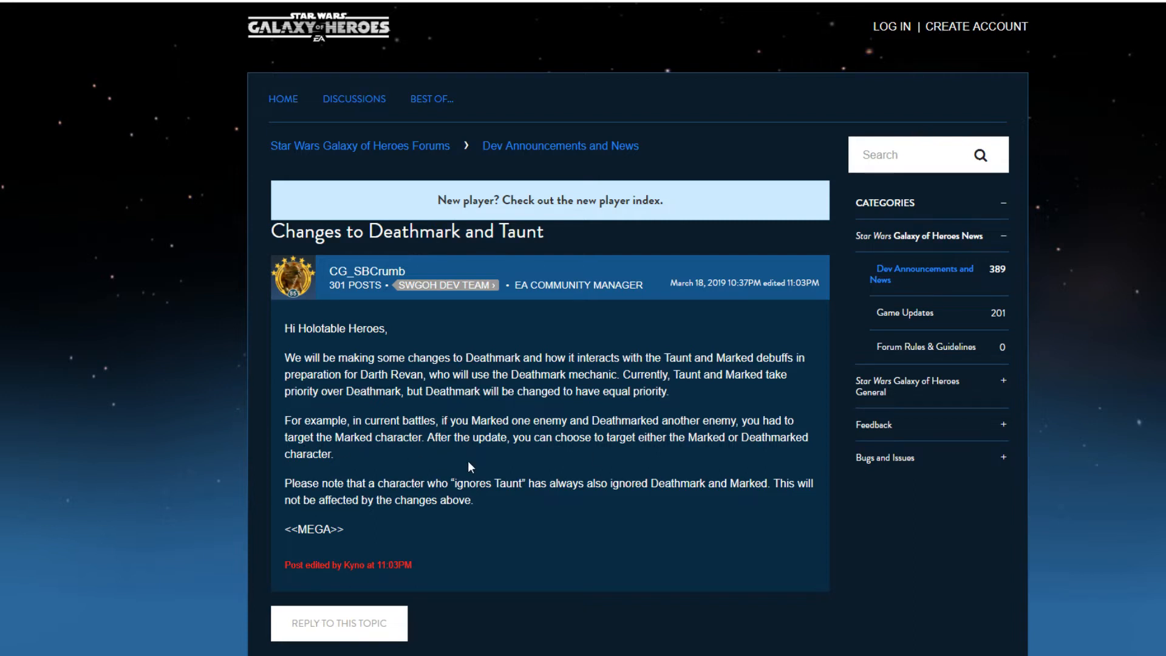
mouse_move(442, 484)
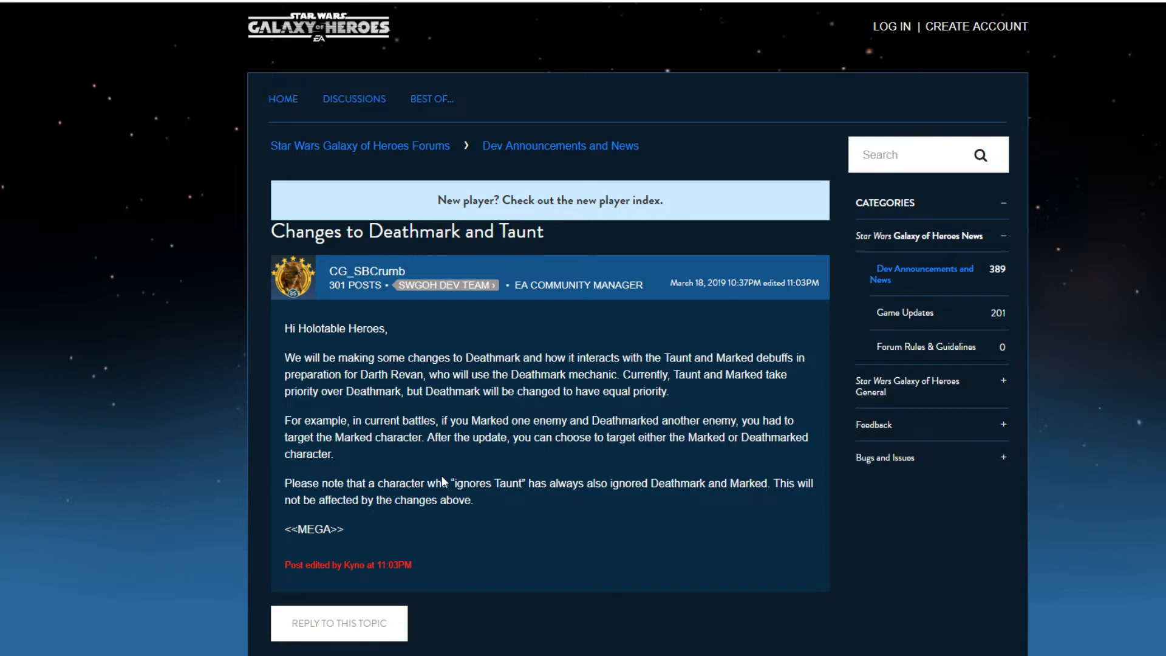
Scroll down HK-47's SWGOH.GG page to read Superior Firepower, Meatbag Mayhem, Assassin Protocol and Reconstruction
scroll(down, 3)
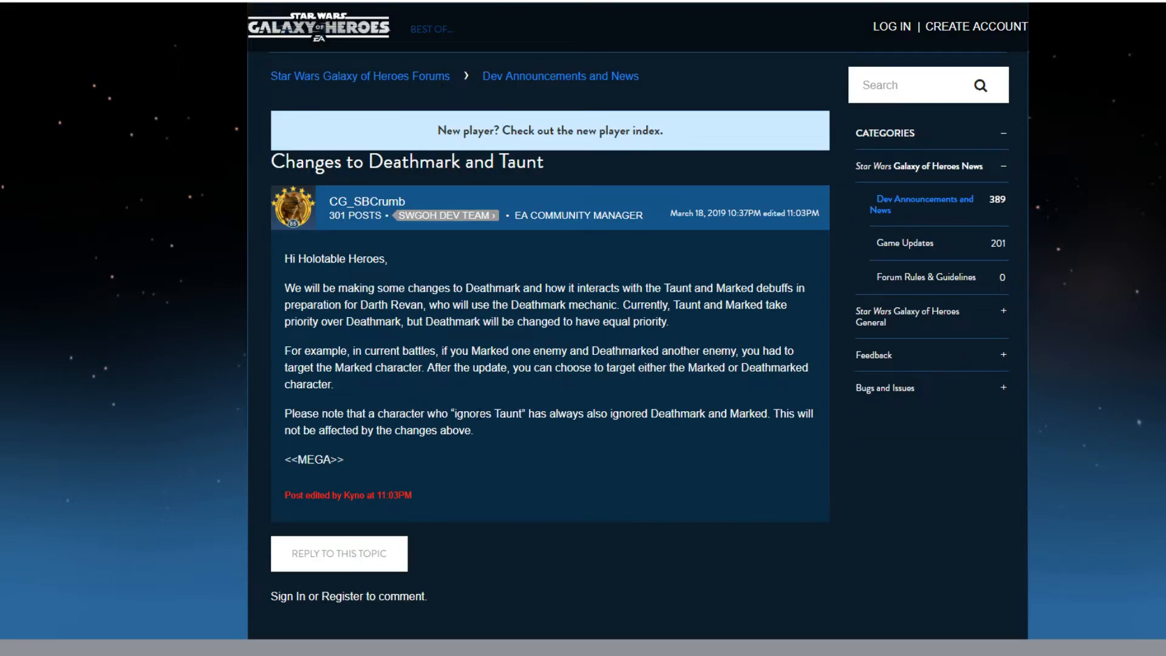
mouse_move(542, 431)
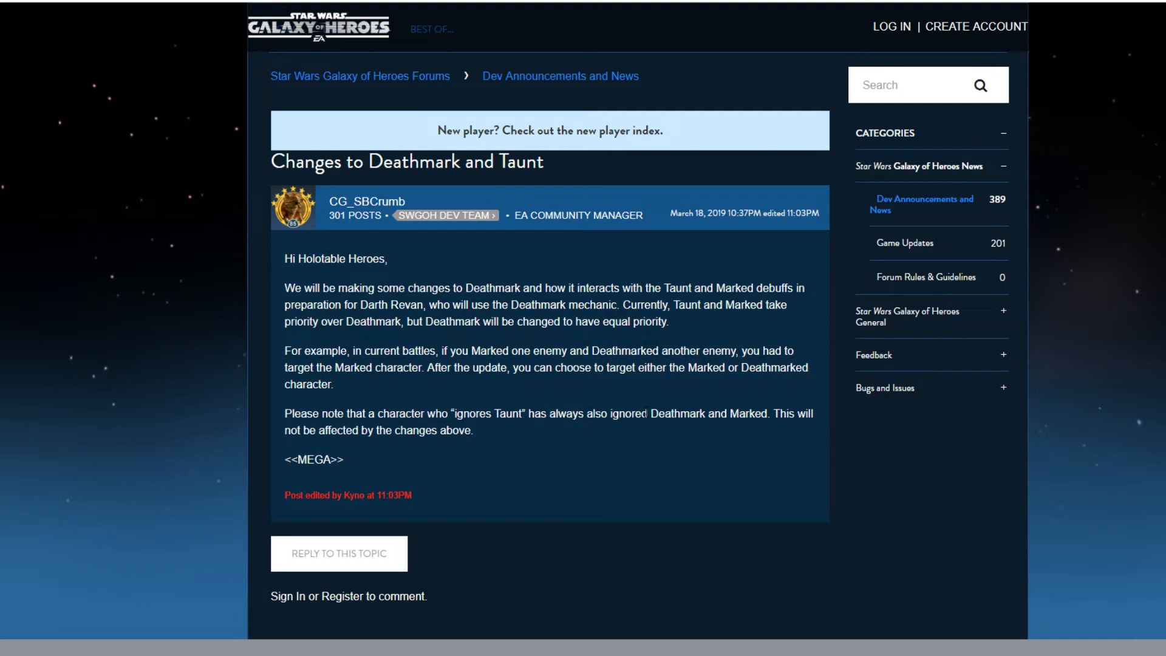
mouse_move(350, 464)
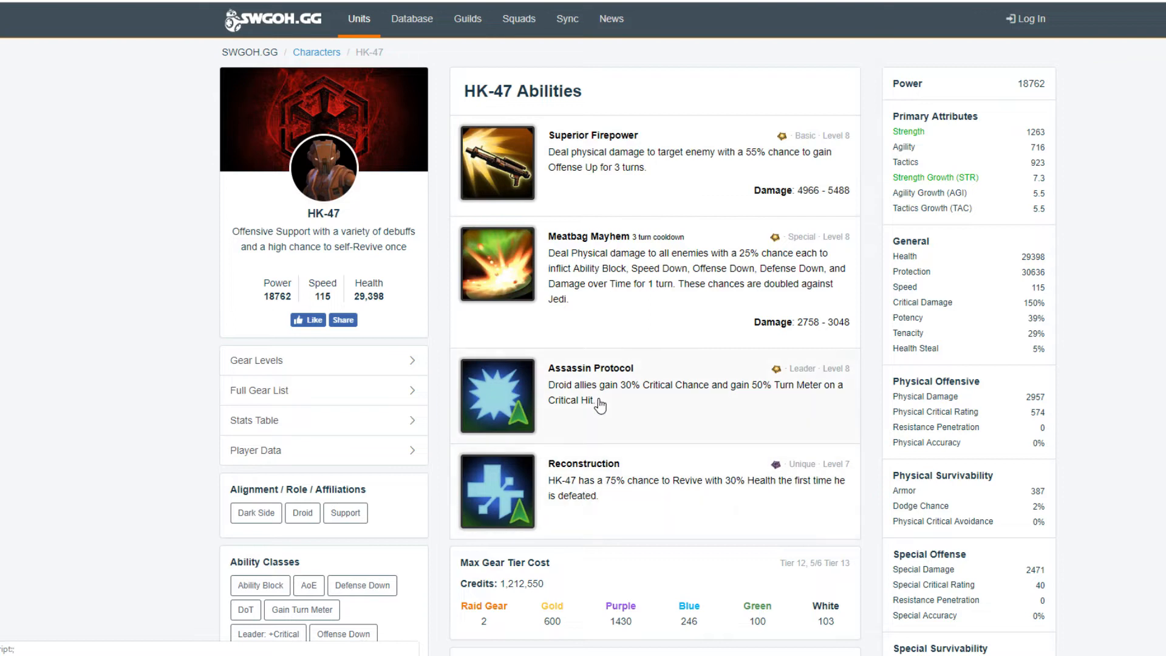
mouse_move(620, 463)
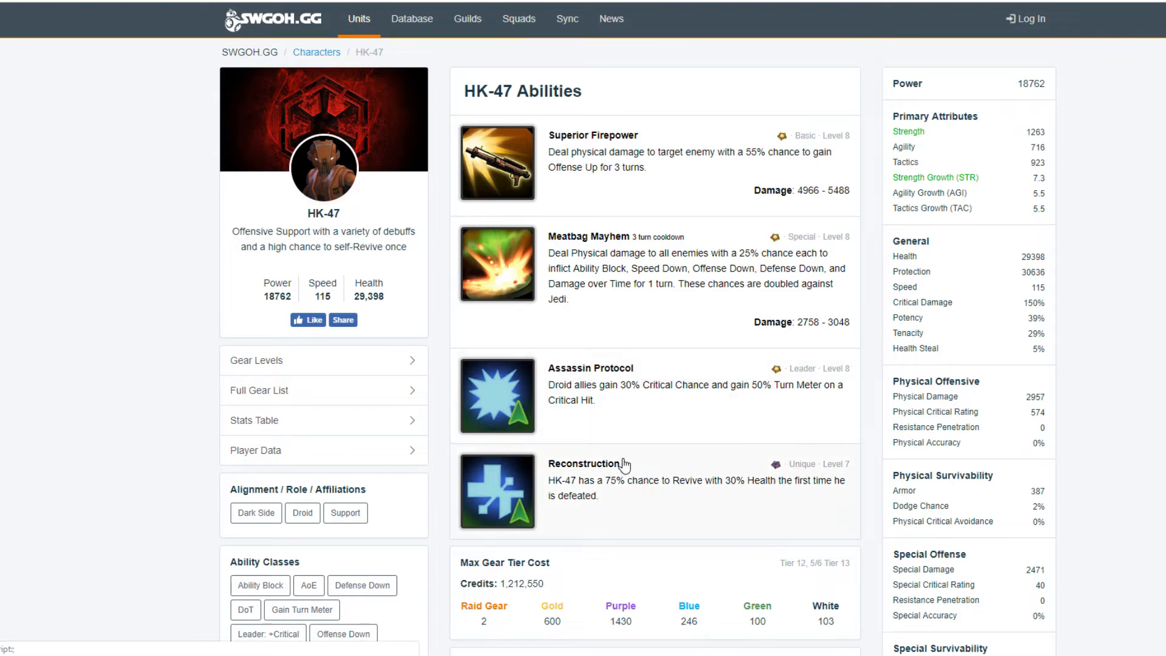
mouse_move(605, 489)
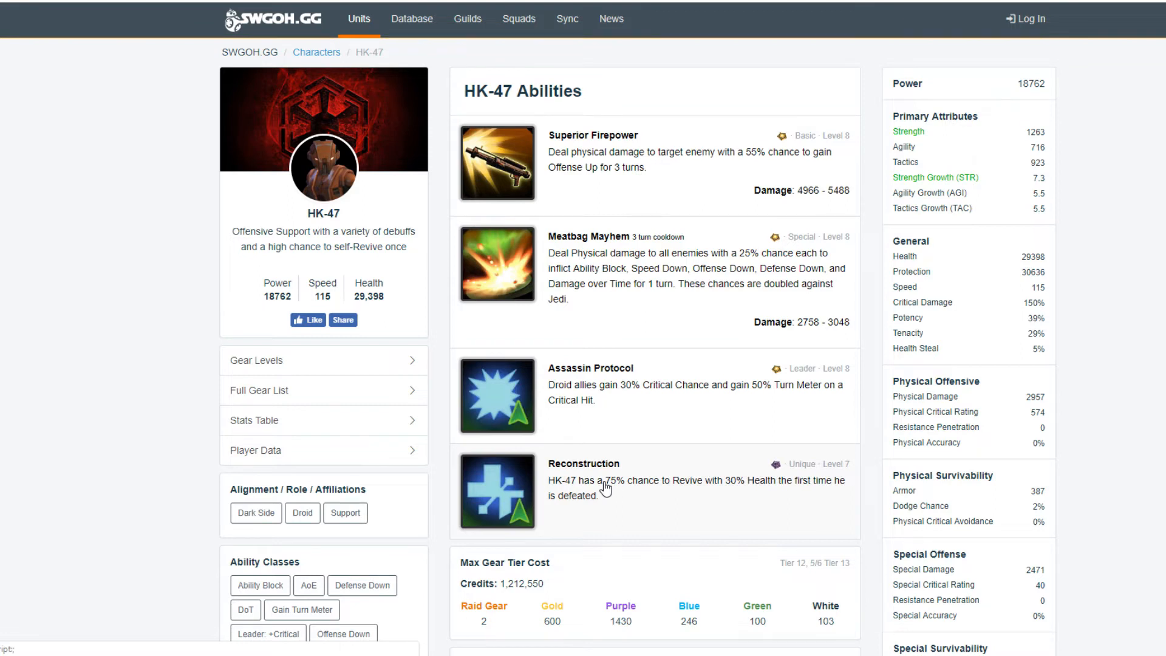
mouse_move(671, 125)
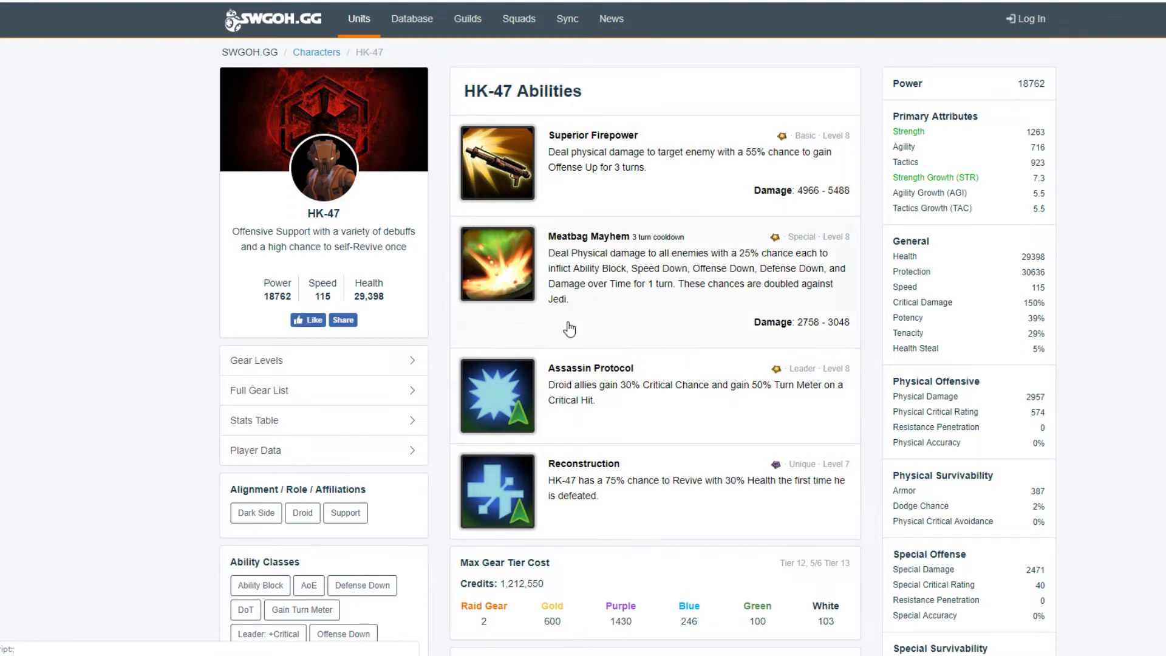
mouse_move(741, 632)
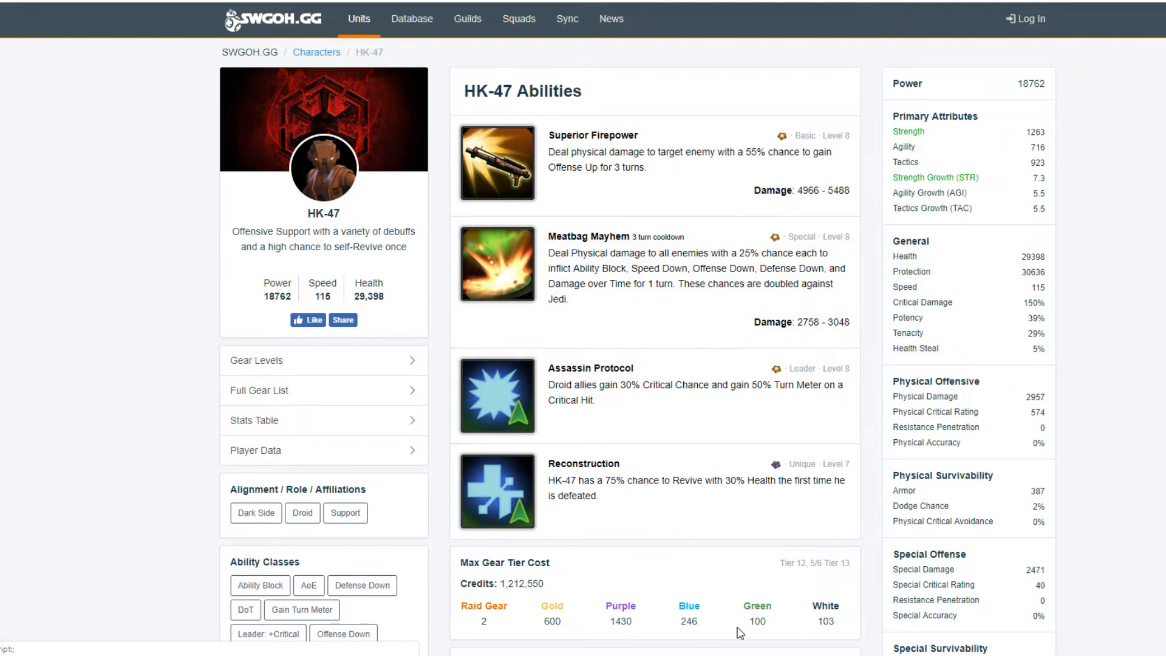
mouse_move(481, 135)
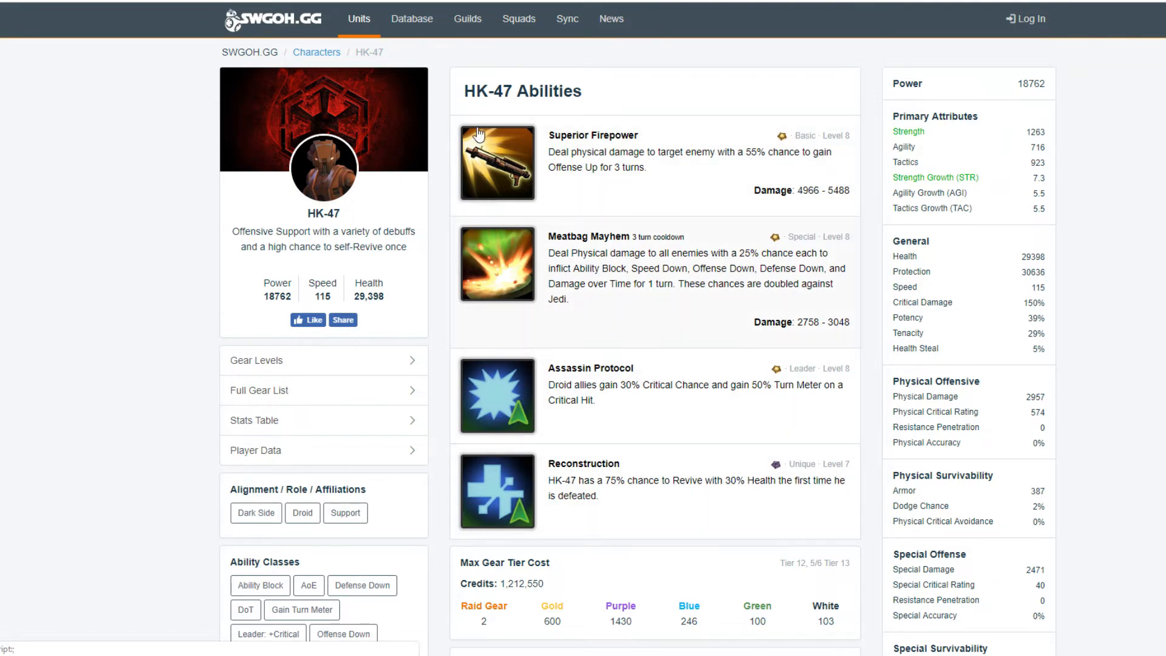
mouse_move(523, 176)
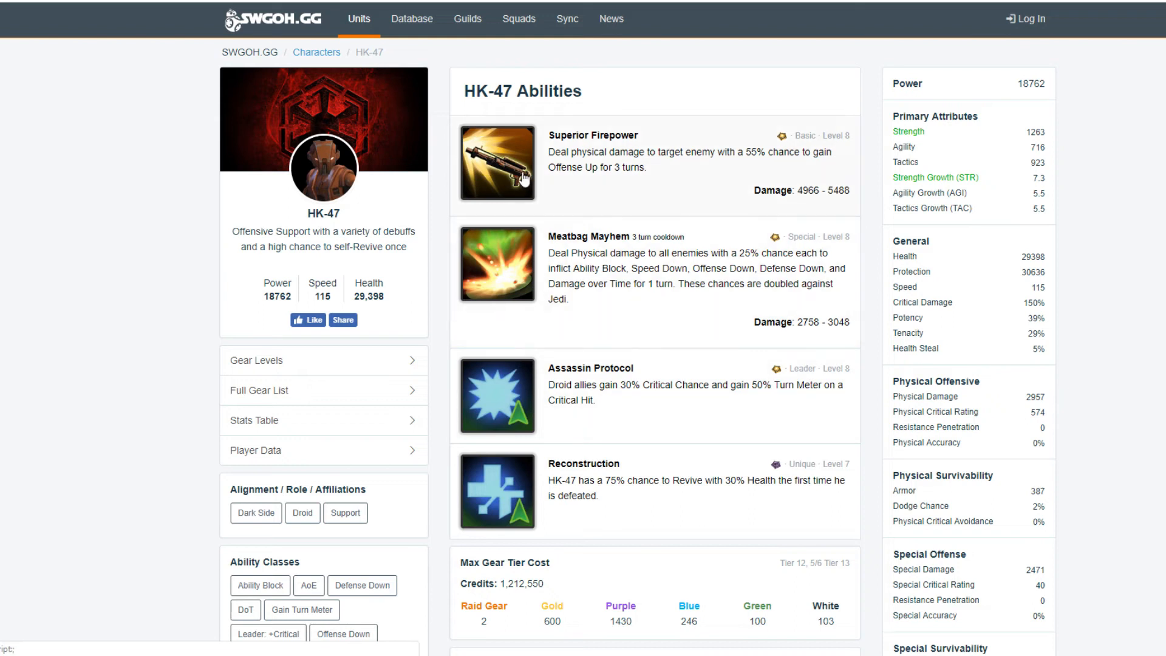
mouse_move(547, 159)
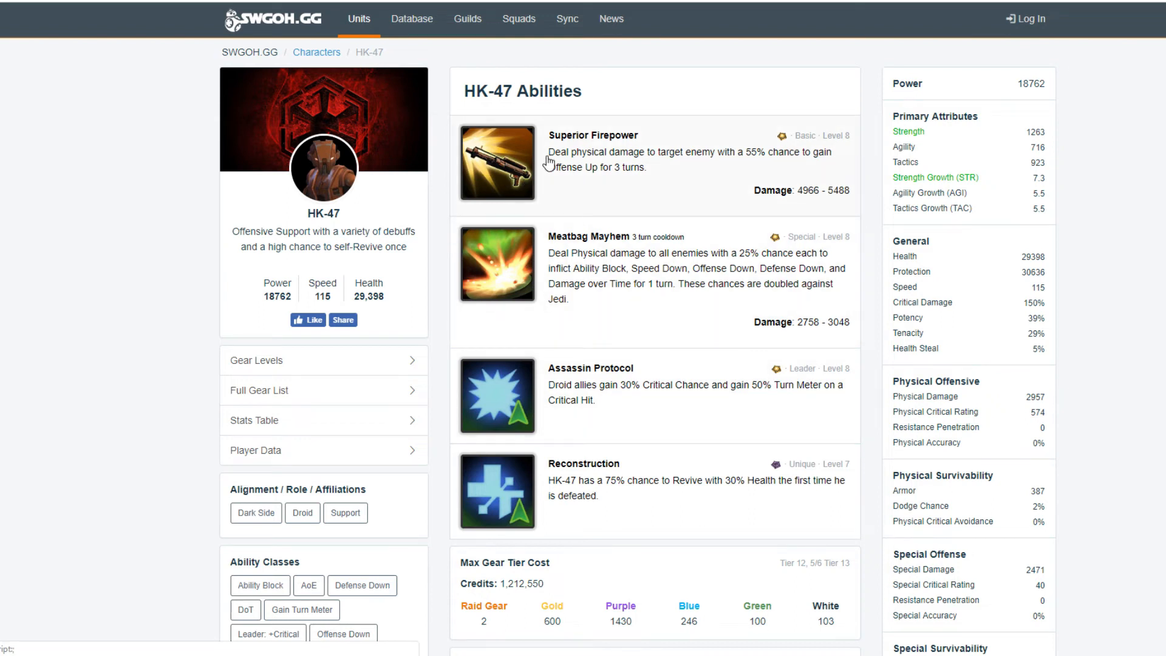
mouse_move(597, 192)
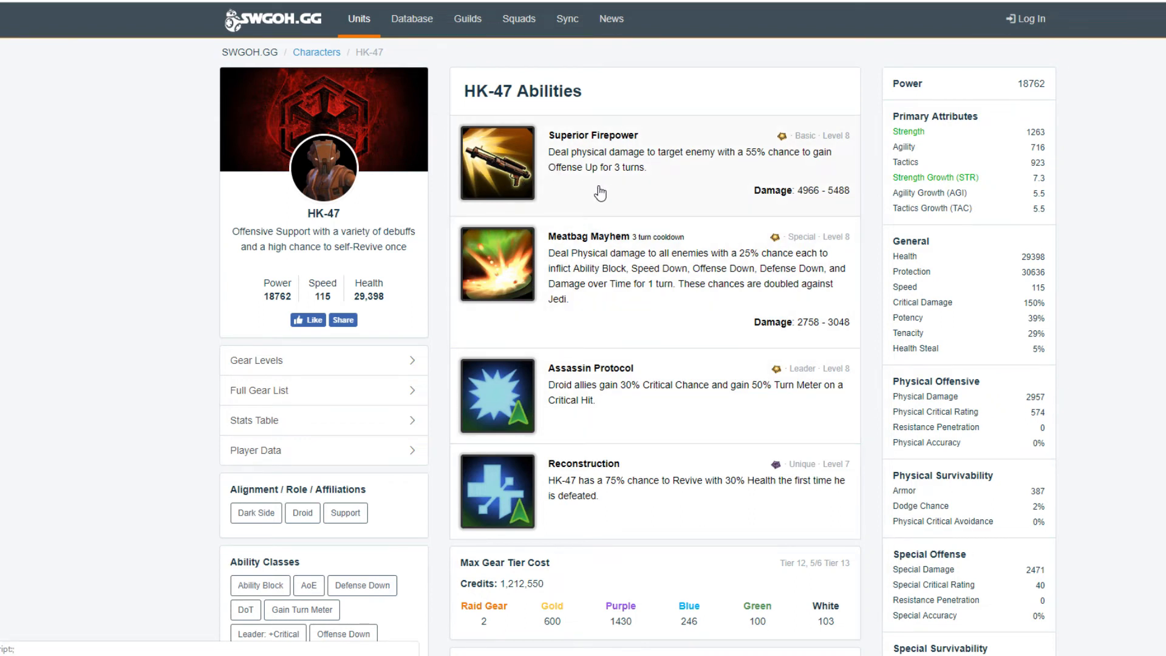
mouse_move(653, 472)
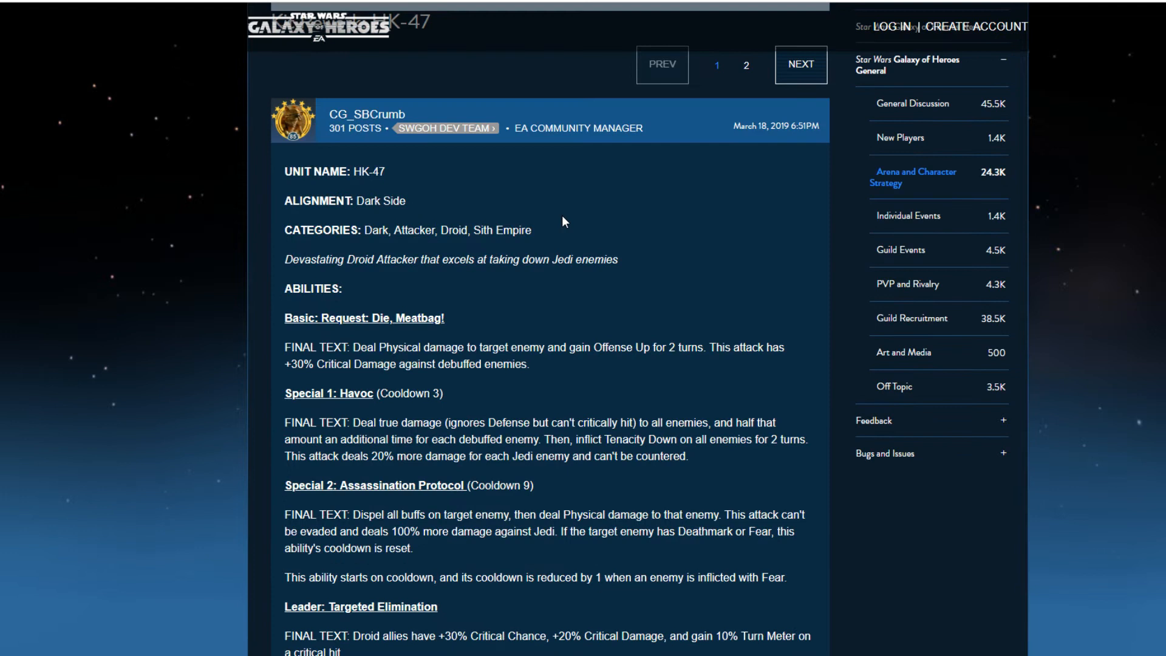
mouse_move(391, 245)
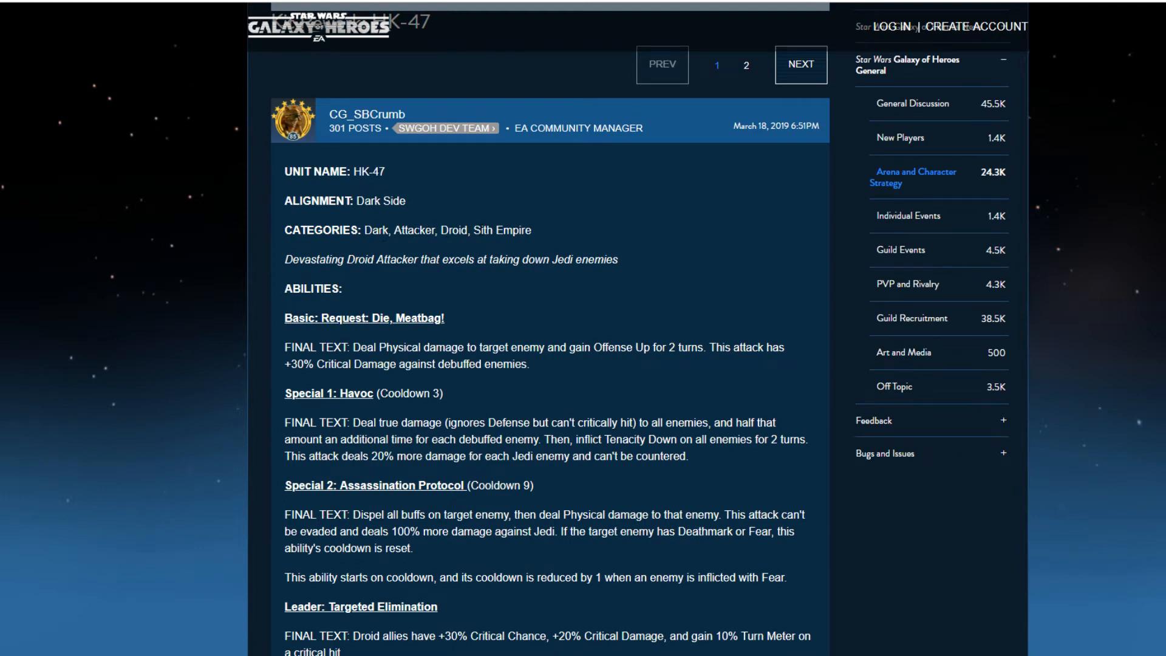
mouse_move(542, 245)
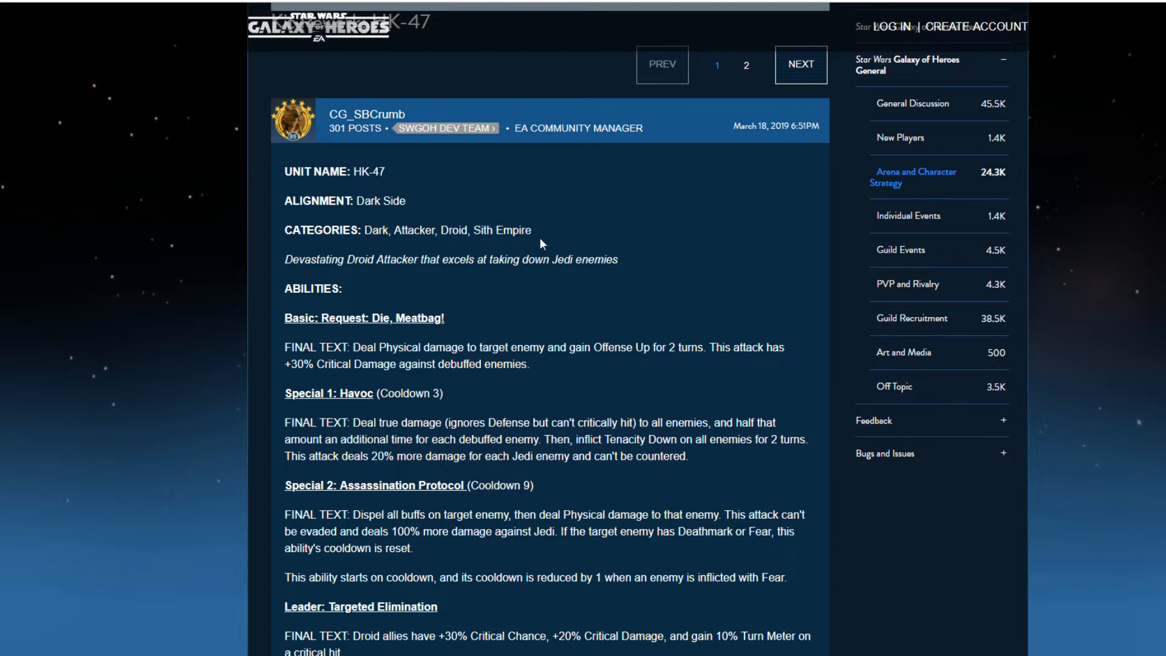
mouse_move(506, 250)
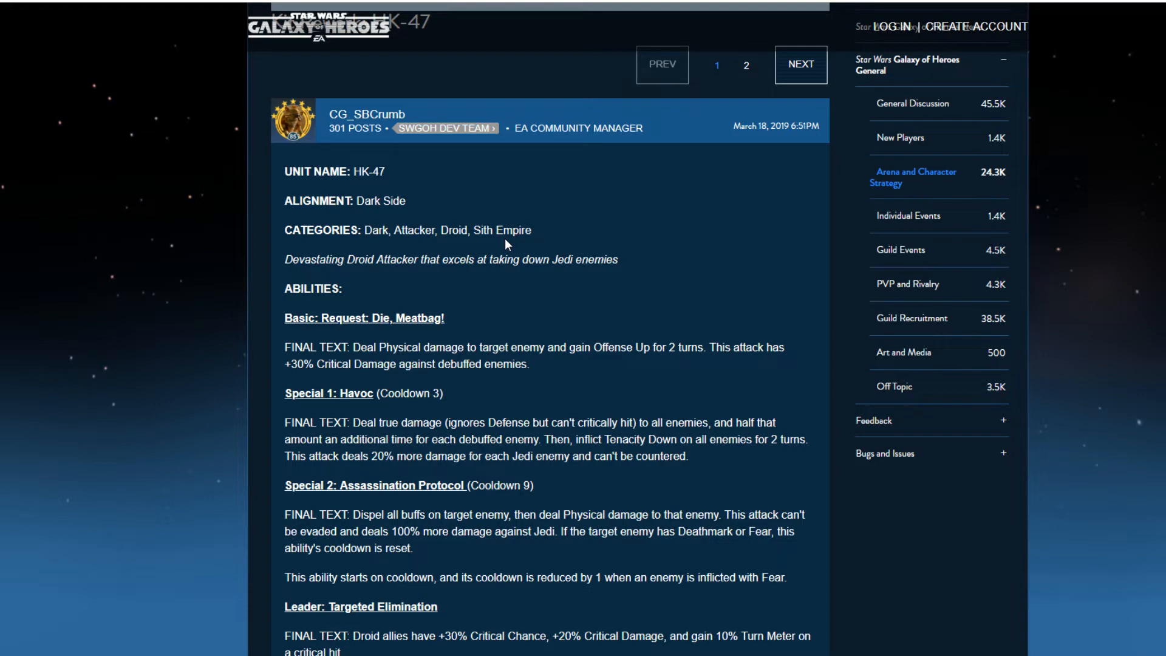
mouse_move(534, 311)
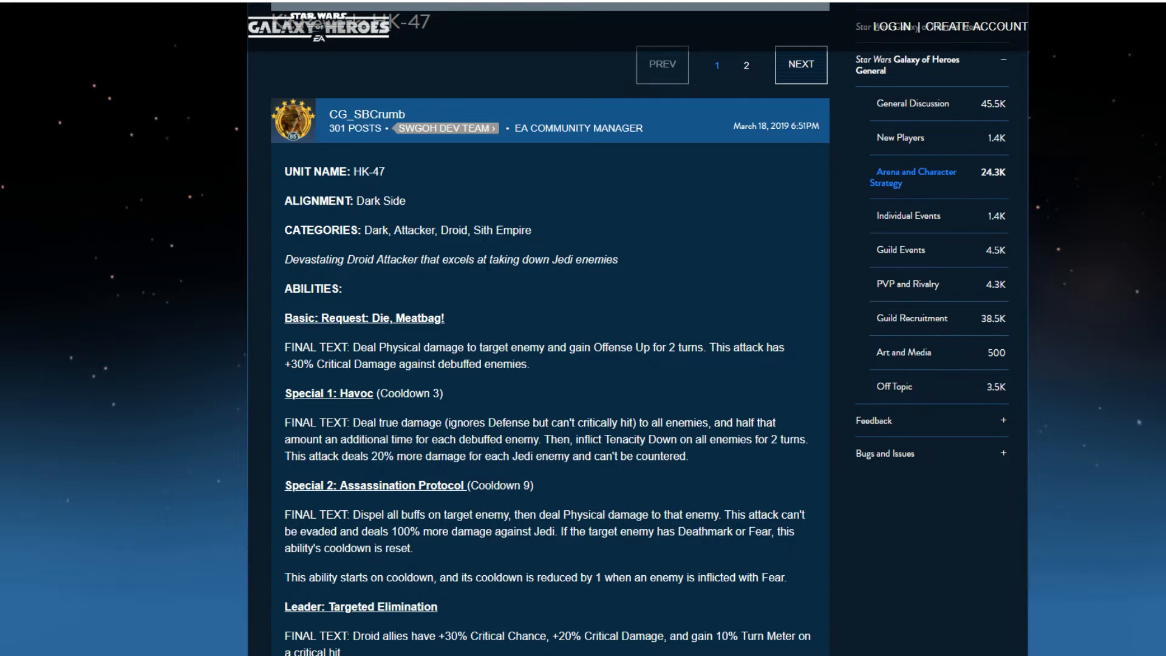
mouse_move(450, 310)
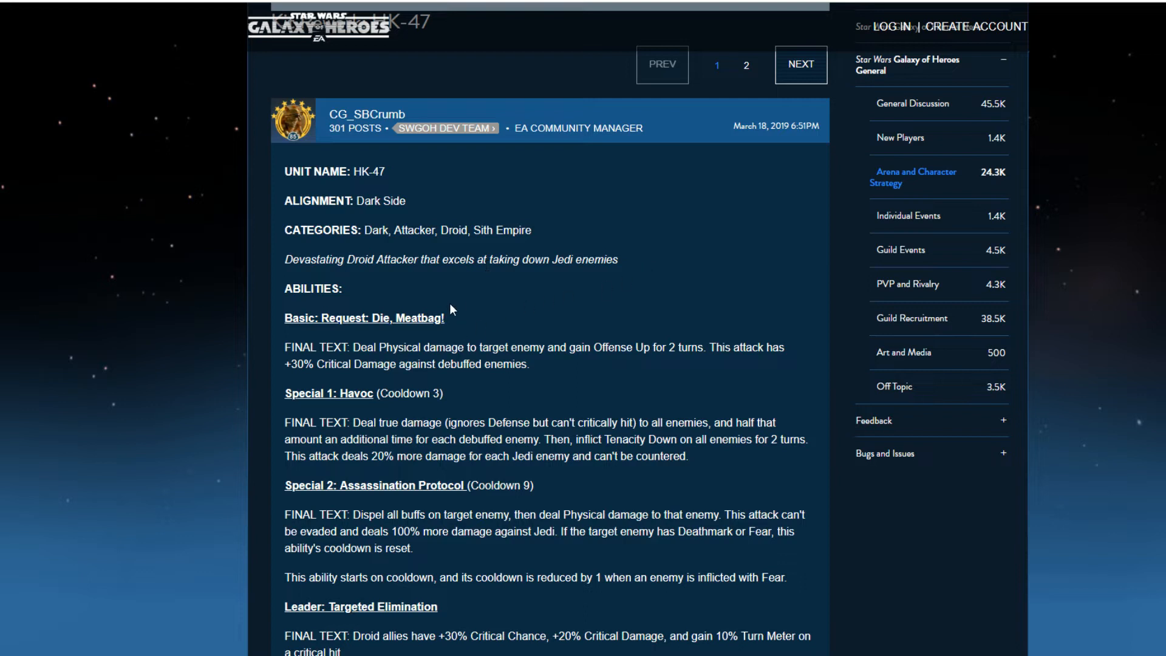
Scroll the HK-47 rework post down to its Leader ability, Targeted Elimination
scroll(down, 3)
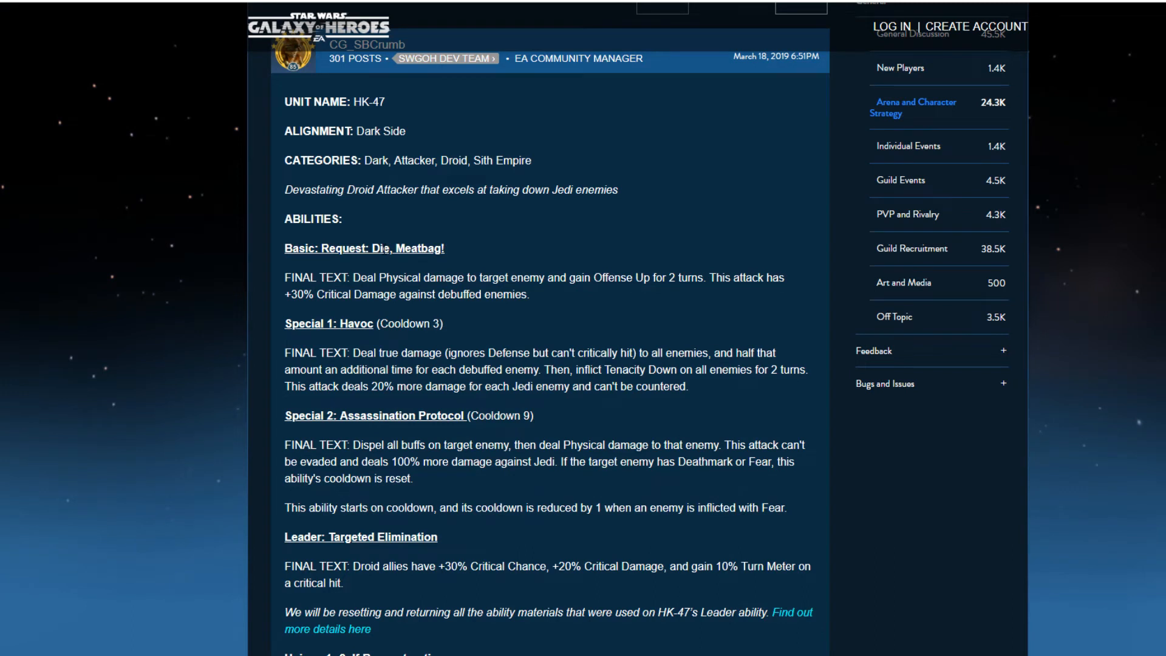
mouse_move(307, 240)
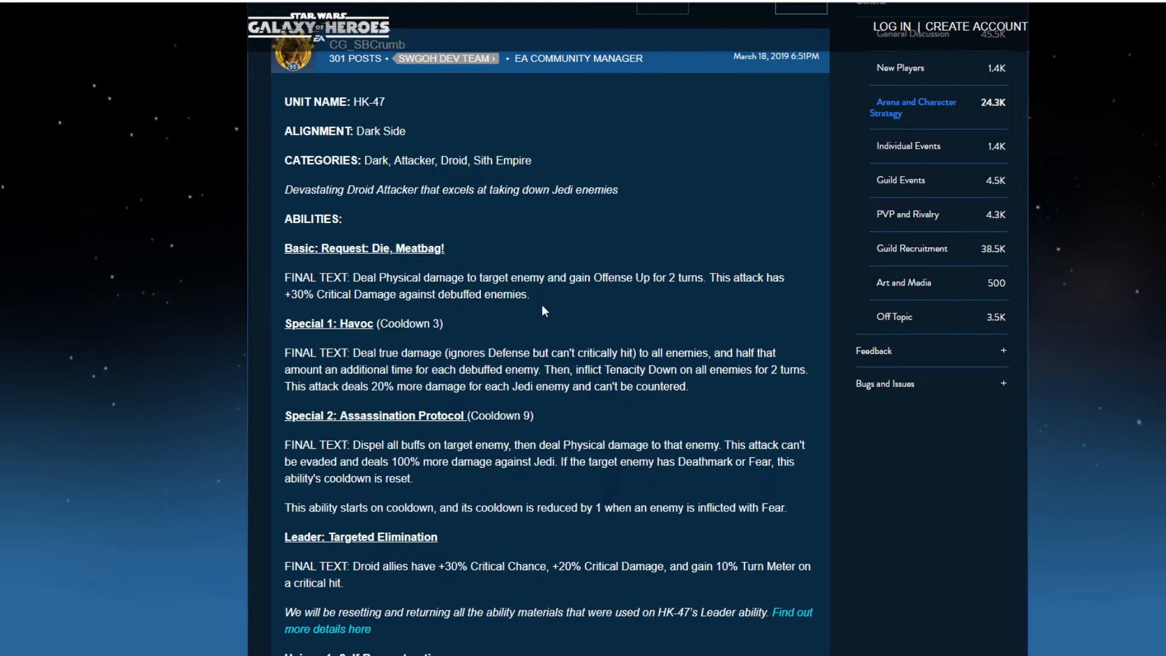
mouse_move(704, 297)
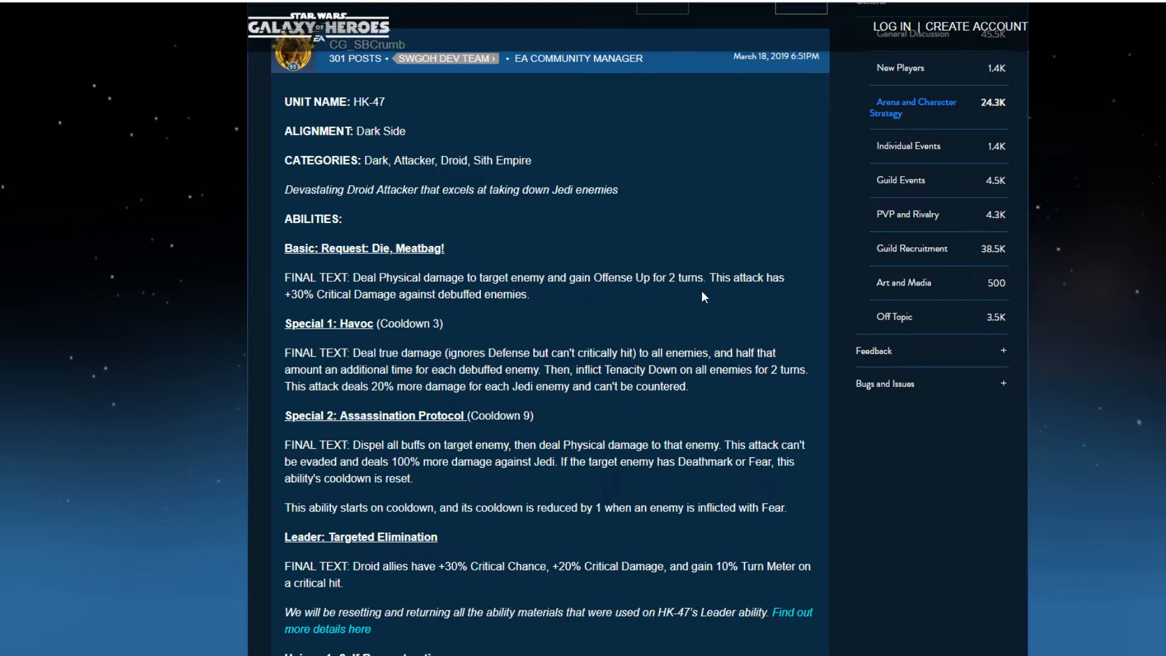
mouse_move(402, 309)
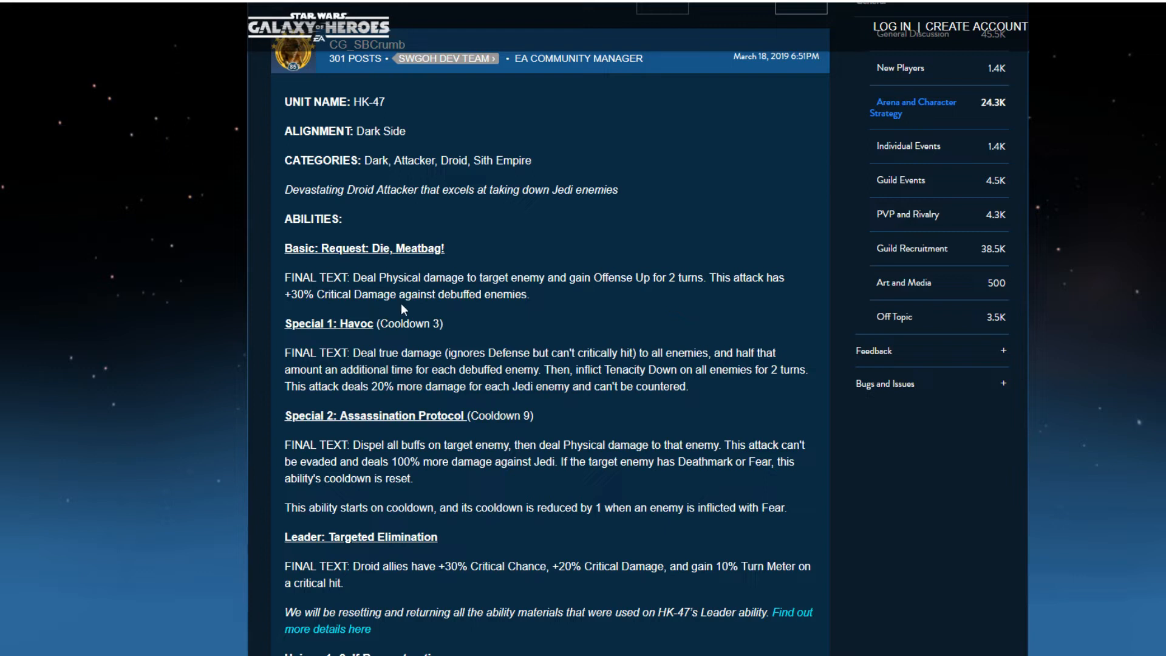
mouse_move(493, 309)
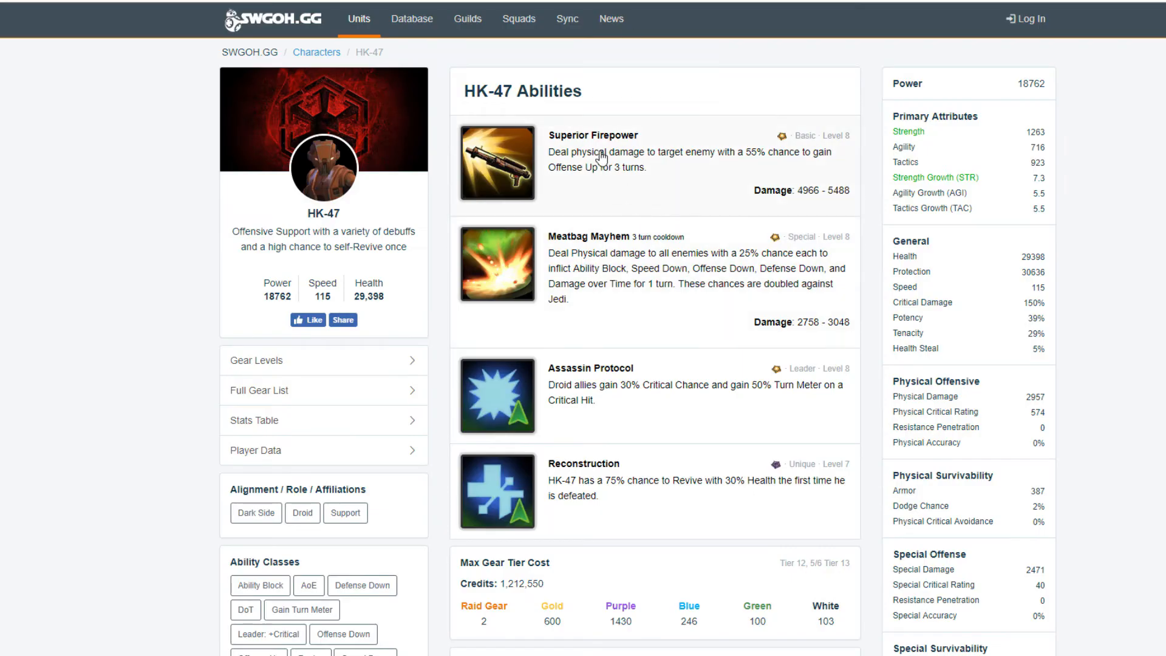
mouse_move(663, 190)
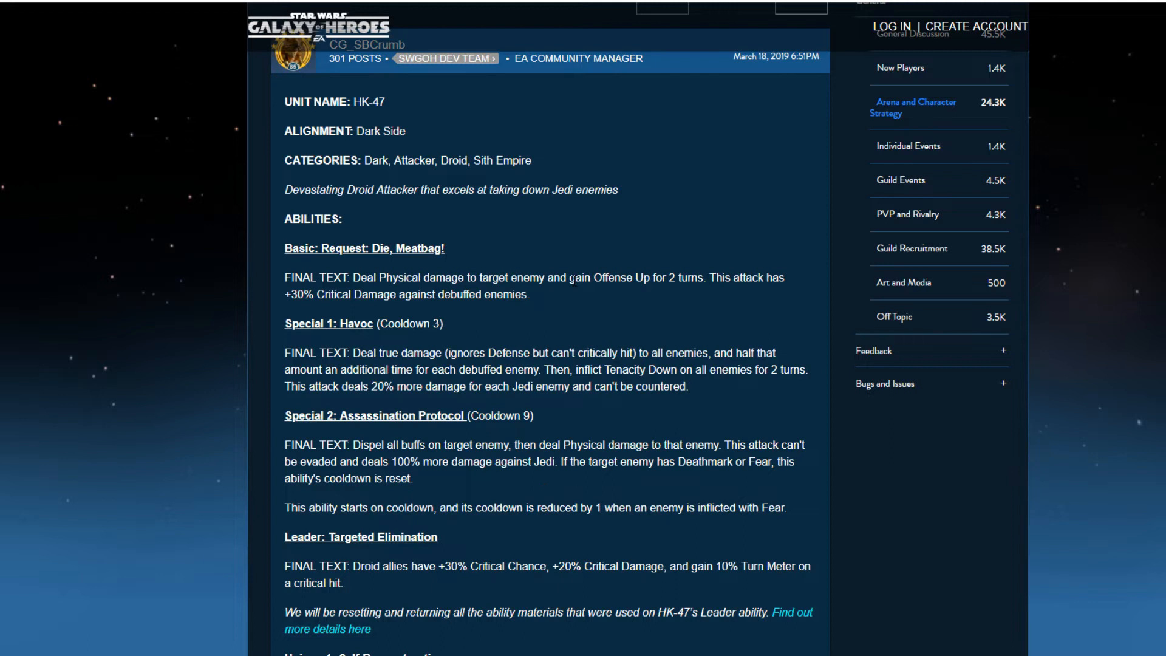
Scroll HK-47's SWGOH.GG abilities section to compare the old kit with the rework
scroll(down, 3)
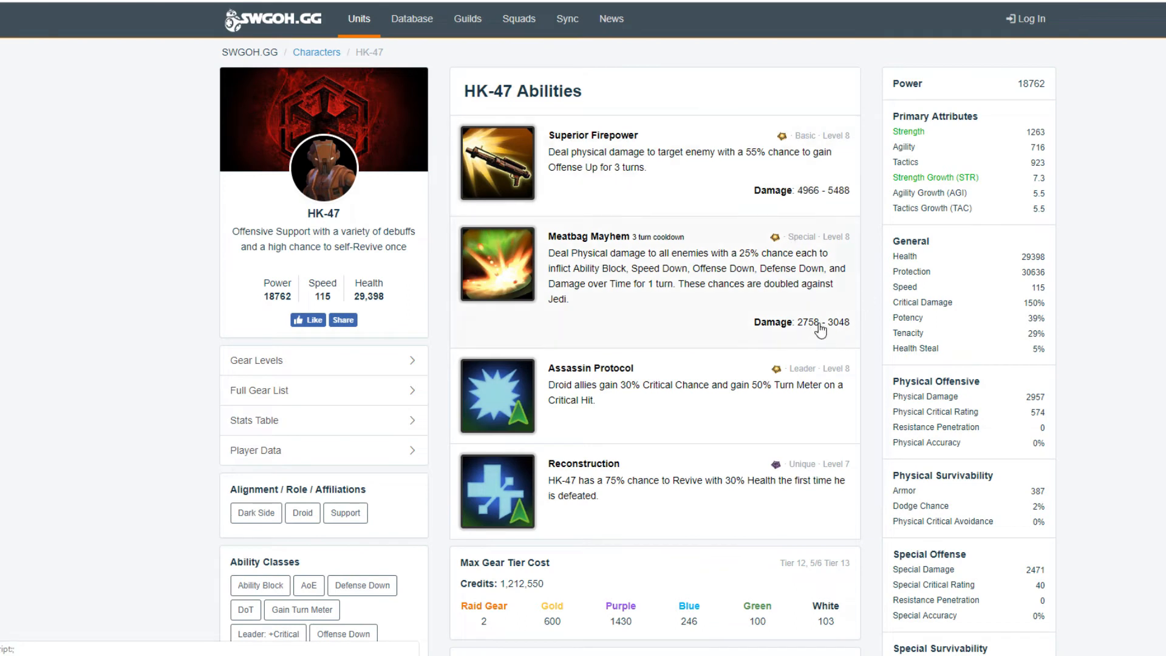
mouse_move(821, 206)
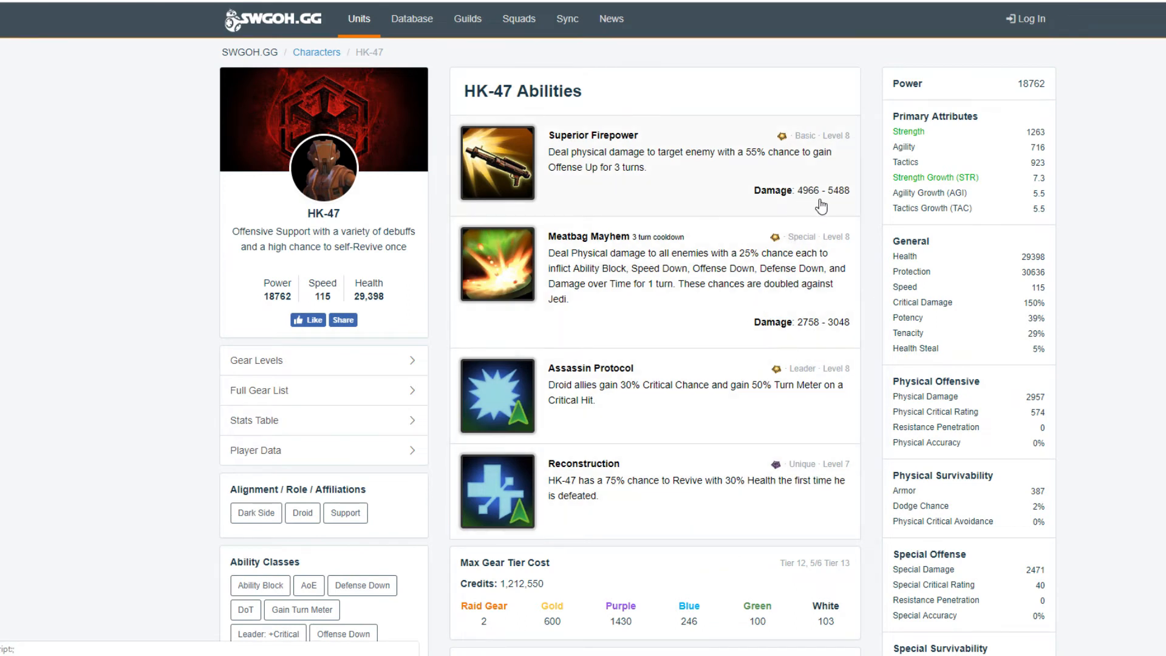
mouse_move(865, 320)
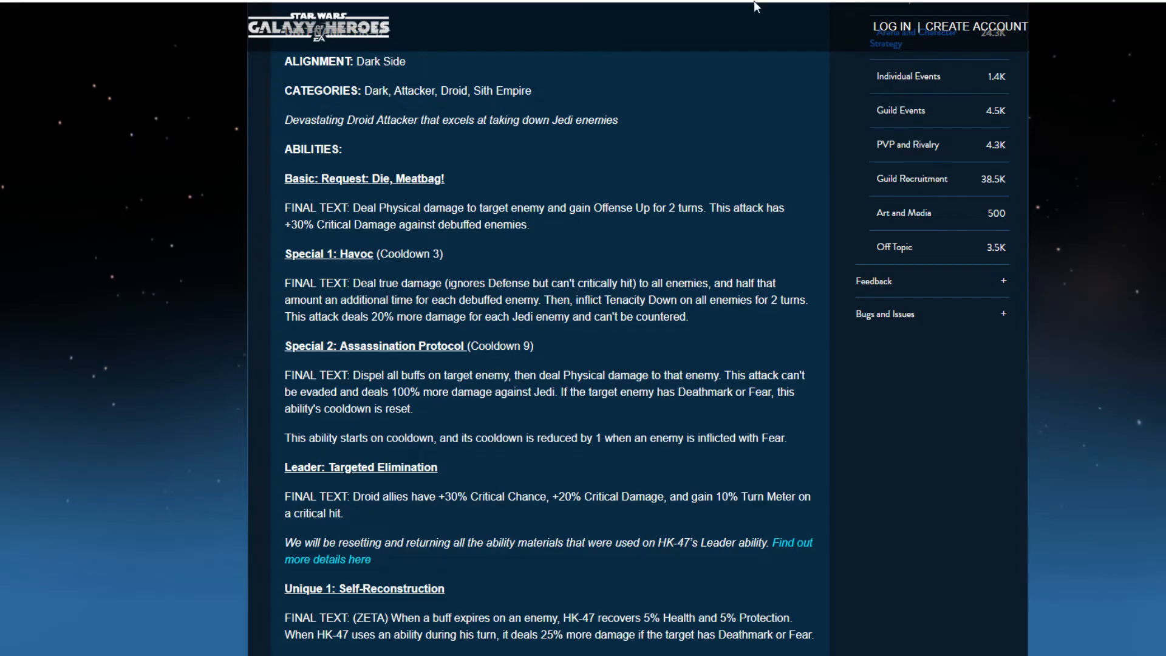
mouse_move(372, 267)
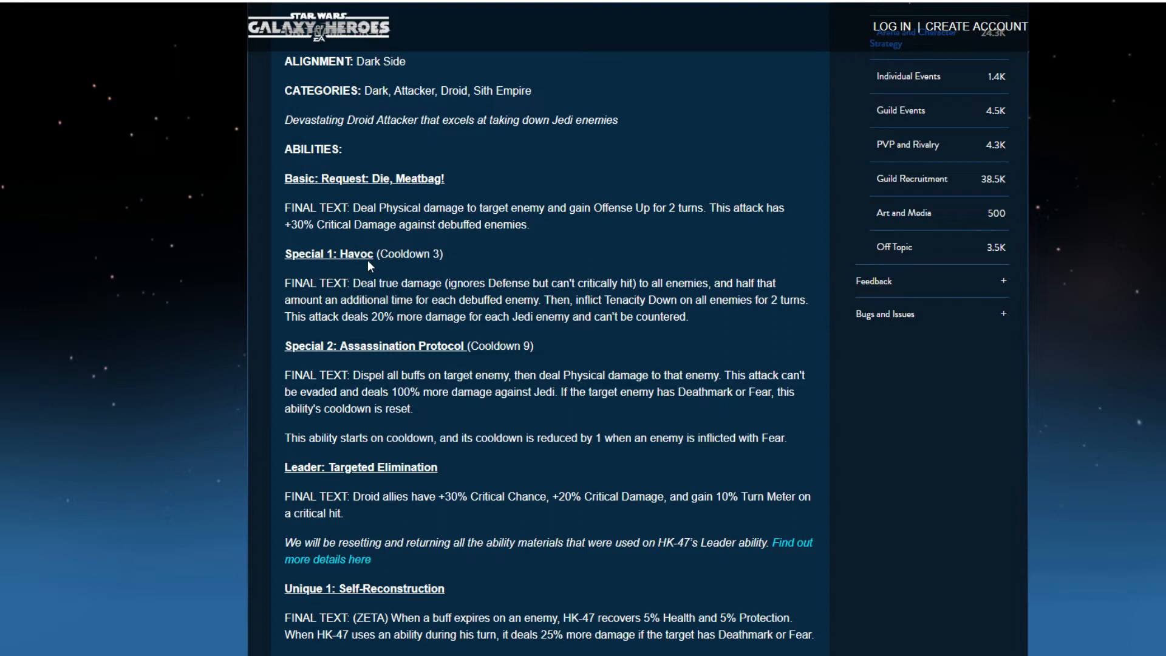
mouse_move(375, 294)
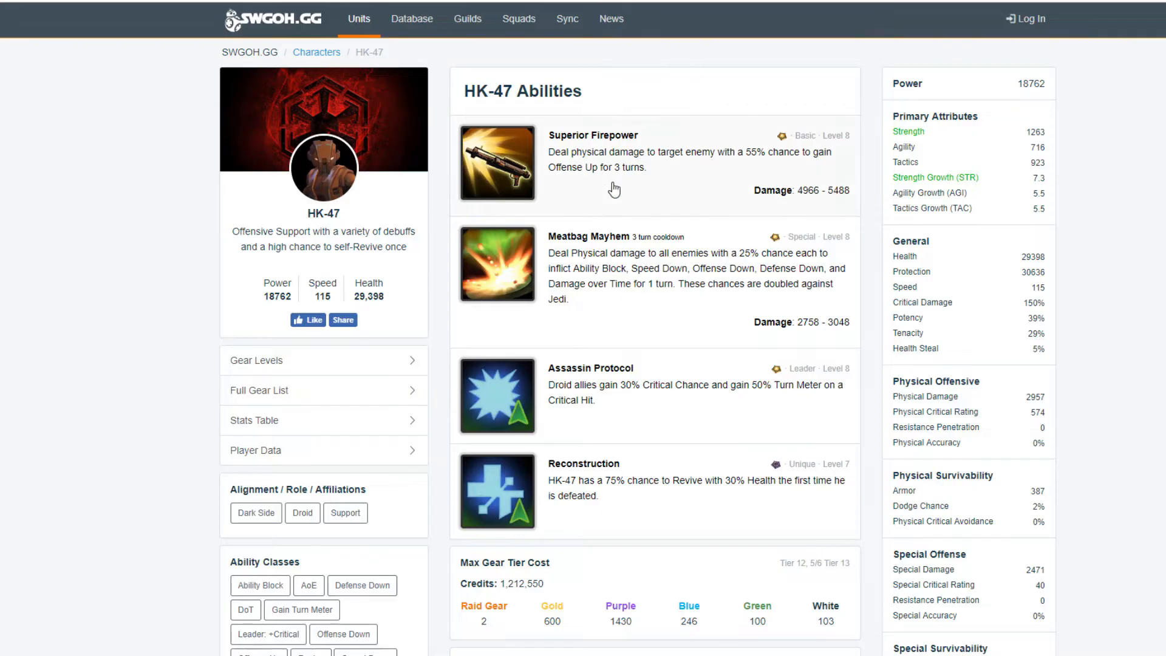
mouse_move(728, 284)
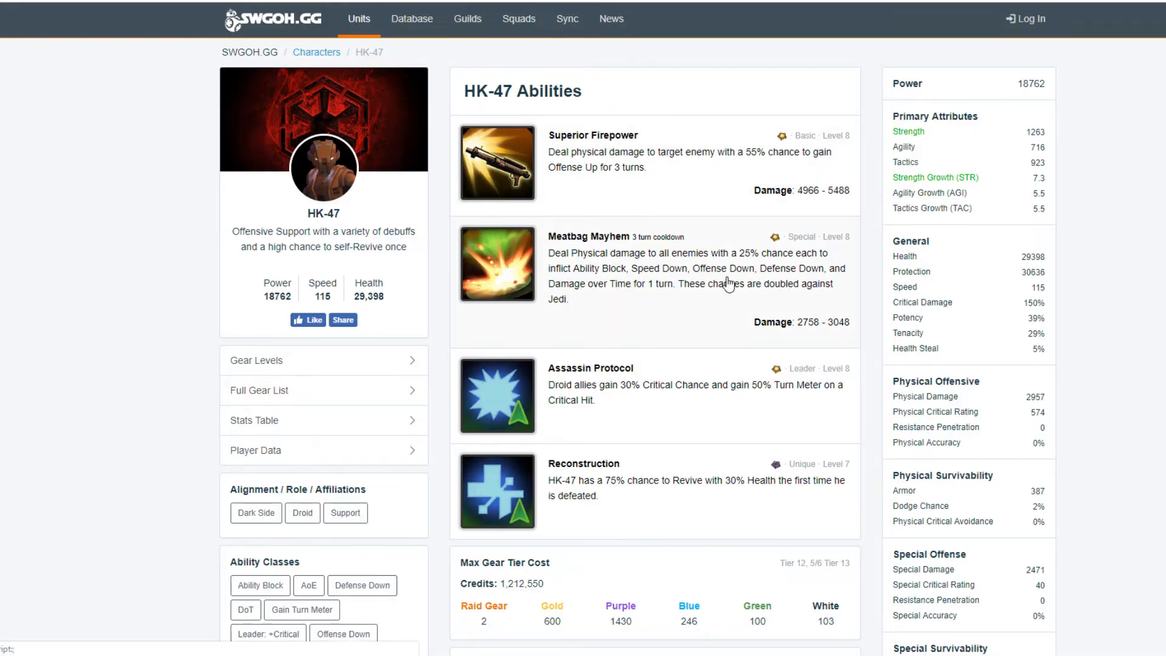
mouse_move(646, 284)
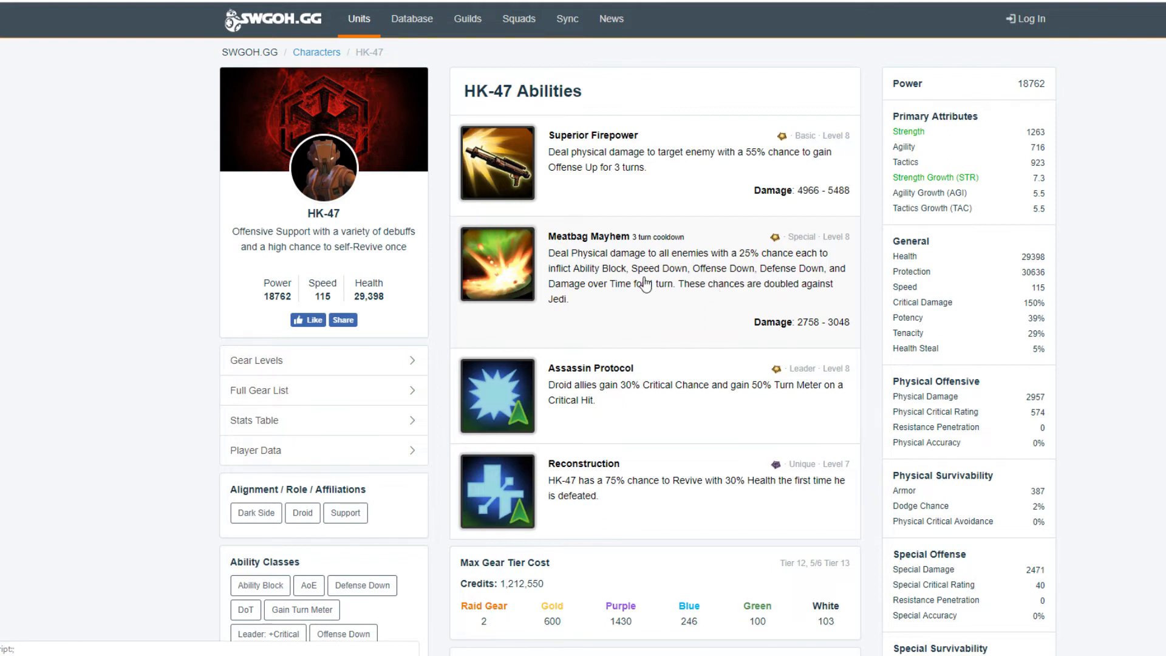
mouse_move(755, 292)
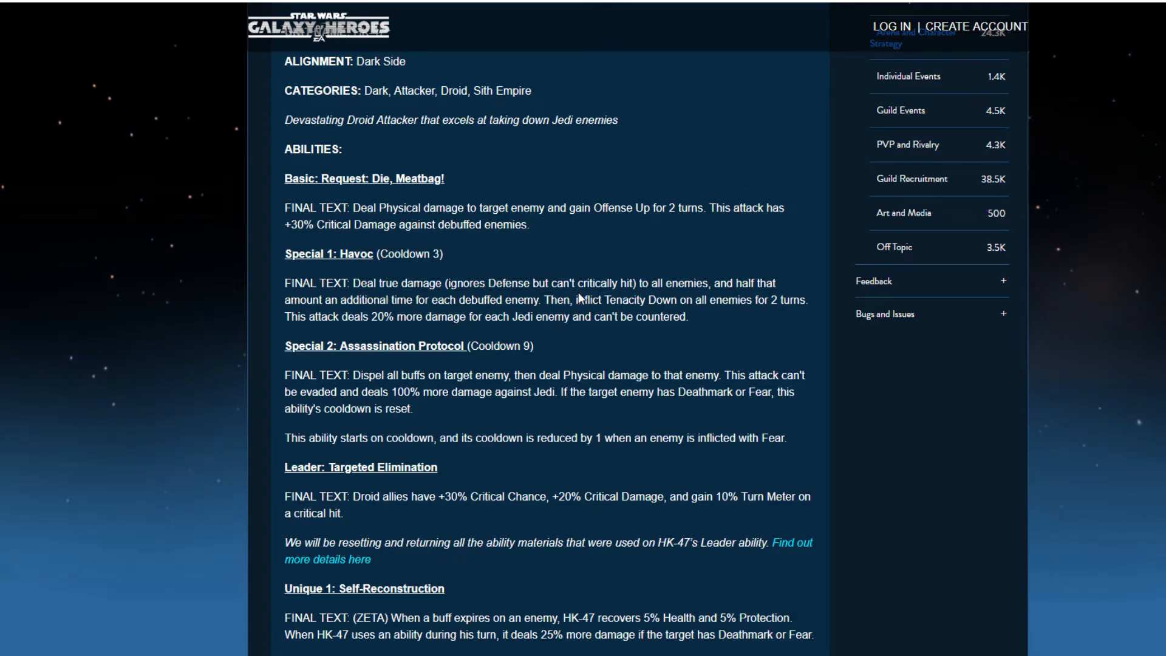
mouse_move(668, 313)
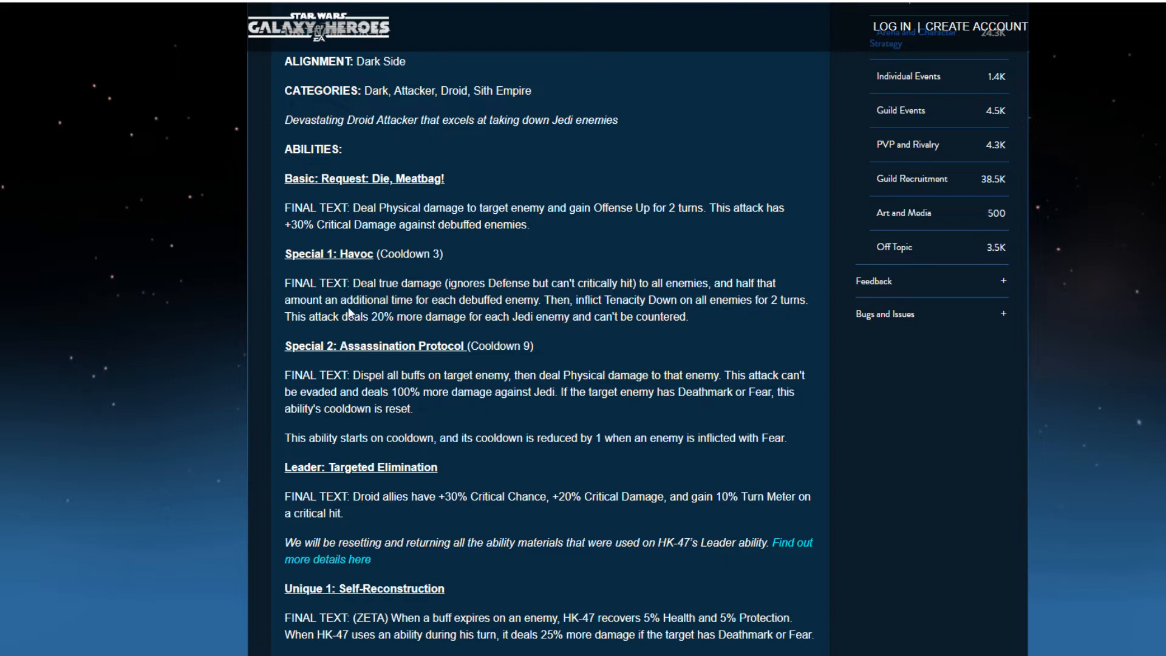
mouse_move(379, 282)
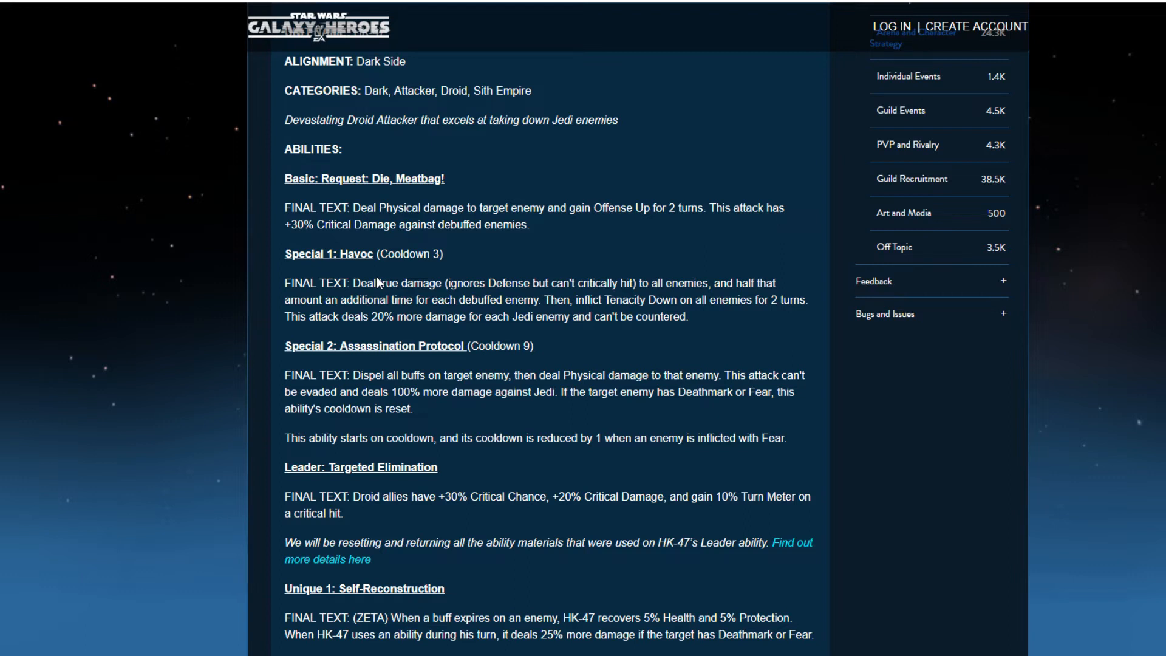
mouse_move(273, 368)
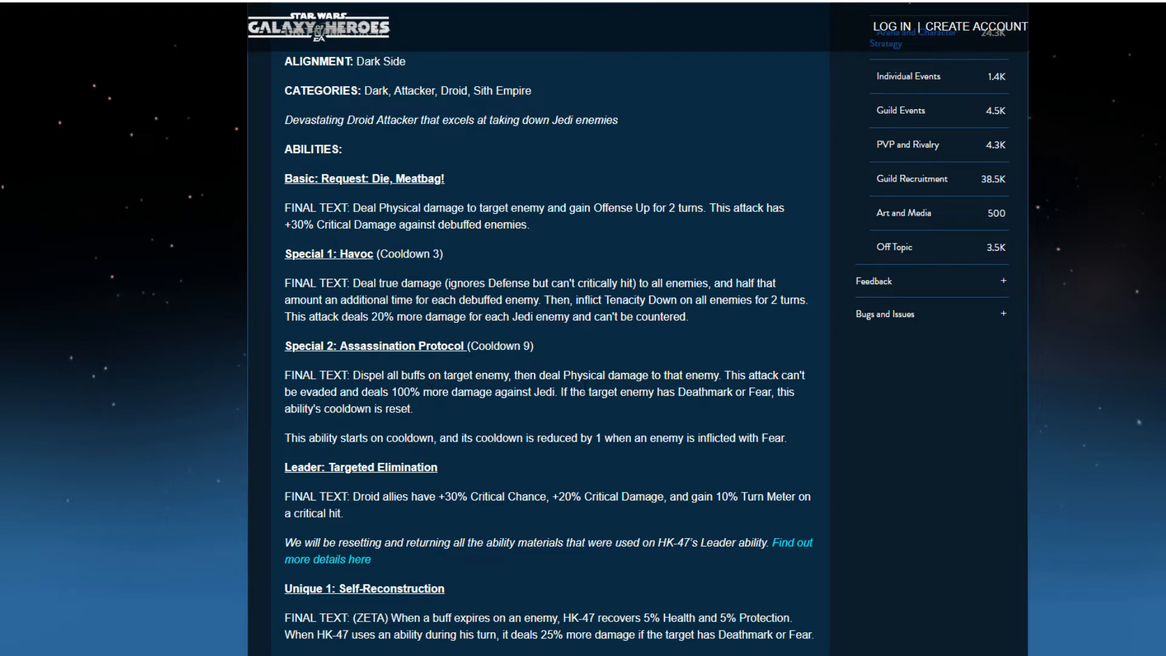
mouse_move(253, 379)
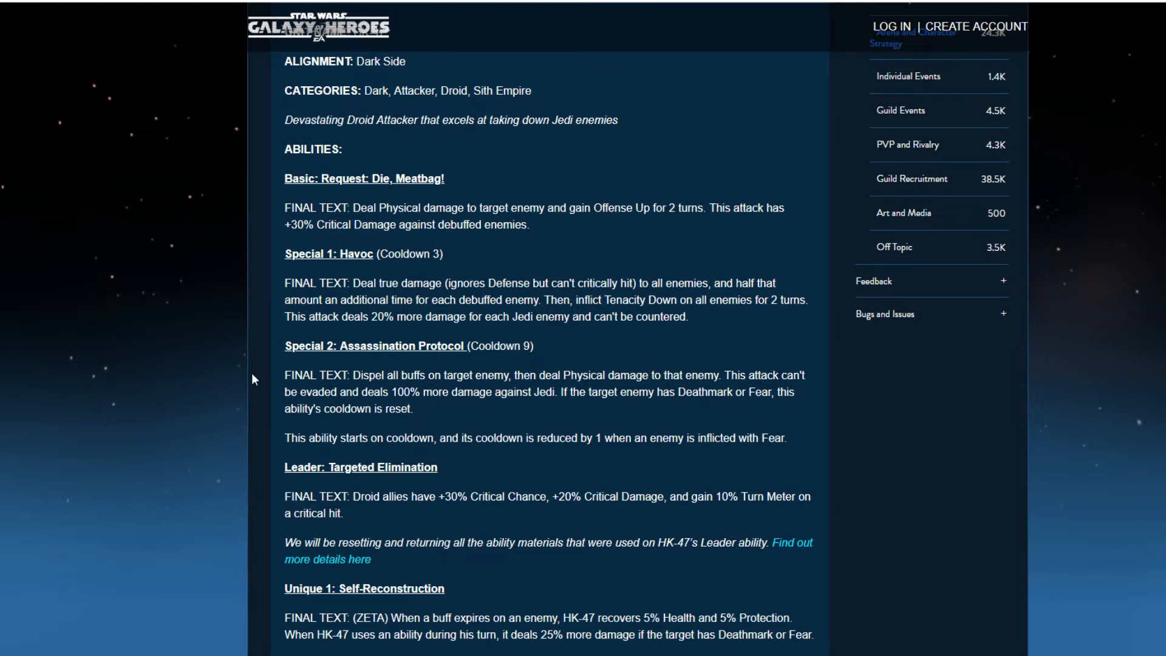
mouse_move(464, 407)
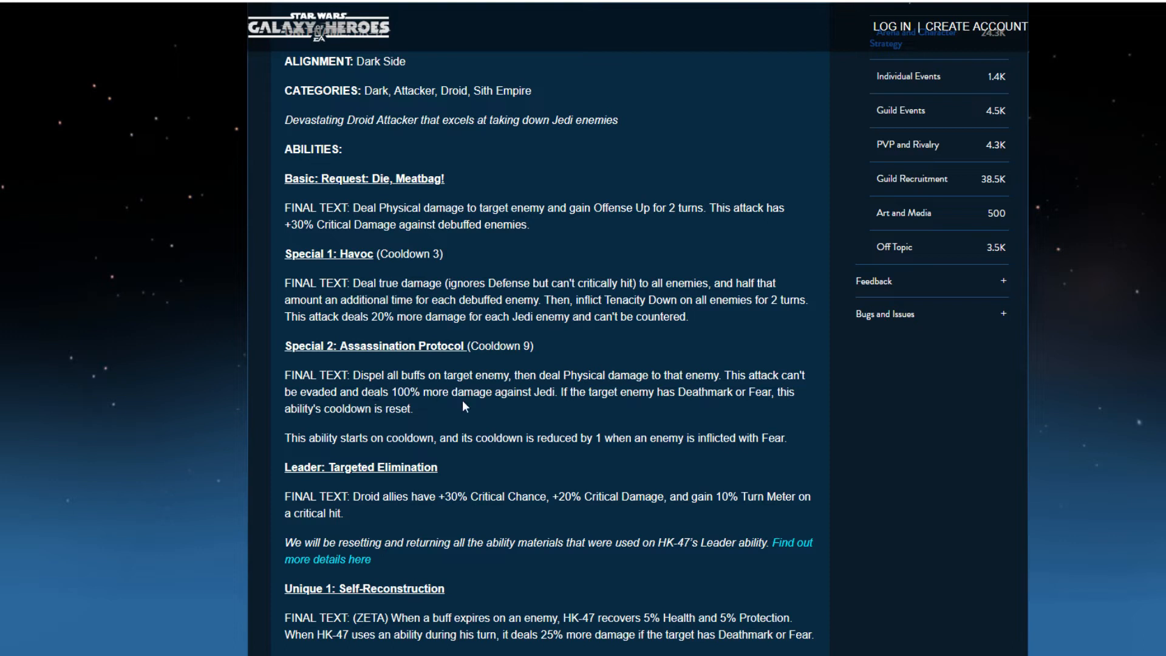
mouse_move(542, 405)
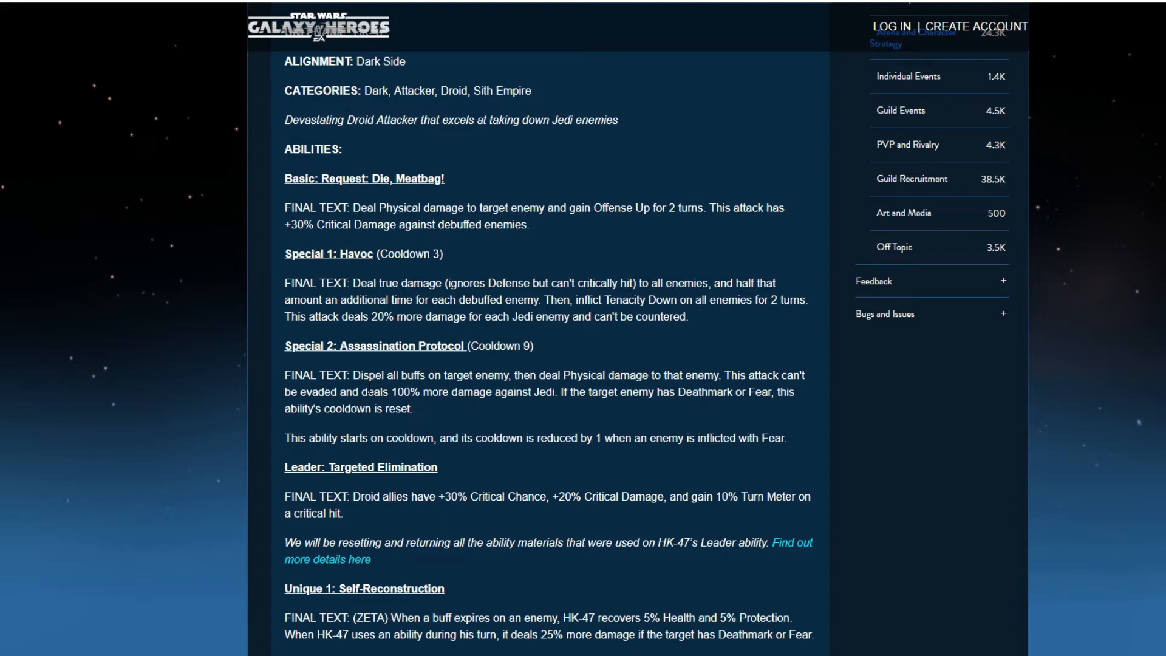
mouse_move(607, 407)
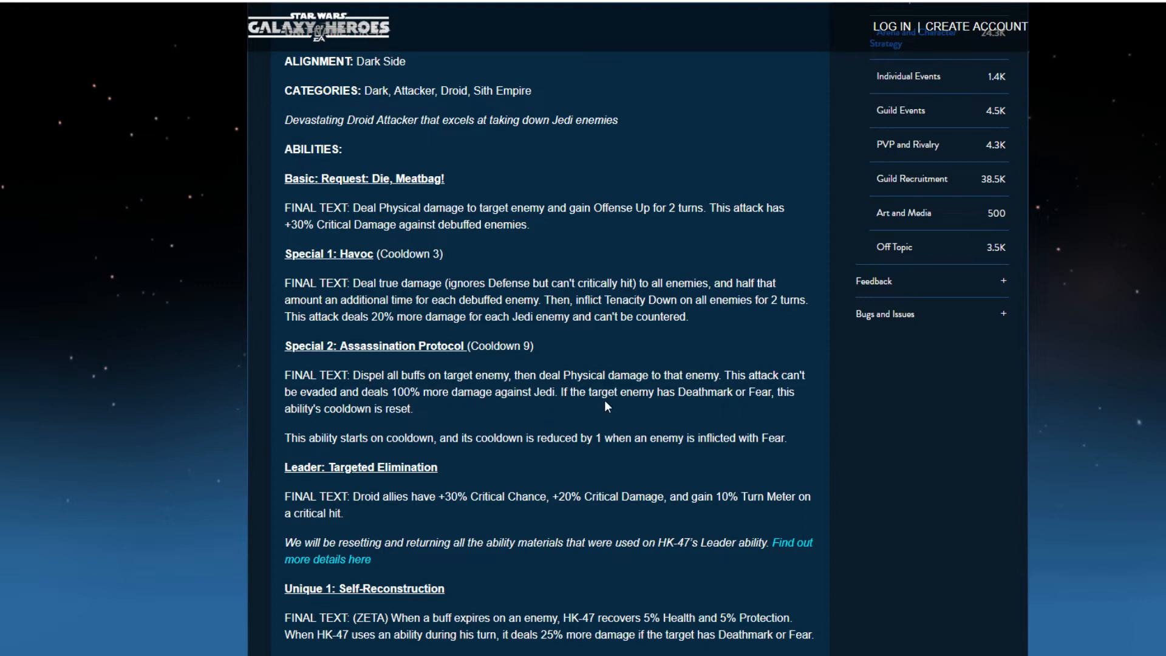
mouse_move(789, 395)
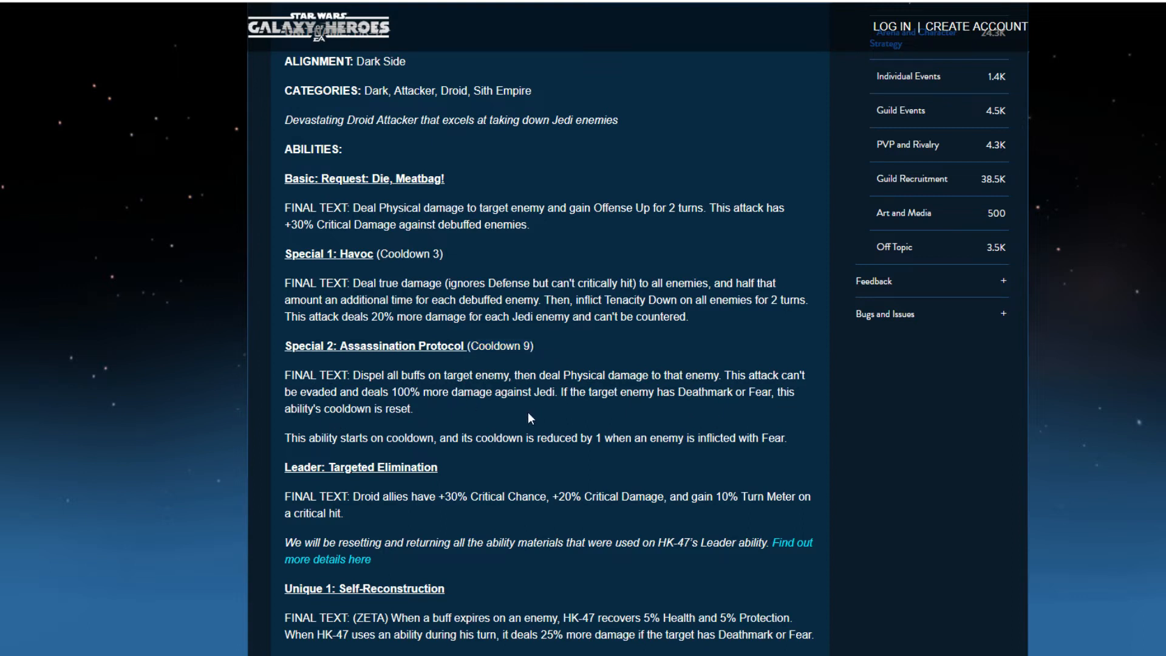
Read down from Havoc to Unique 2, Loyalty to the Maker, highlighting a line along the way
scroll(down, 3)
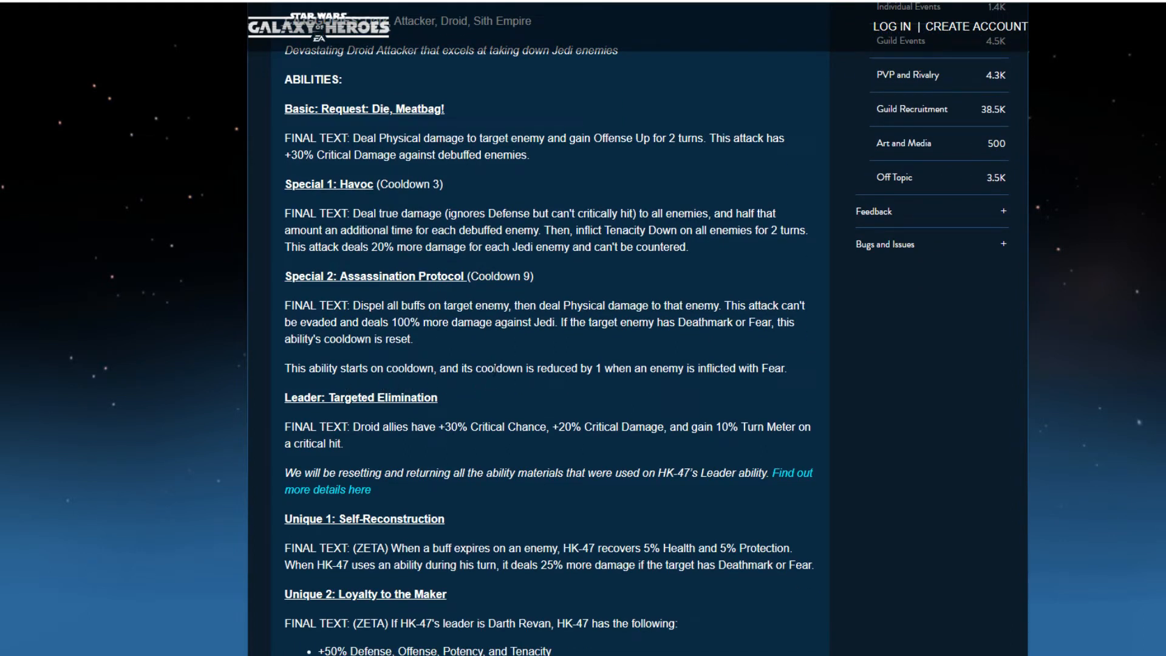
mouse_move(697, 388)
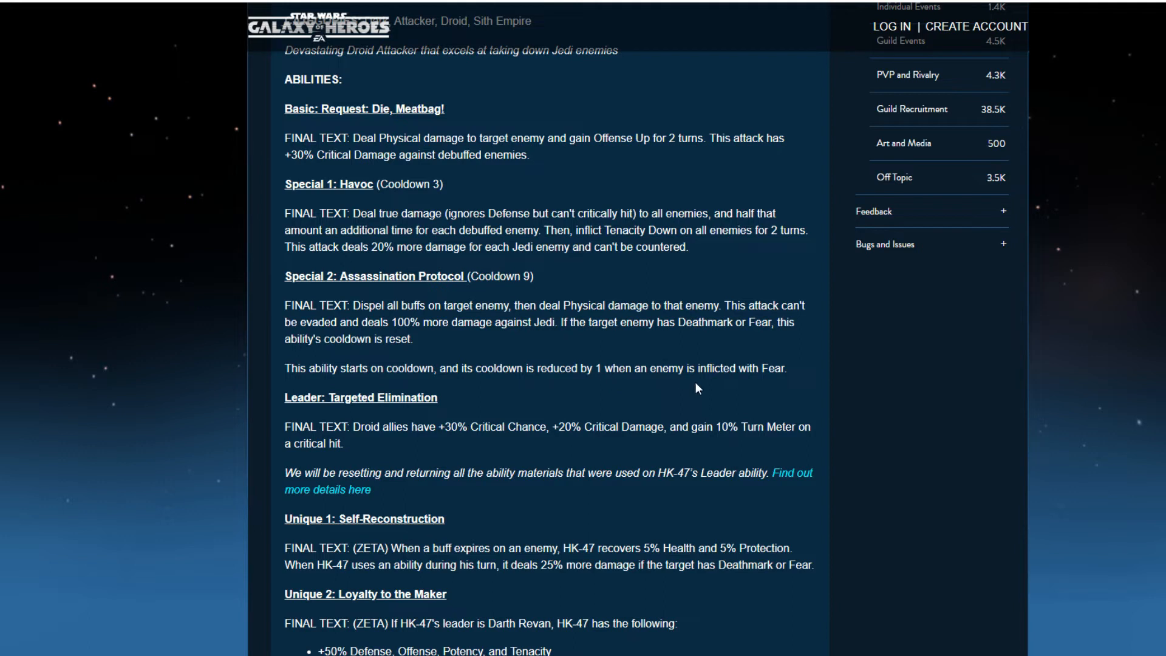
mouse_move(713, 388)
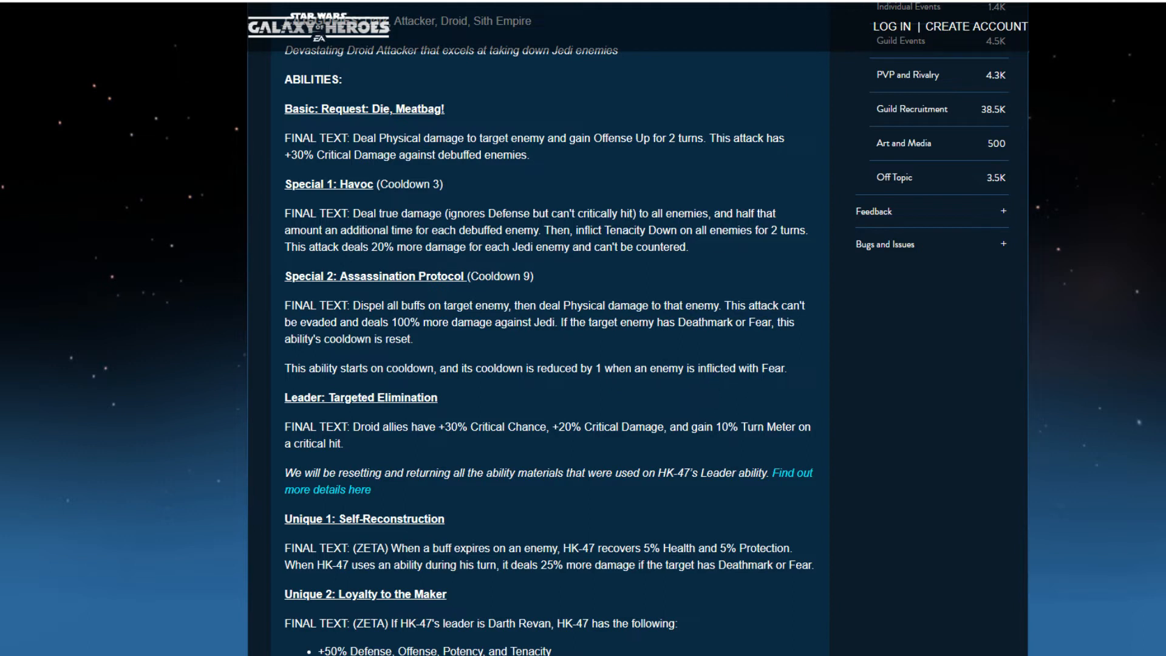
mouse_move(537, 132)
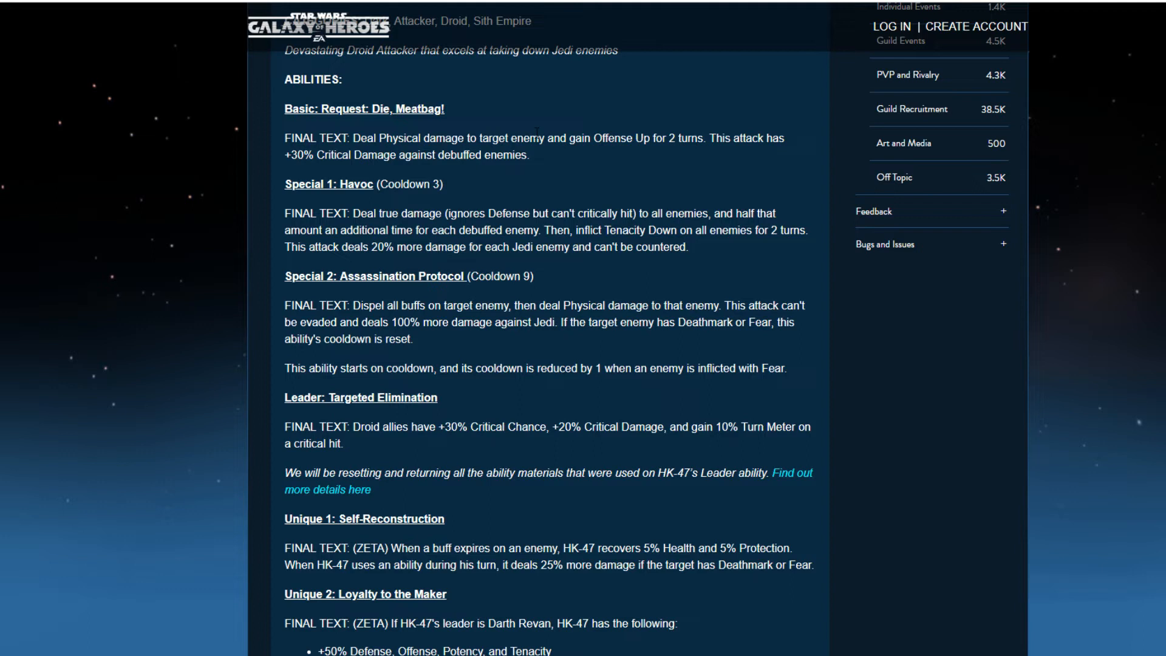
mouse_move(316, 419)
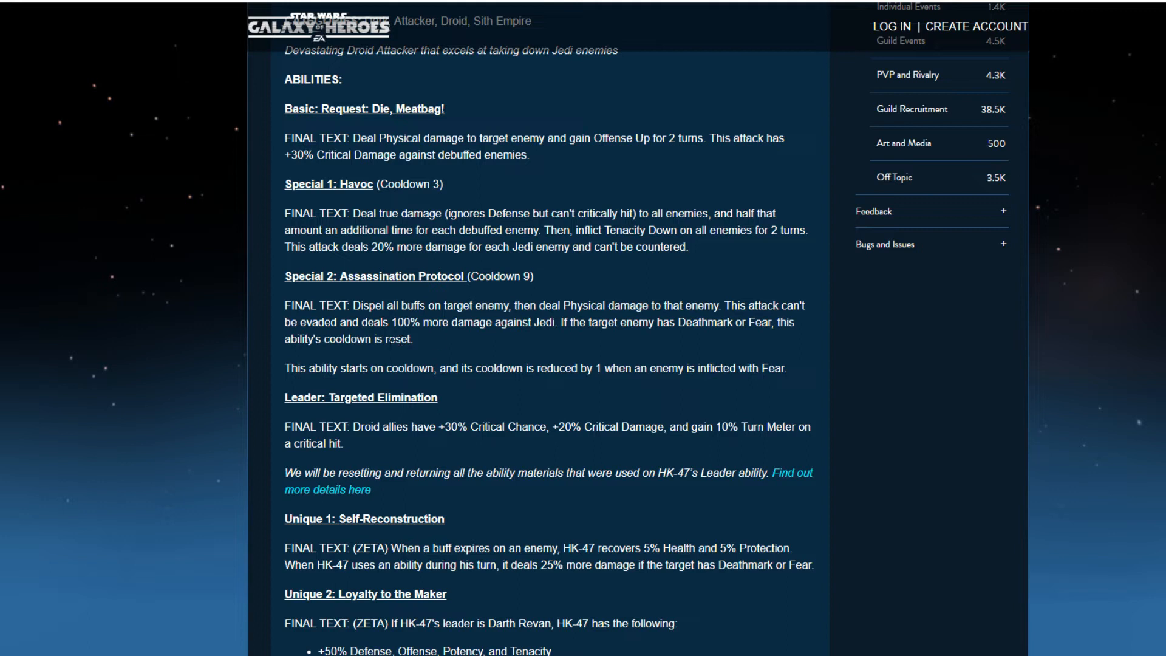
mouse_move(444, 301)
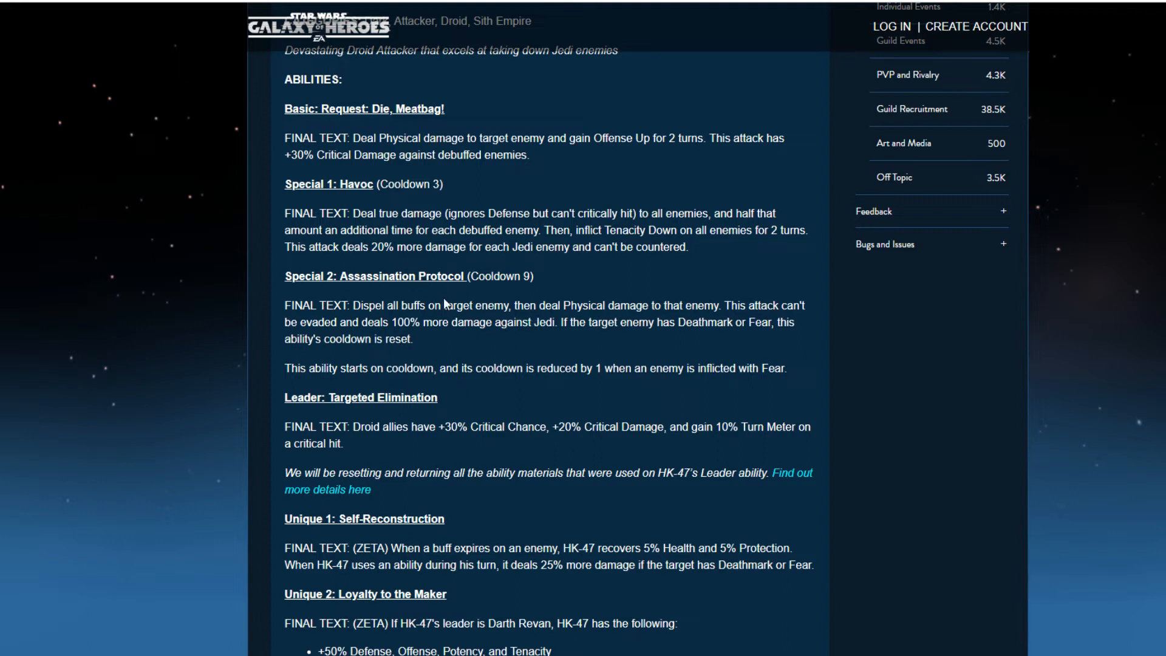
mouse_move(629, 345)
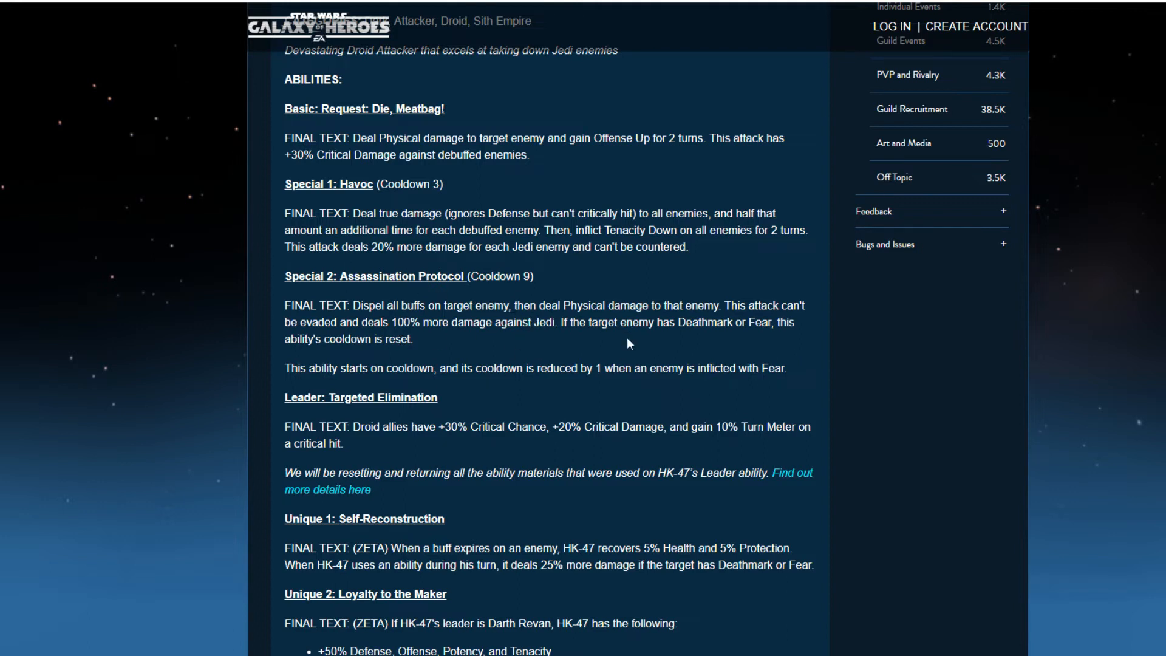
drag(561, 322, 413, 339)
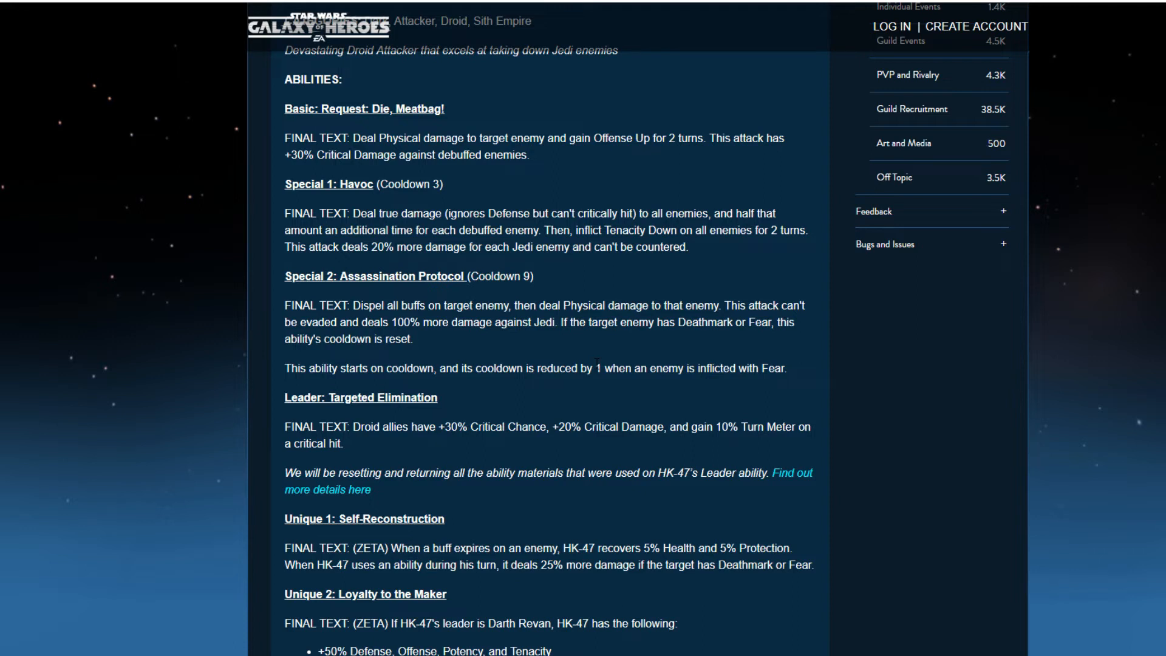
mouse_move(603, 338)
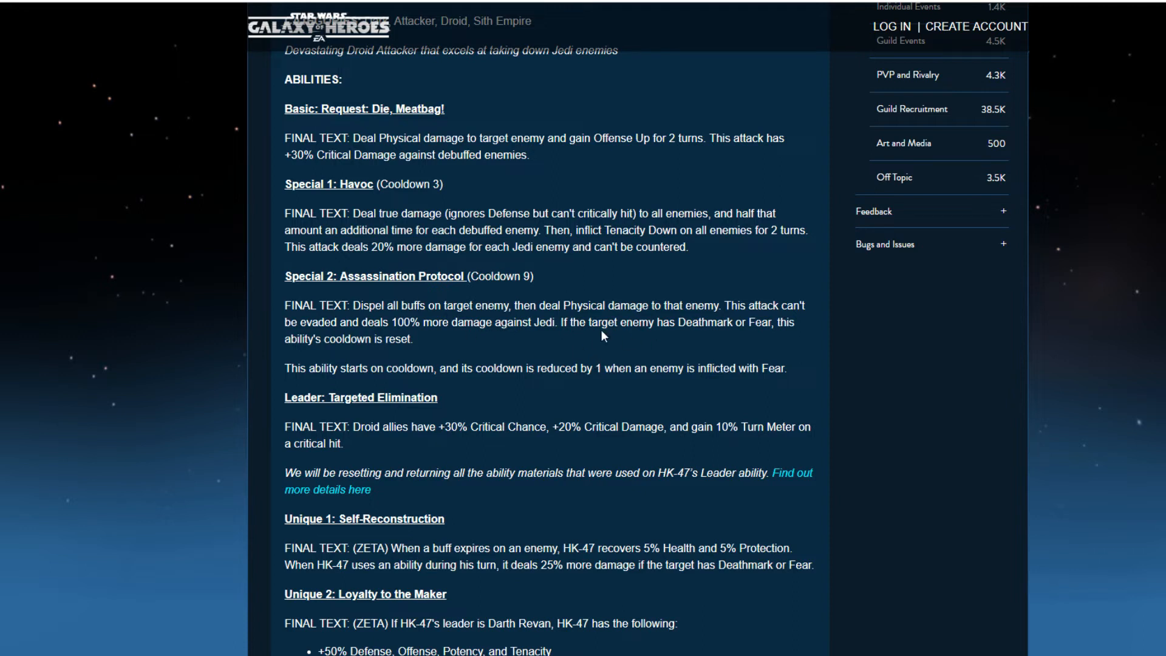
mouse_move(506, 345)
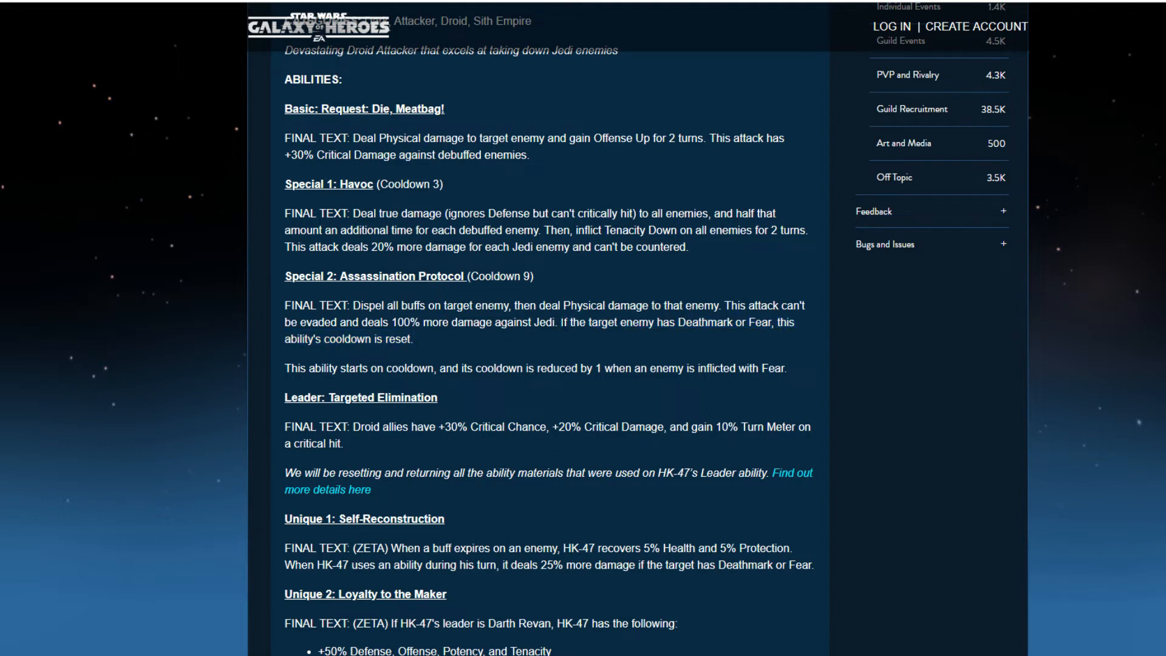
mouse_move(657, 348)
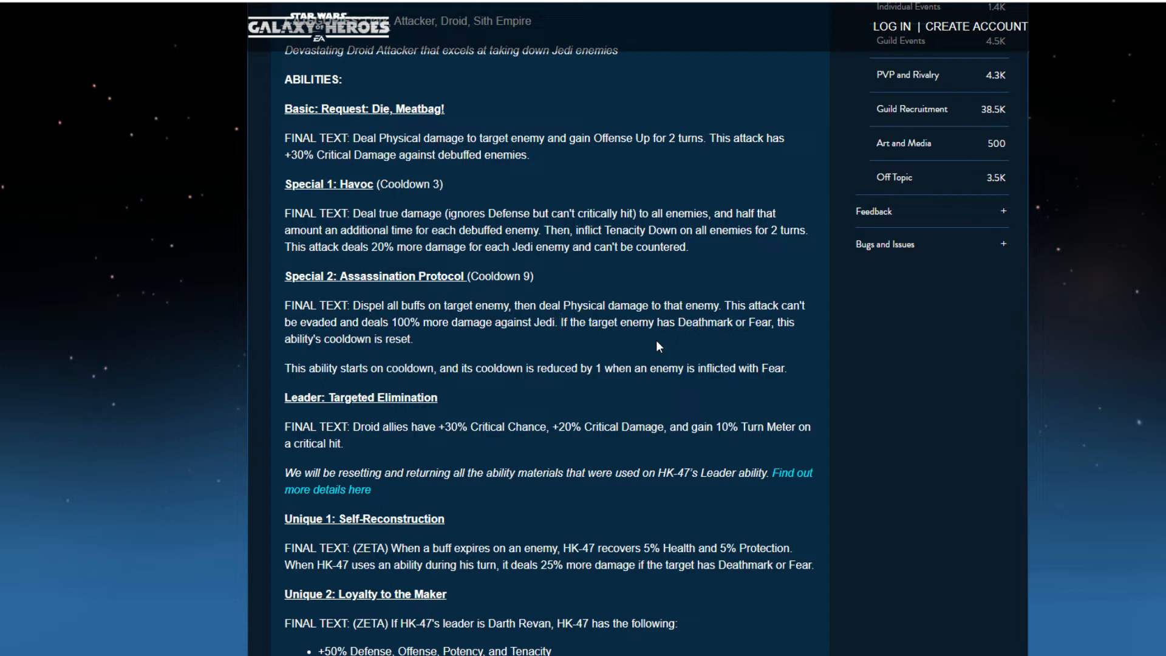
mouse_move(428, 359)
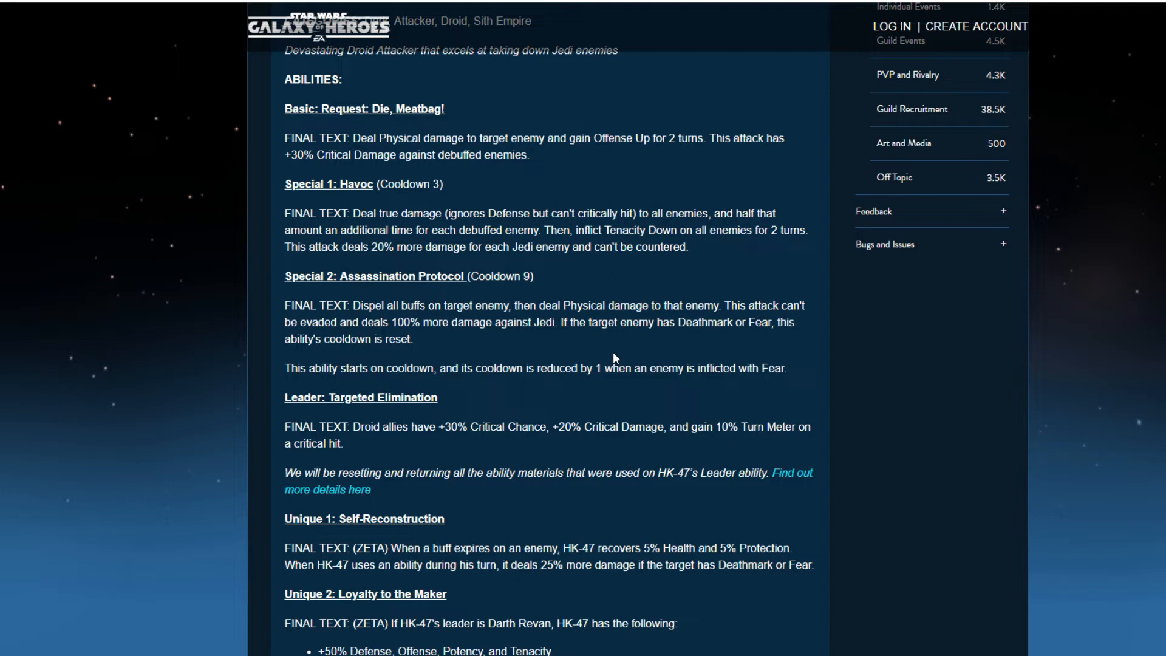
scroll(down, 3)
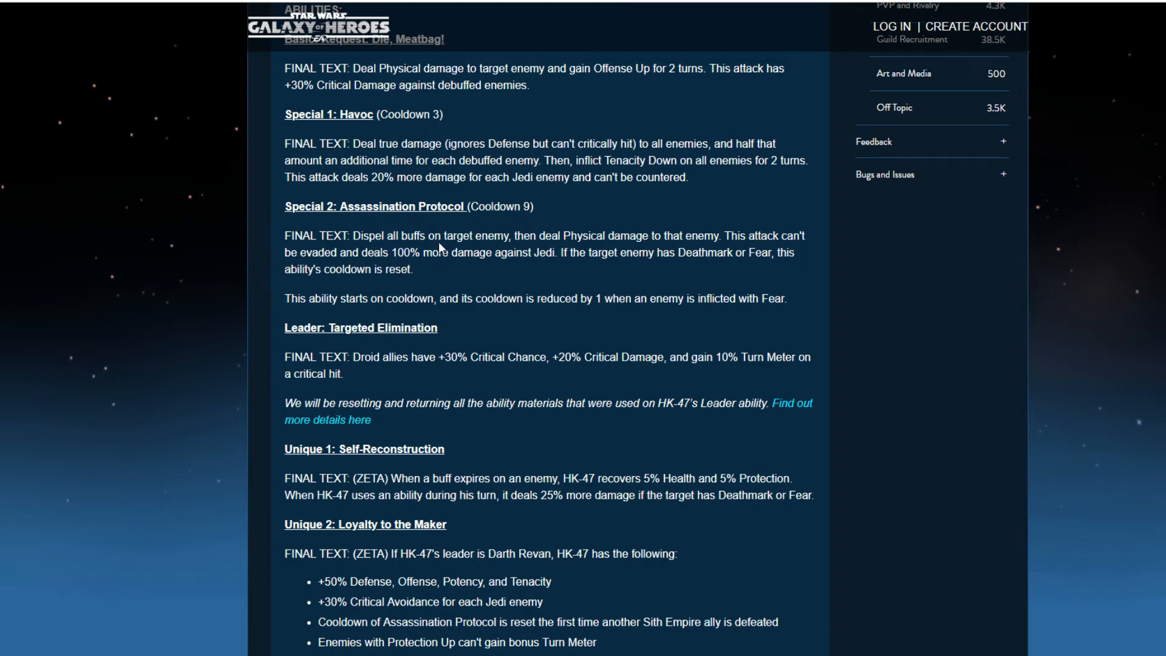
mouse_move(437, 137)
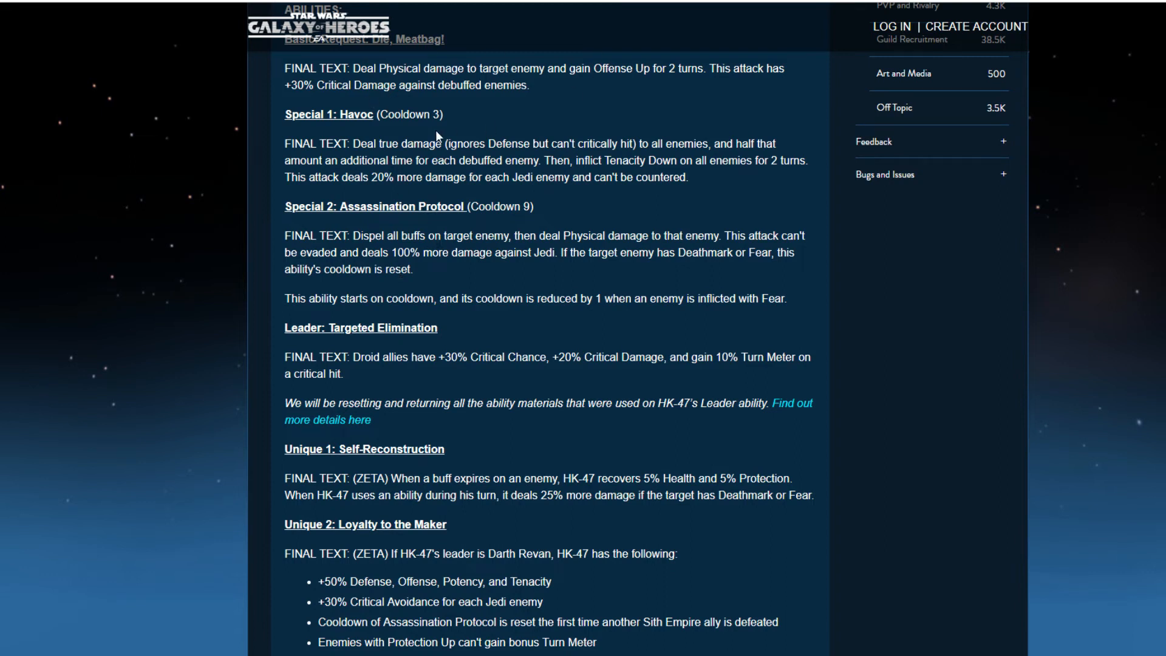
Scroll to the full Loyalty to the Maker bullet list and the first reply below the post
scroll(down, 3)
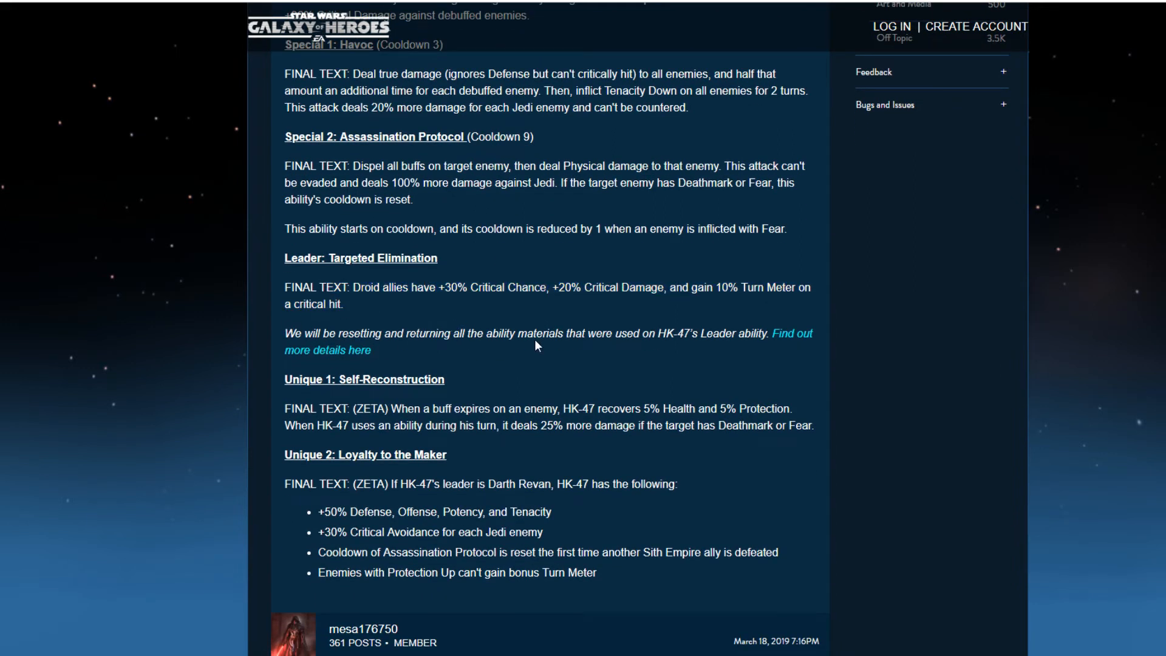
mouse_move(629, 355)
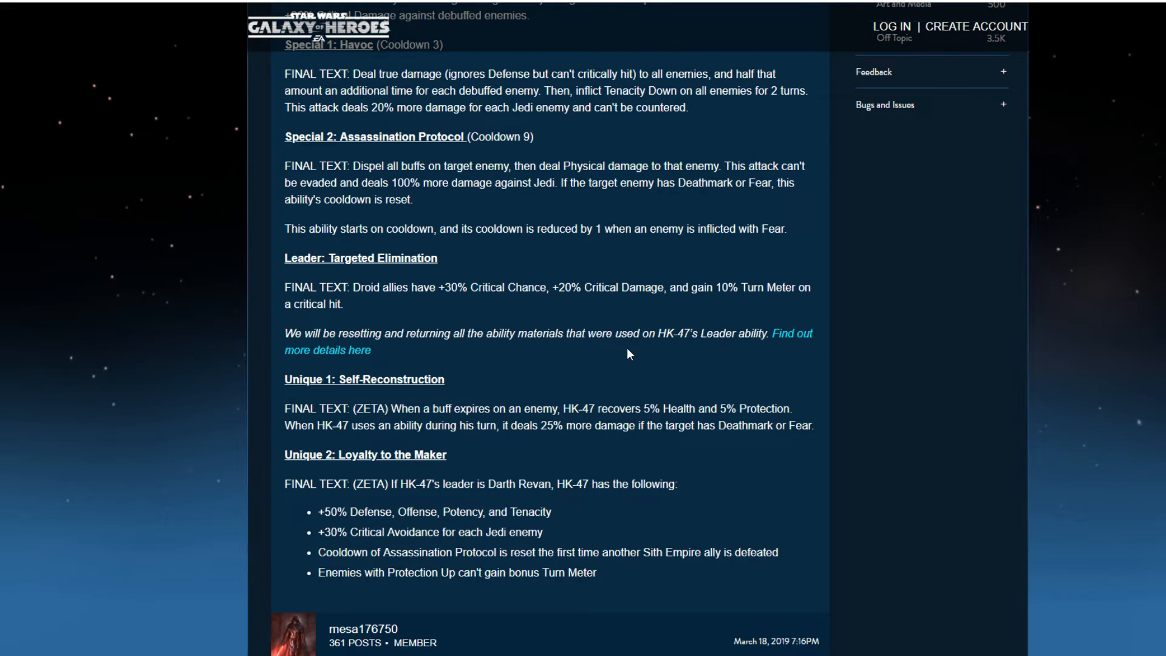
mouse_move(329, 366)
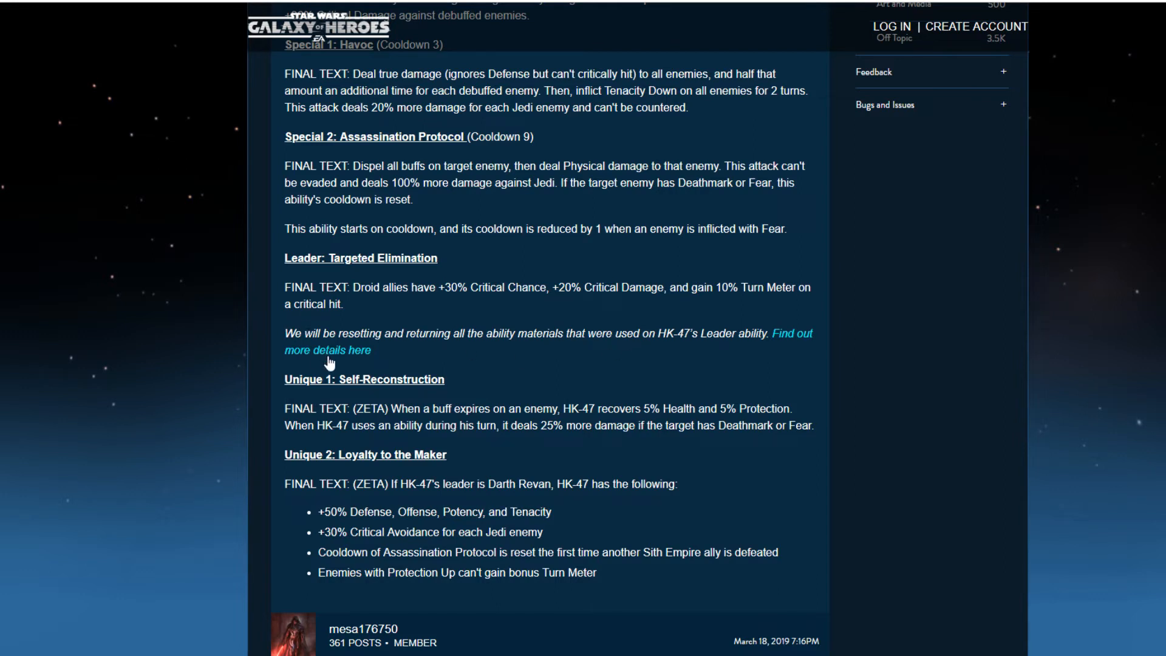
mouse_move(393, 353)
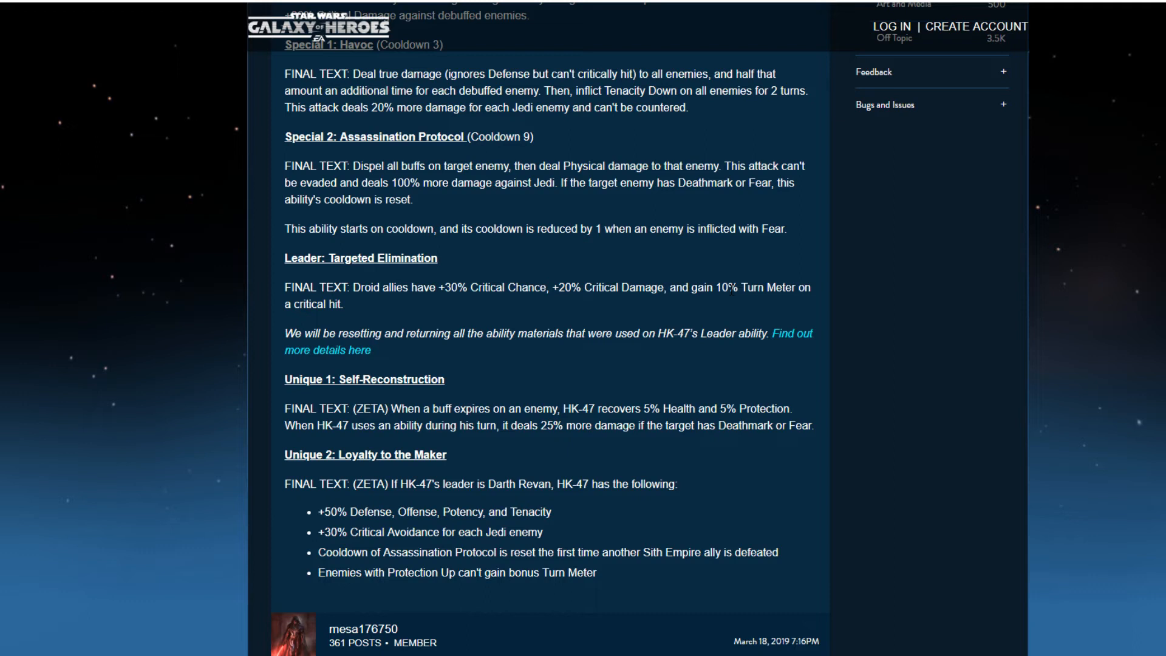
mouse_move(497, 59)
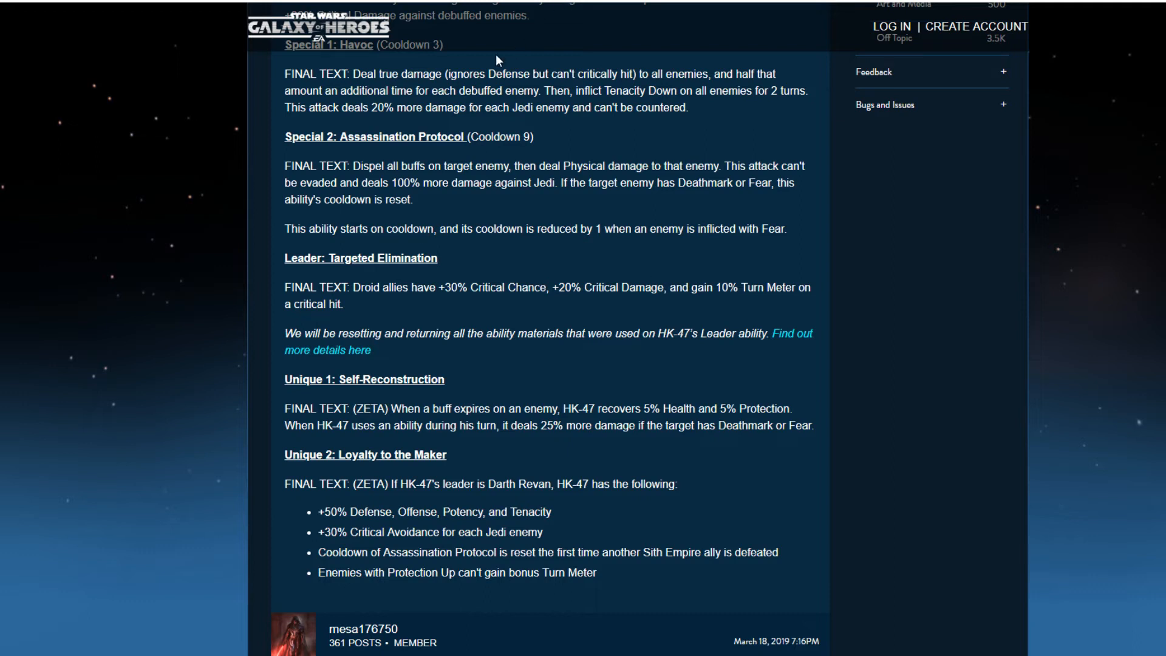
mouse_move(748, 453)
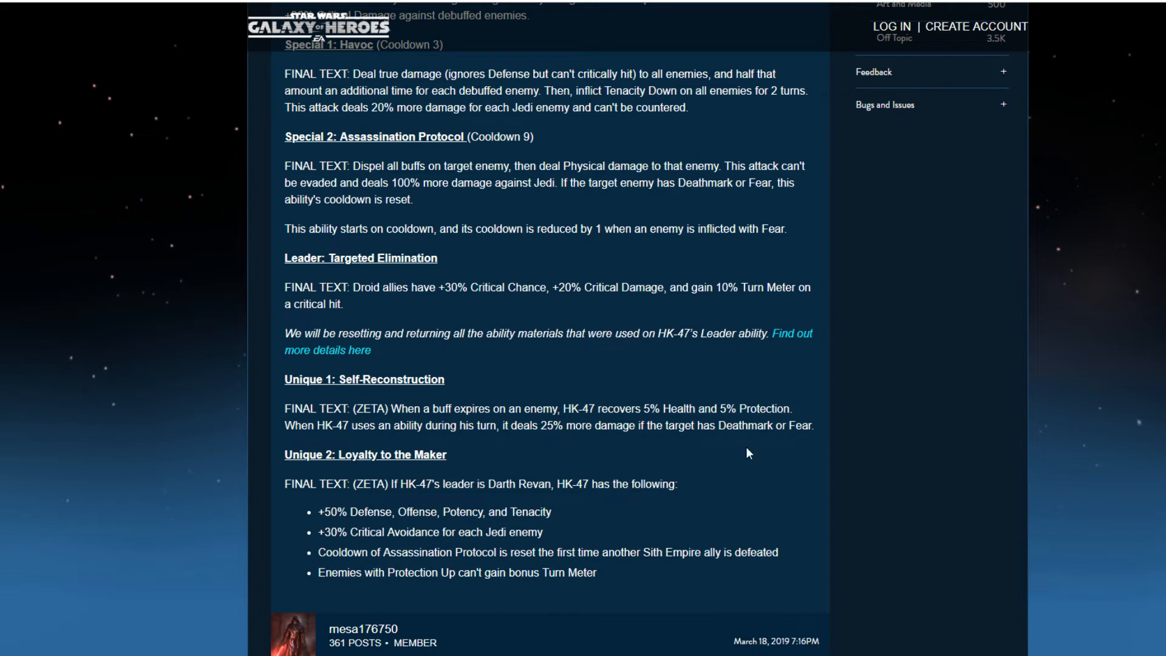
drag(522, 287, 666, 286)
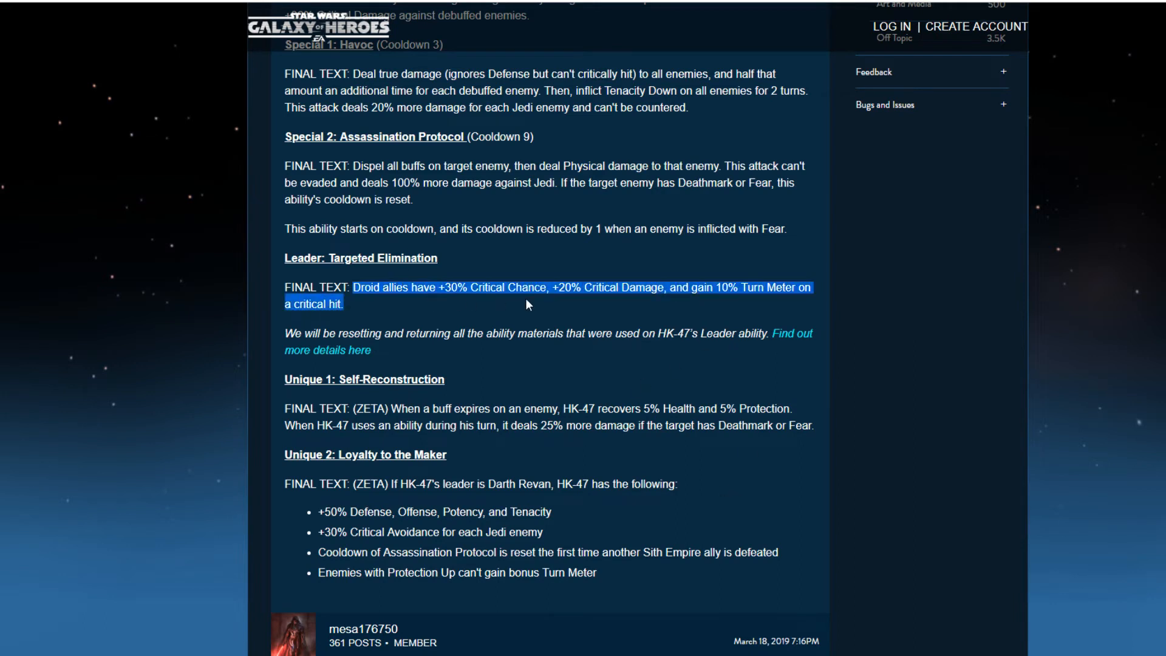
click(686, 269)
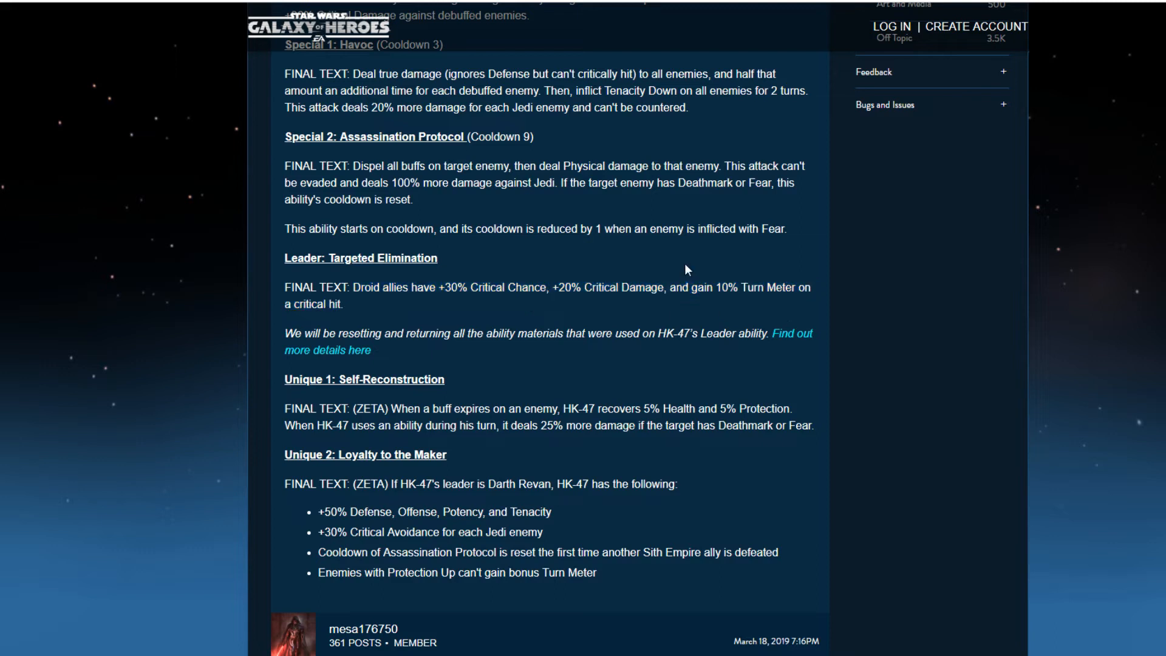
mouse_move(770, 314)
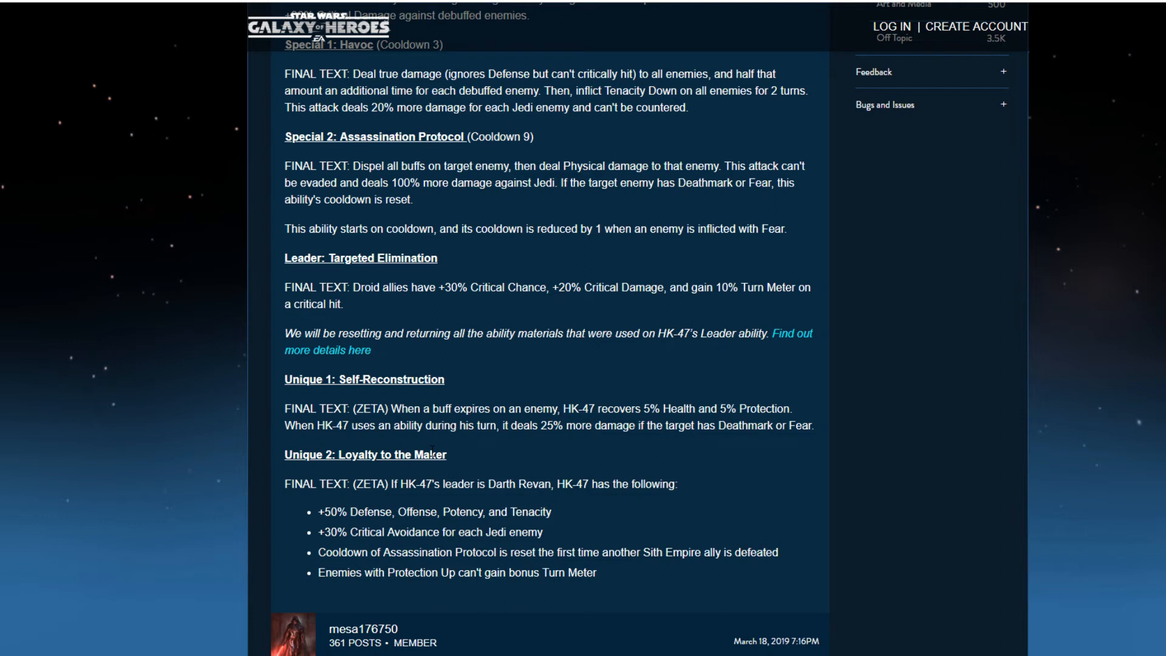
mouse_move(549, 299)
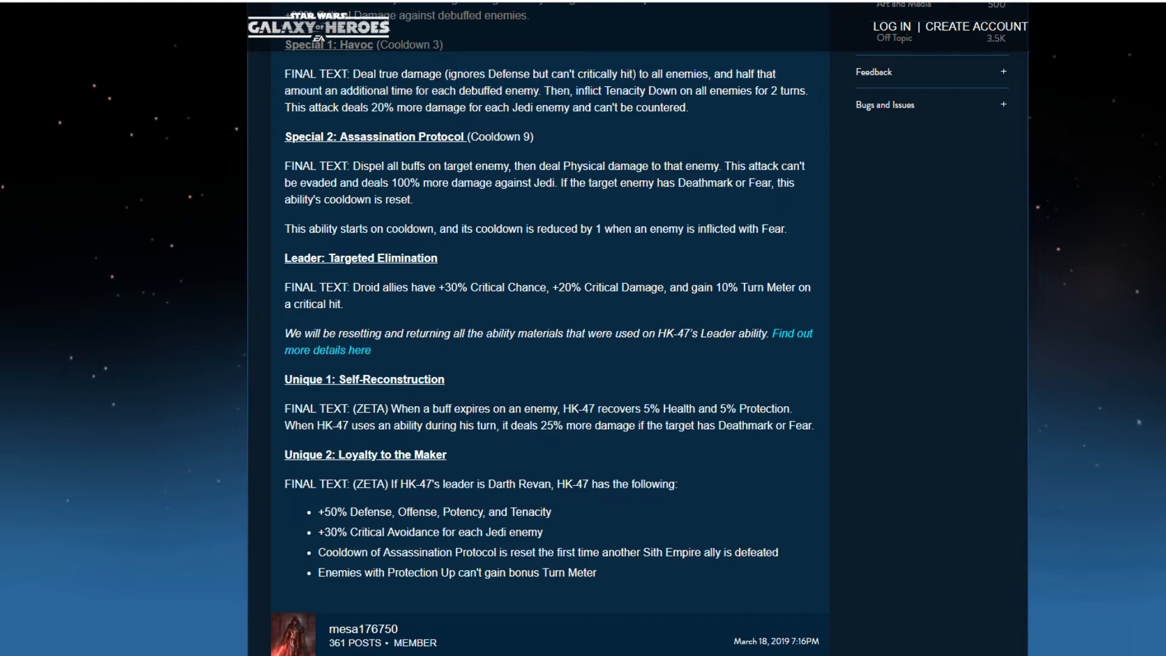
drag(445, 74, 635, 74)
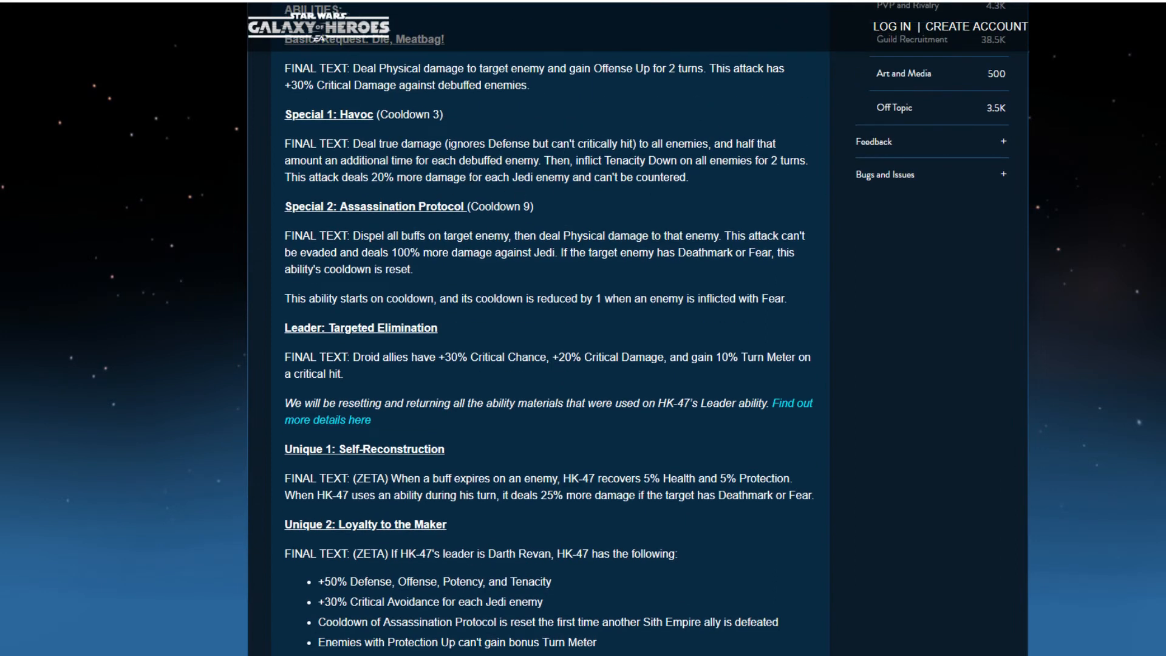
mouse_move(542, 163)
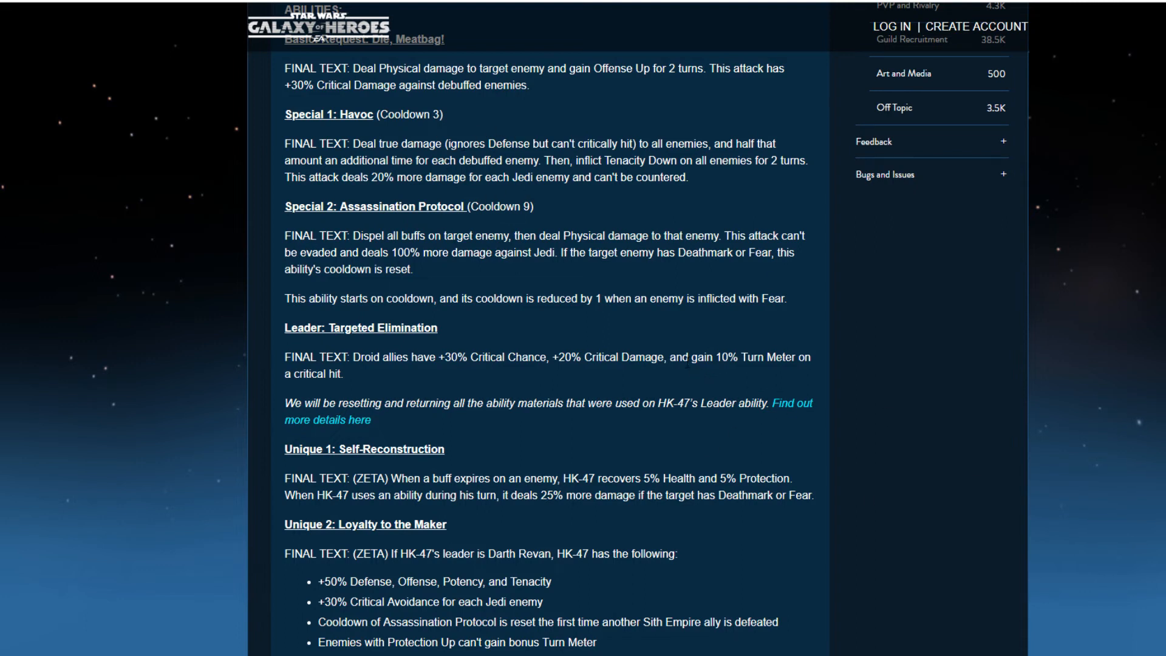
drag(528, 356, 353, 375)
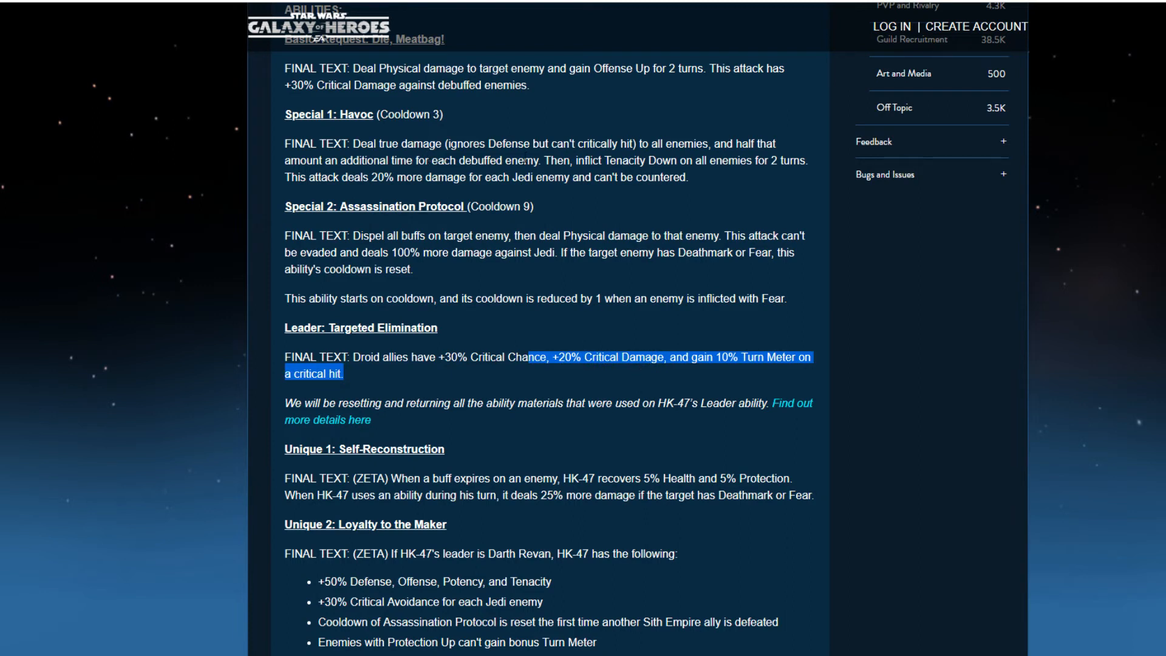
double_click(363, 357)
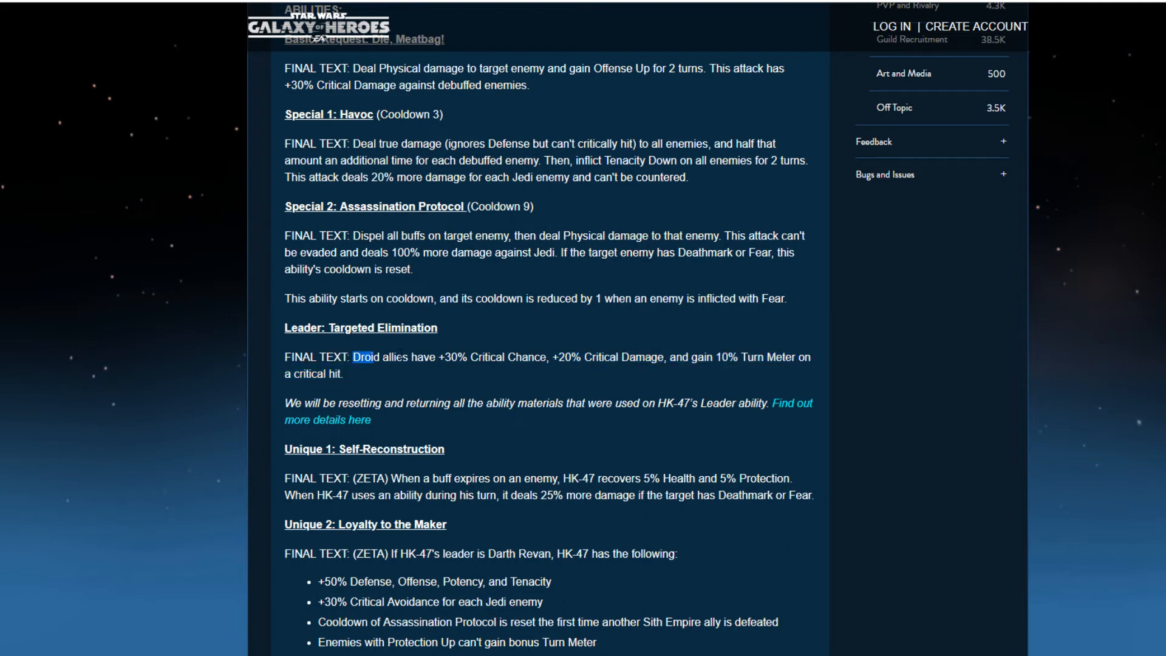
drag(364, 357, 352, 374)
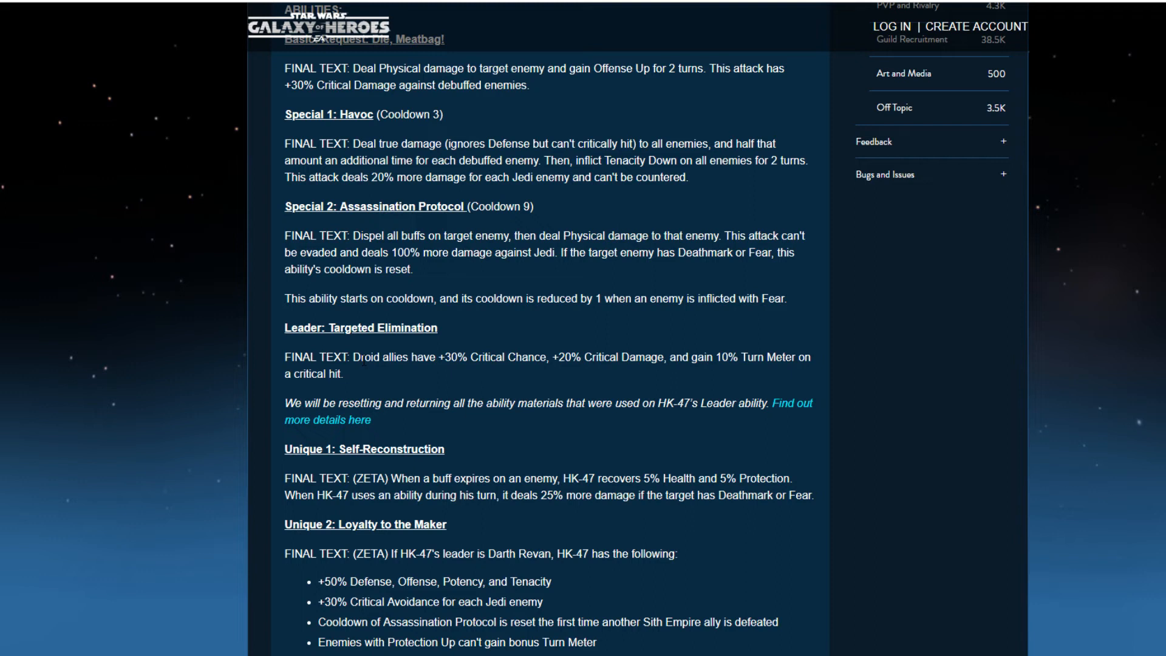
drag(309, 357, 354, 374)
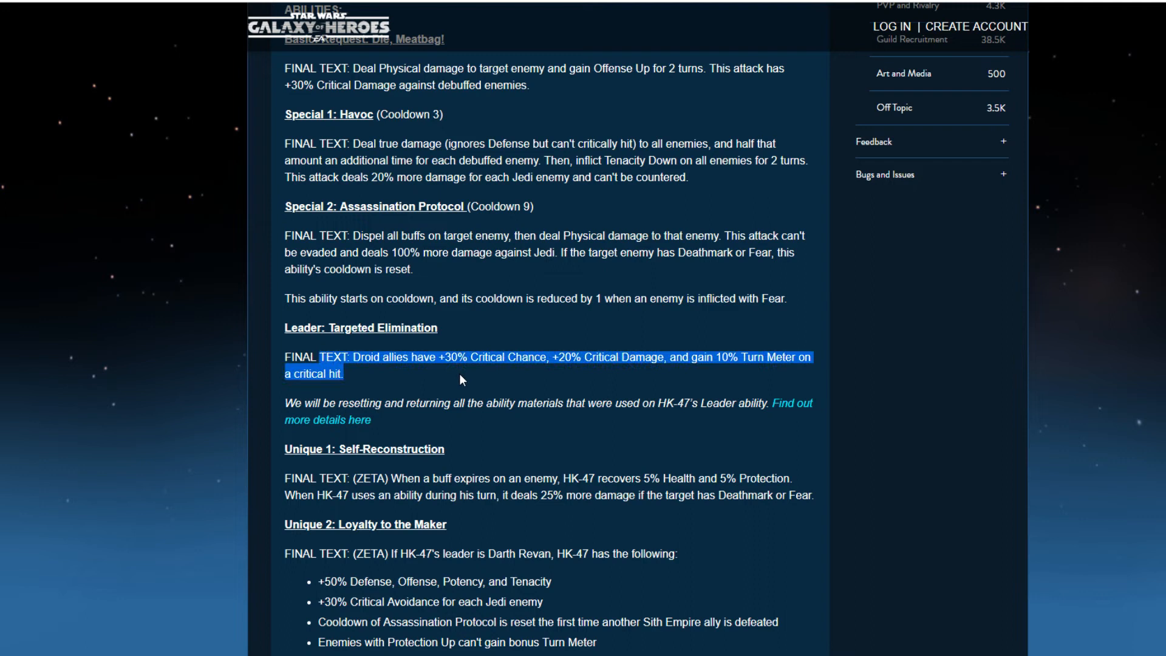
scroll(down, 3)
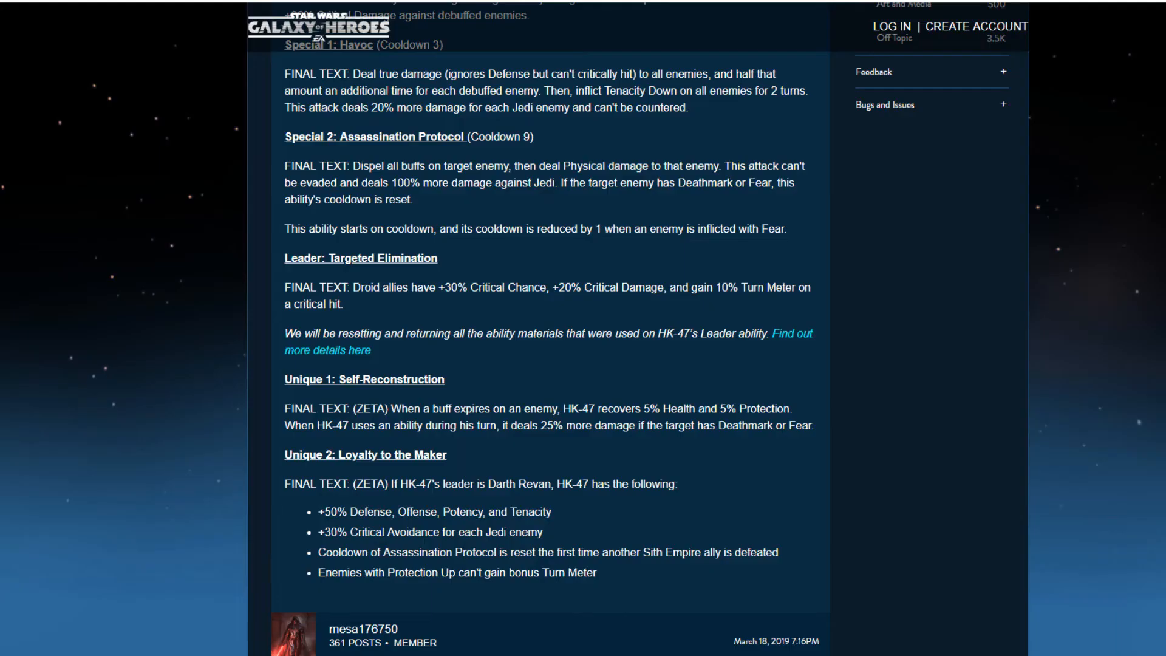
double_click(405, 408)
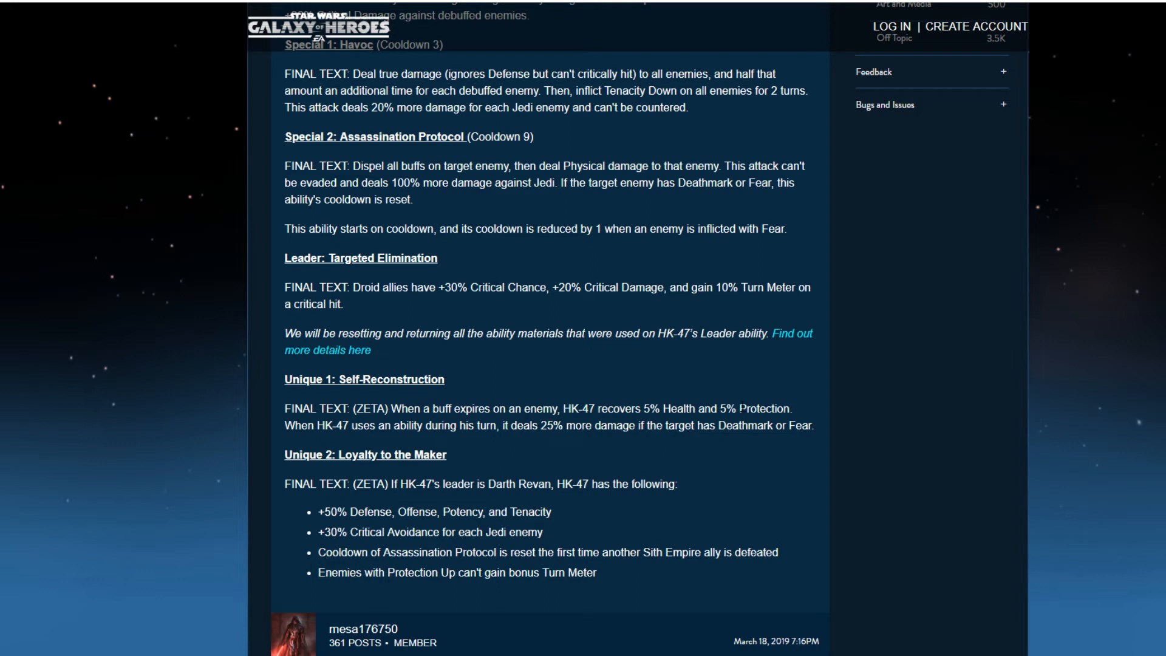
mouse_move(372, 445)
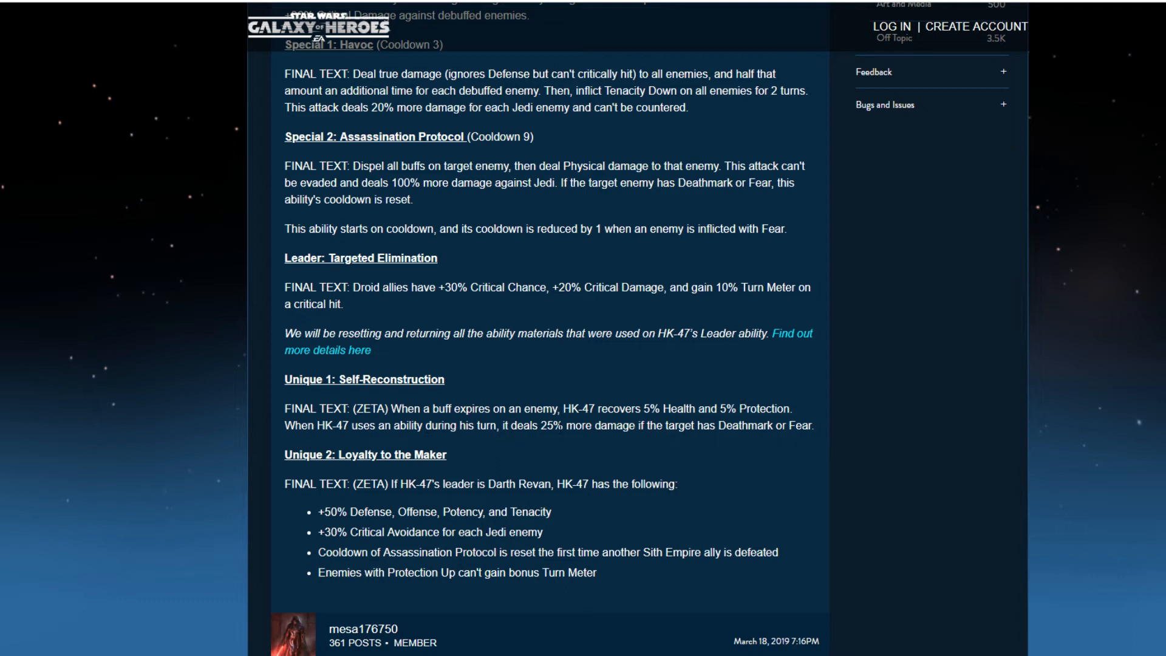
mouse_move(443, 442)
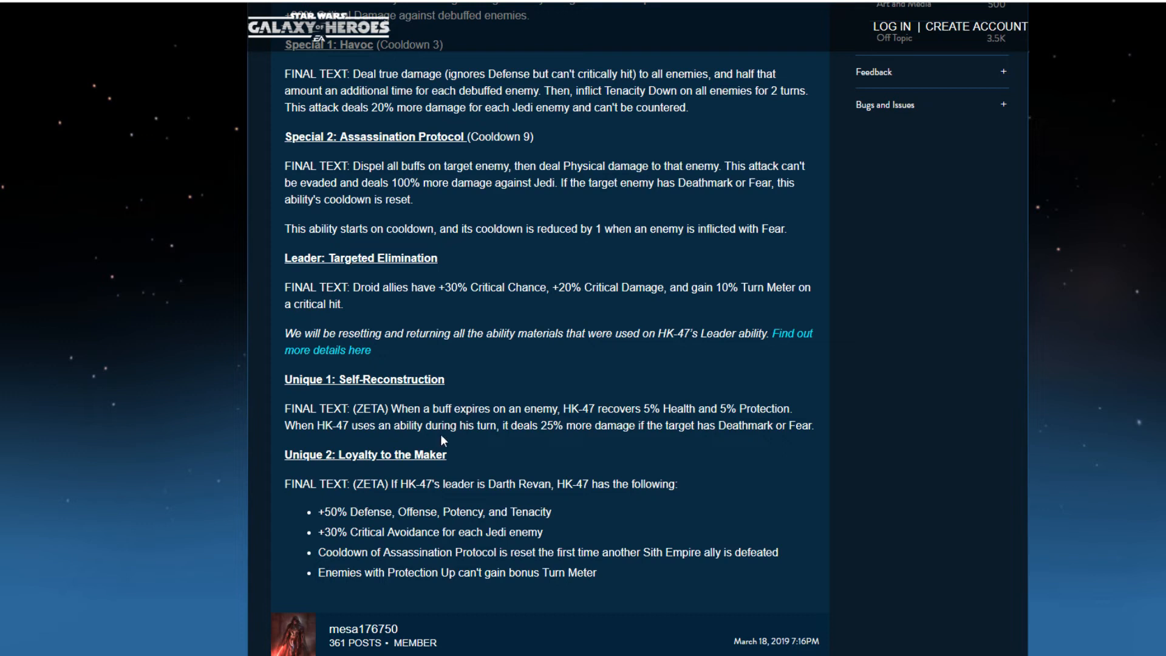
mouse_move(525, 471)
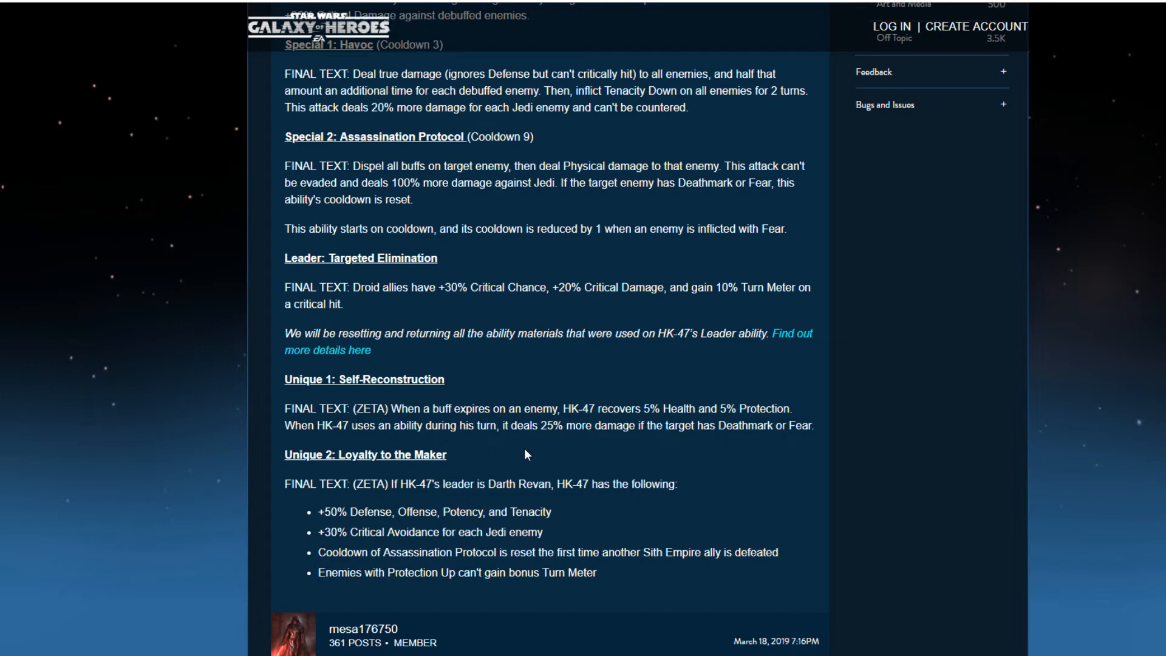
mouse_move(608, 439)
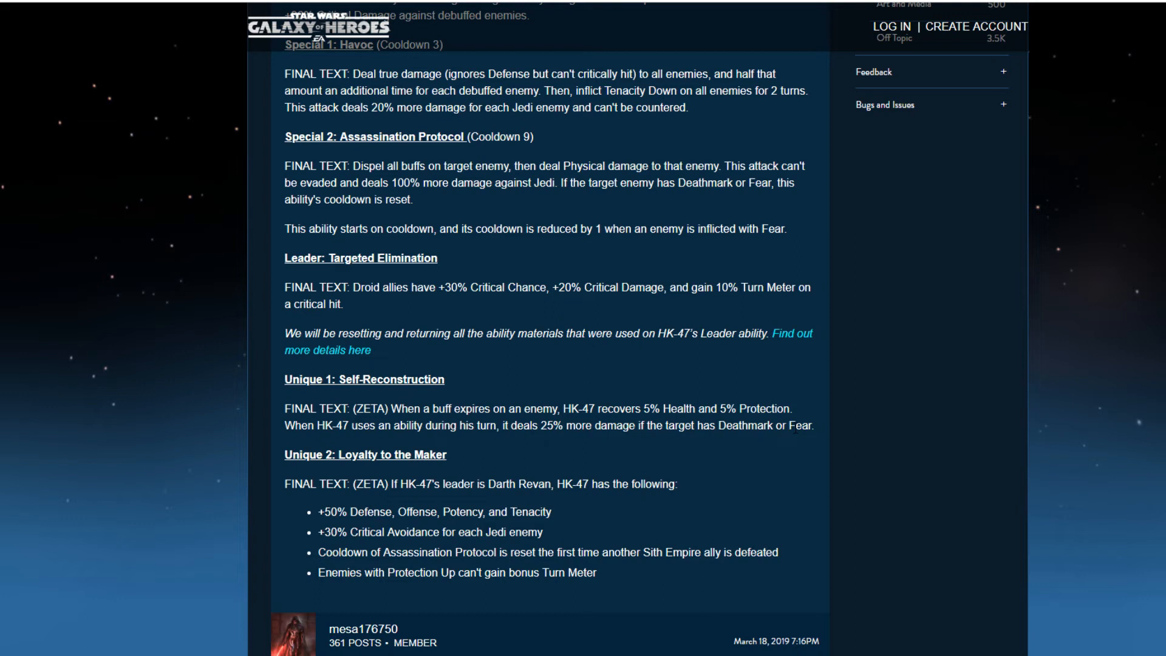
drag(690, 426, 810, 427)
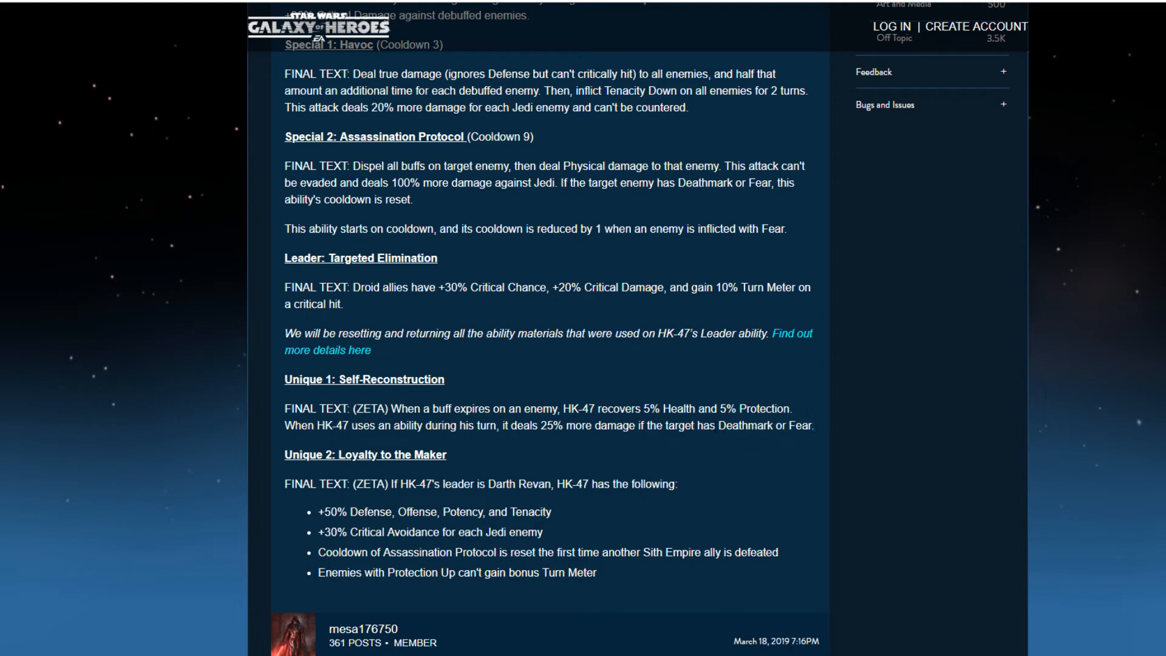
mouse_move(780, 447)
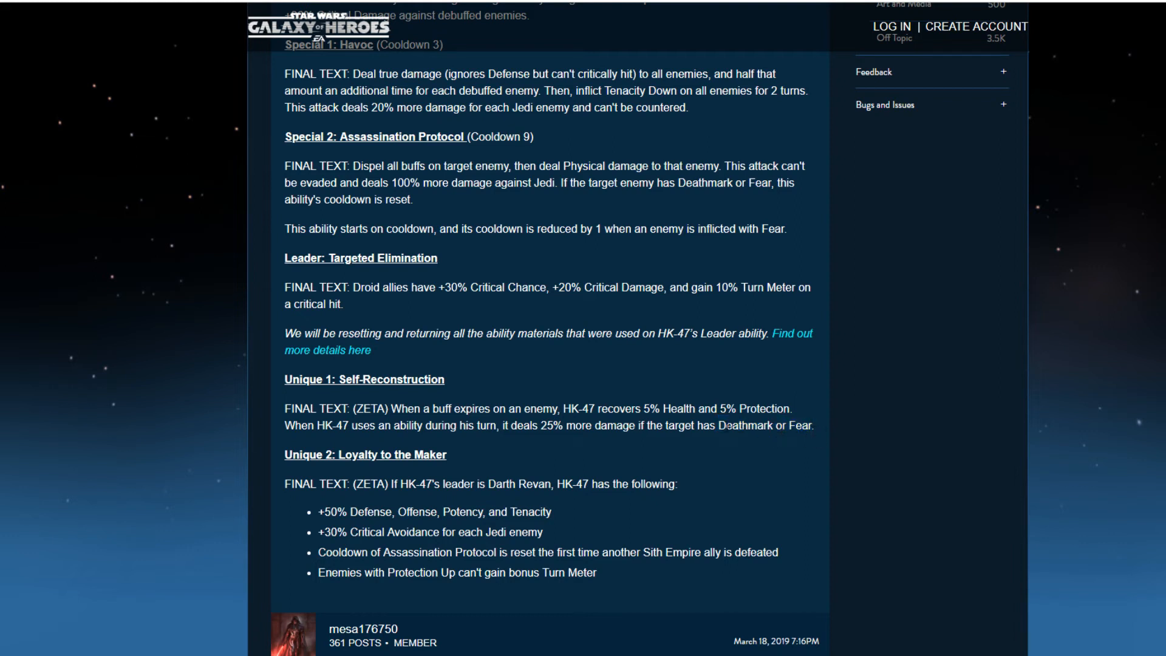
drag(700, 426, 813, 426)
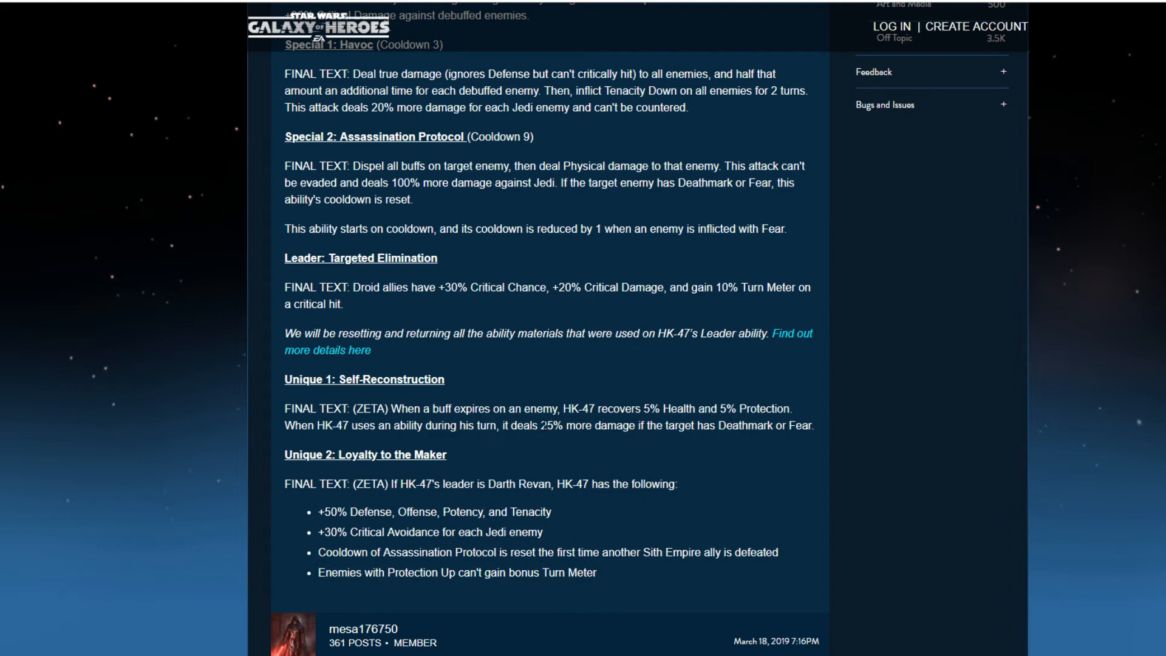
mouse_move(467, 421)
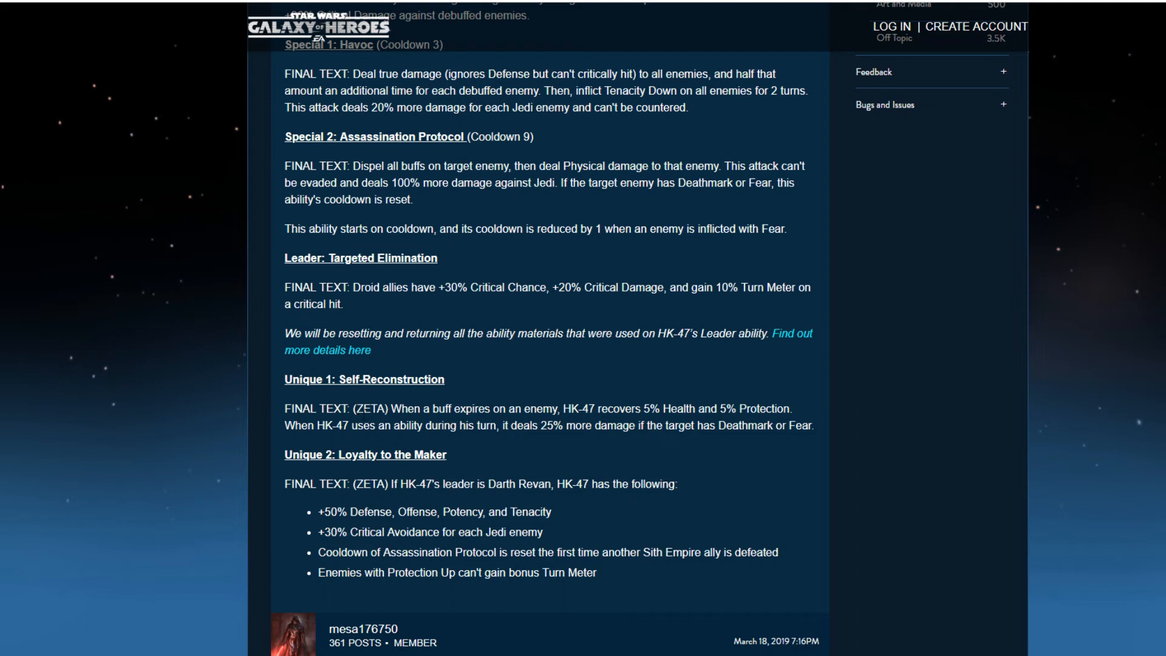
mouse_move(537, 452)
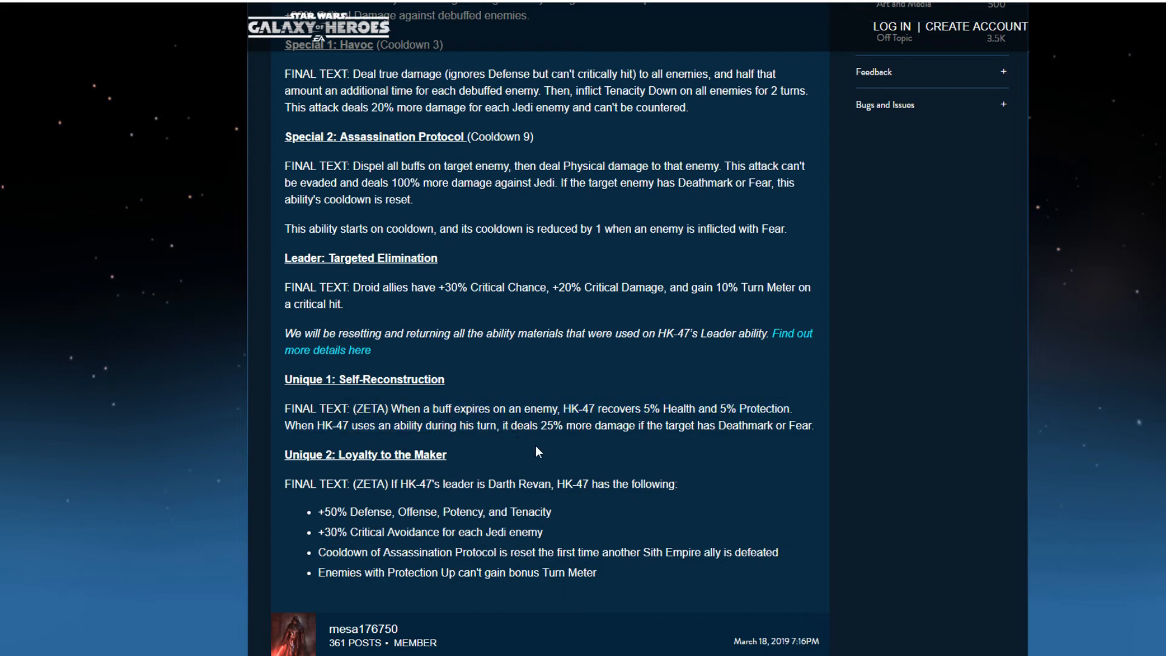
mouse_move(430, 315)
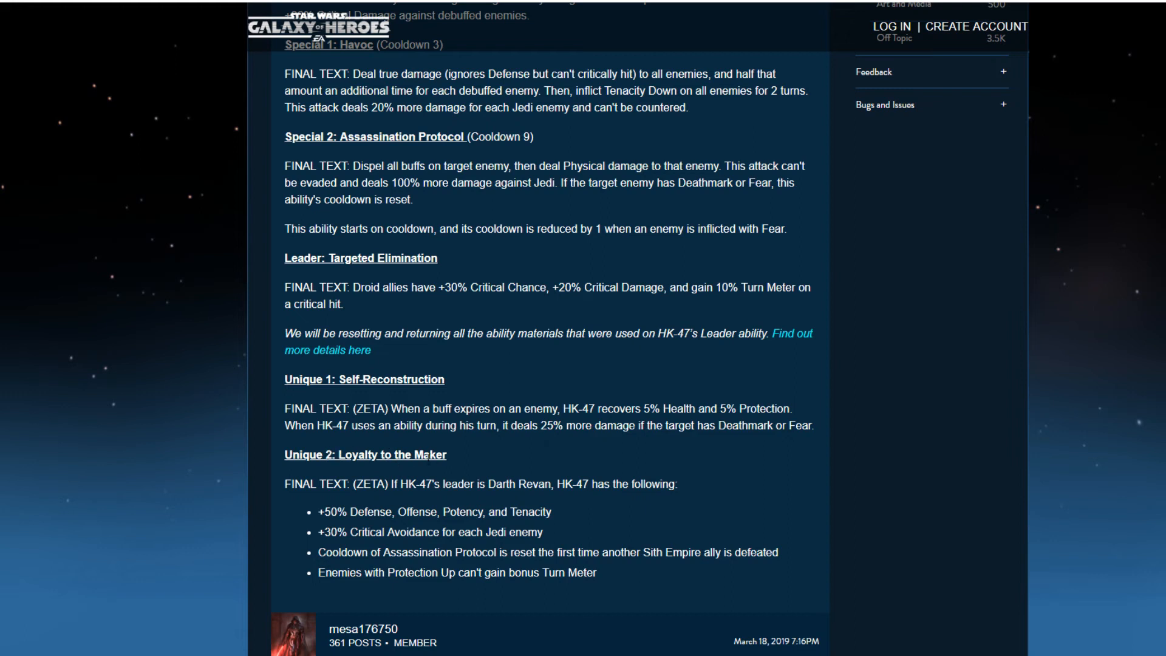
scroll(down, 3)
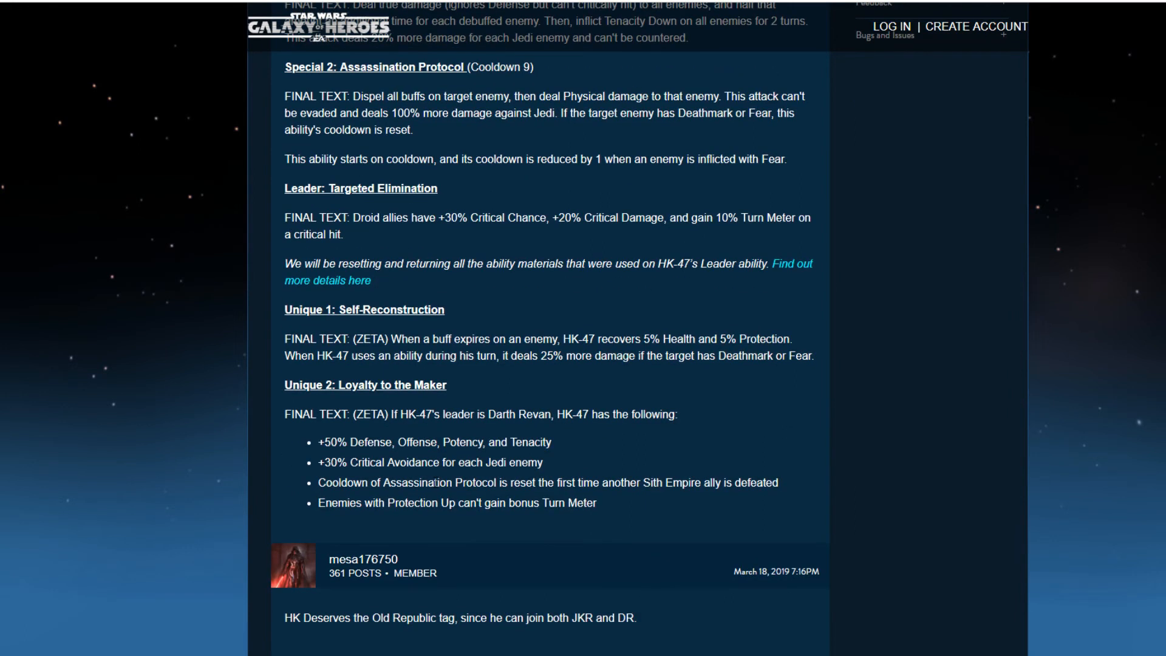
double_click(371, 414)
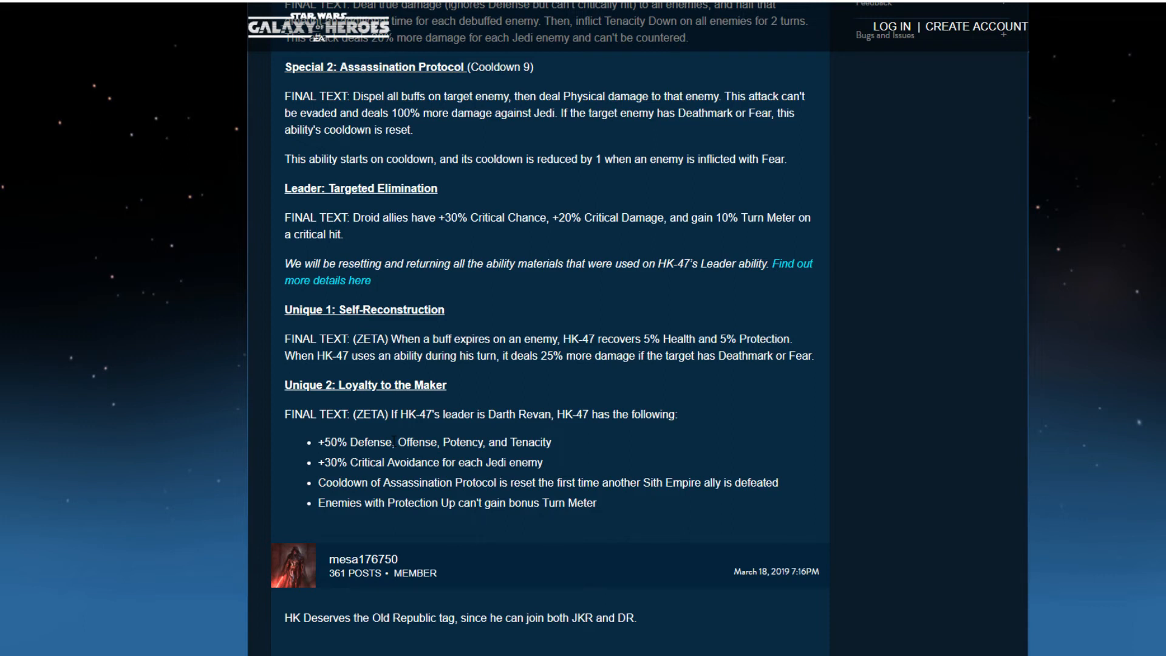
mouse_move(335, 457)
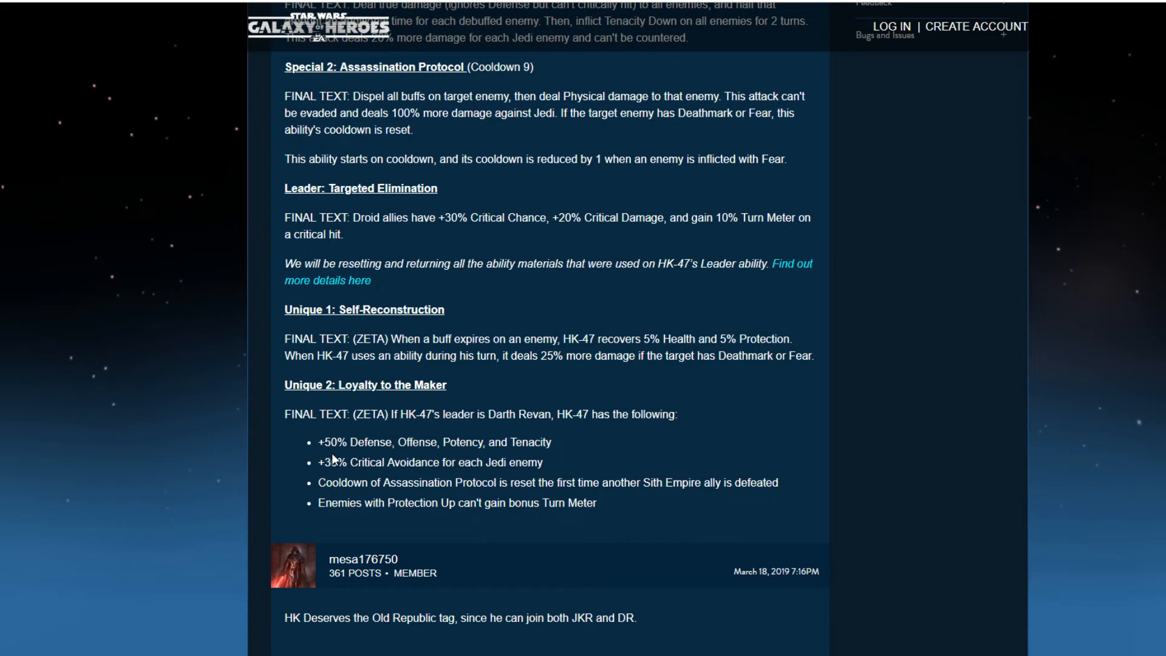
mouse_move(555, 459)
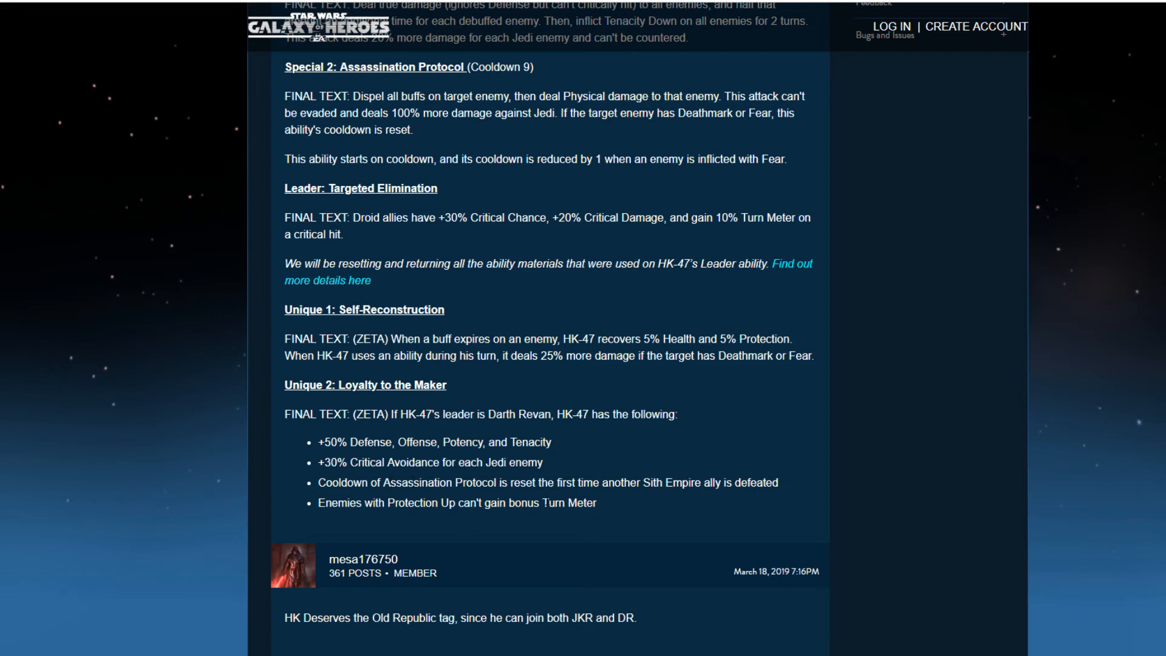
mouse_move(626, 495)
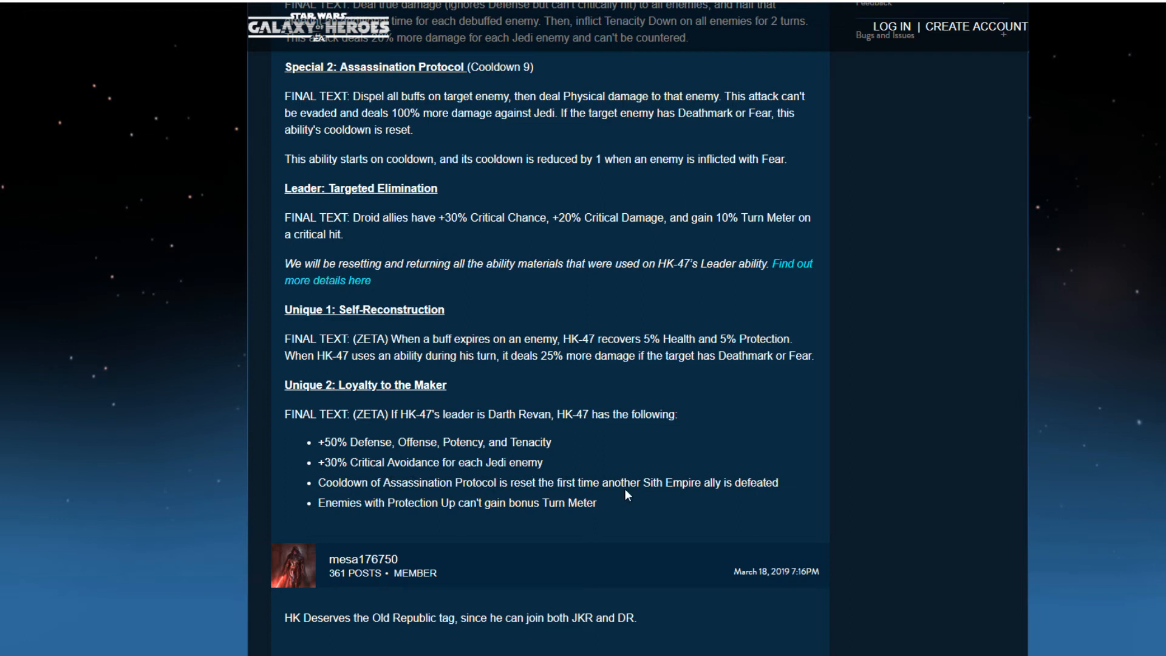
mouse_move(704, 496)
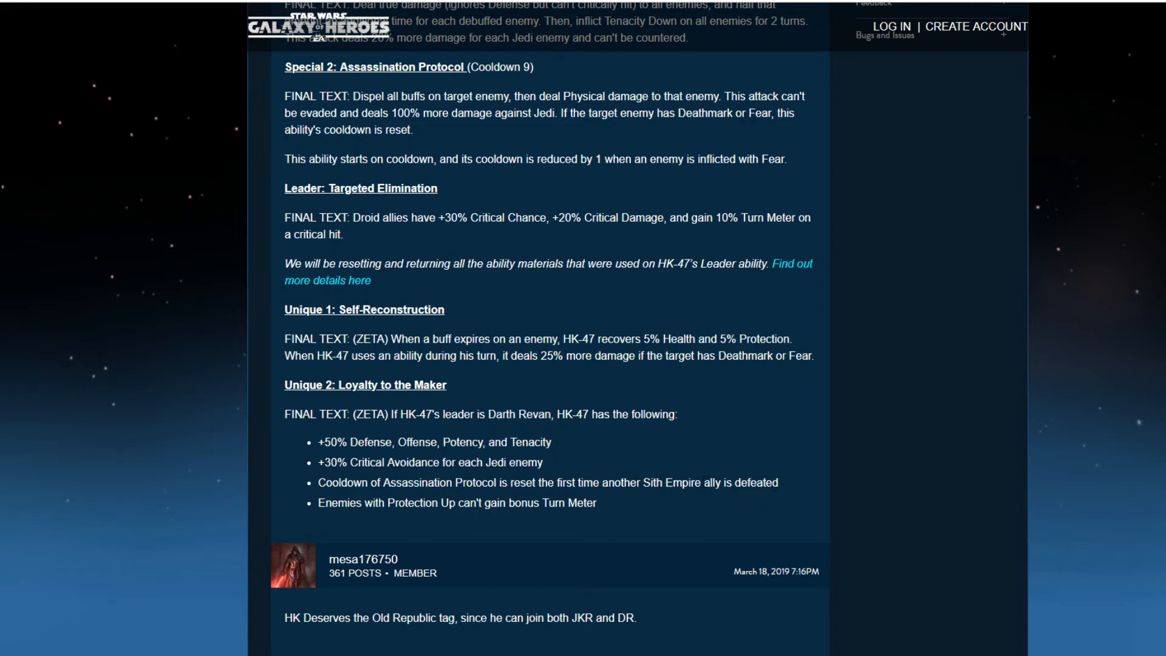
mouse_move(301, 465)
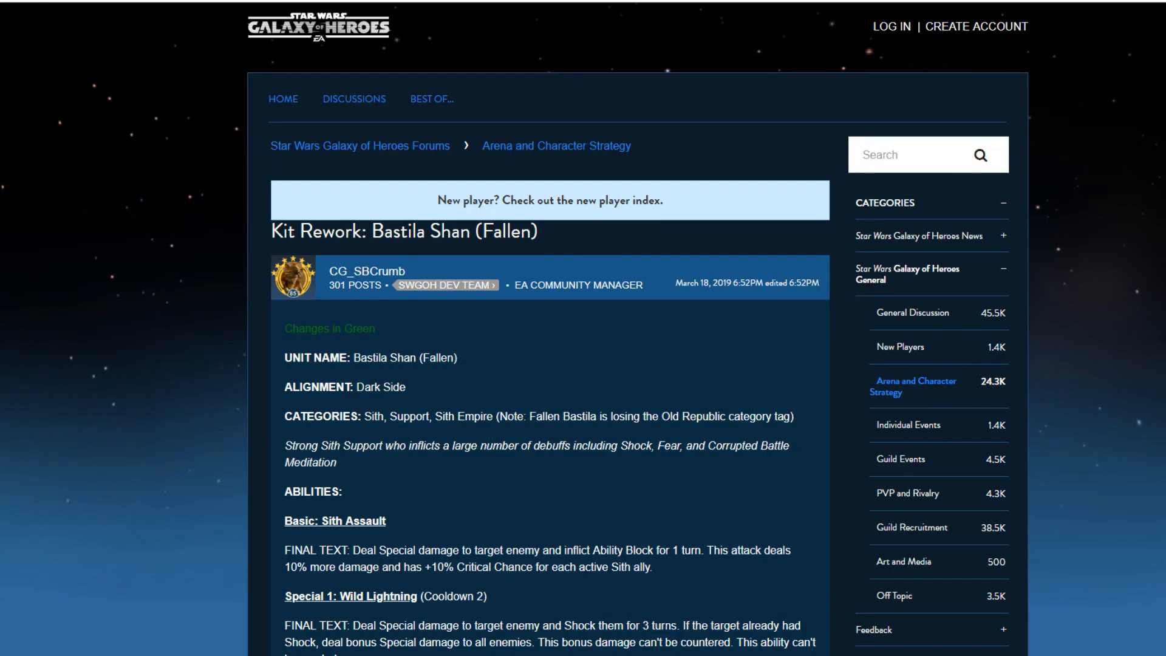
scroll(down, 3)
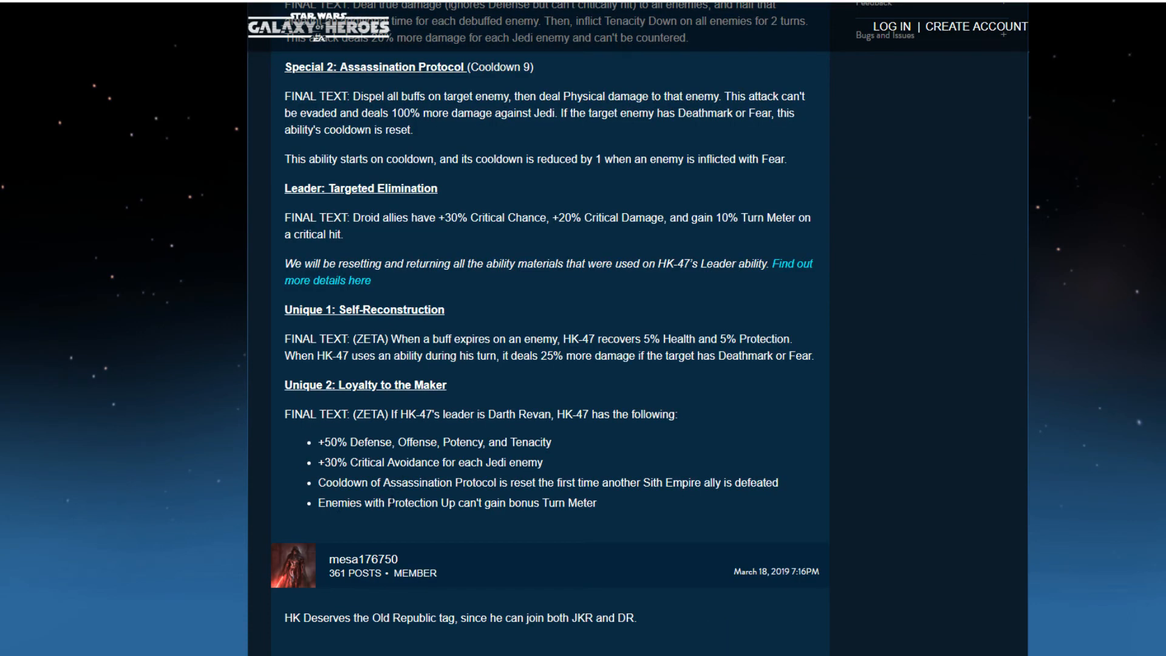
mouse_move(532, 539)
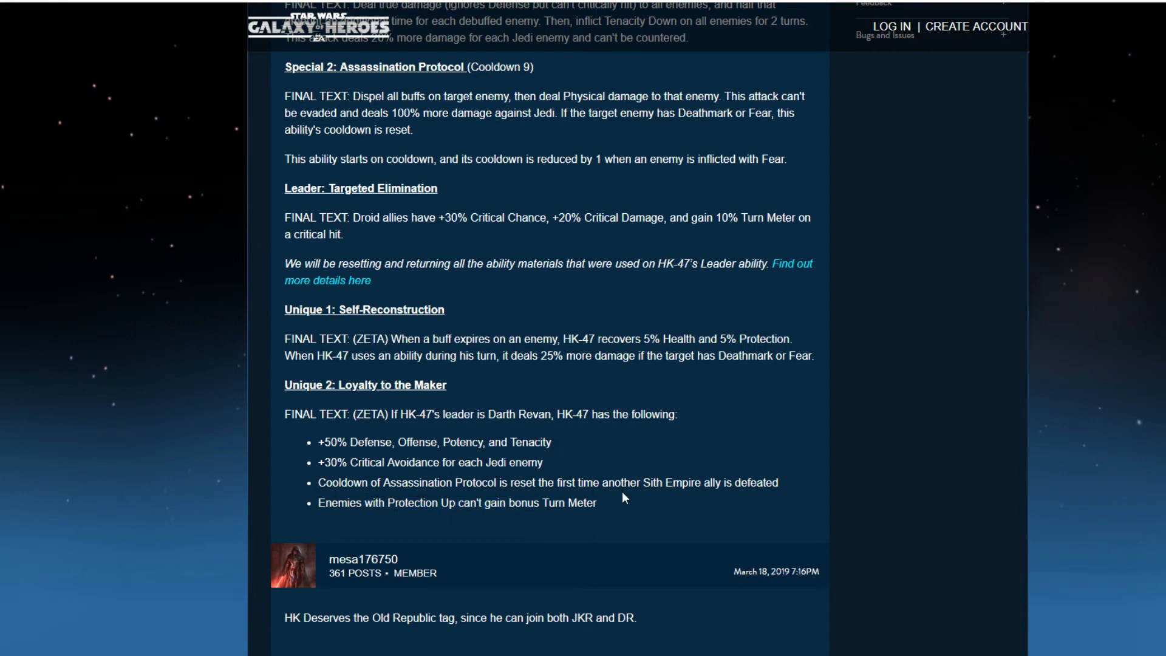
mouse_move(537, 442)
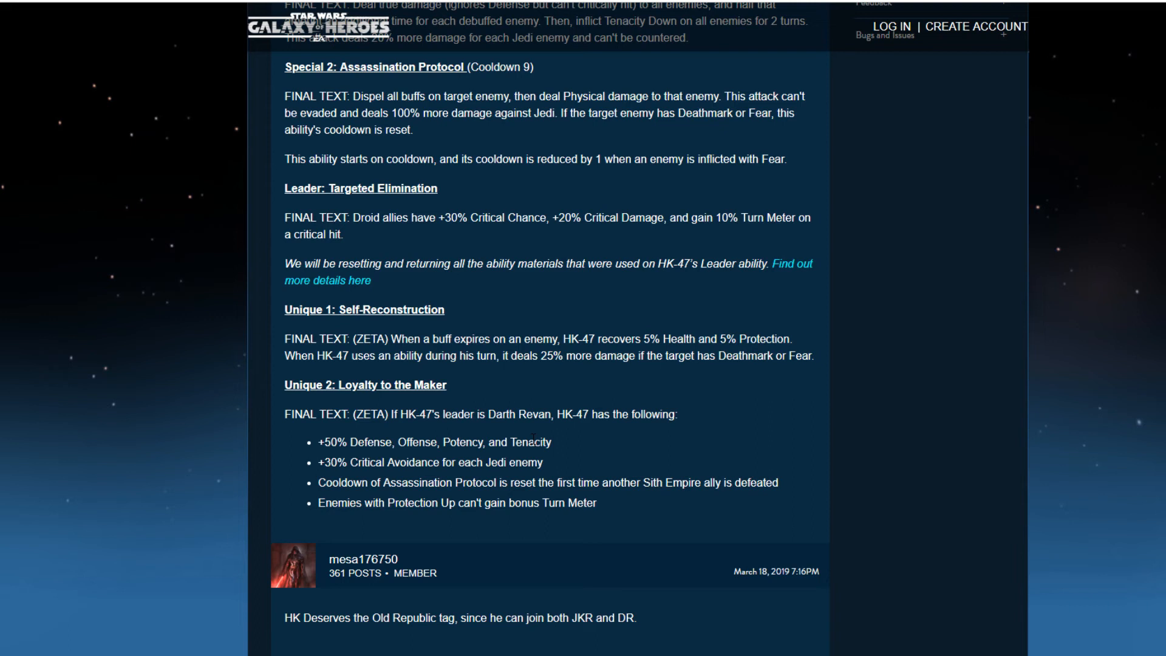
mouse_move(310, 430)
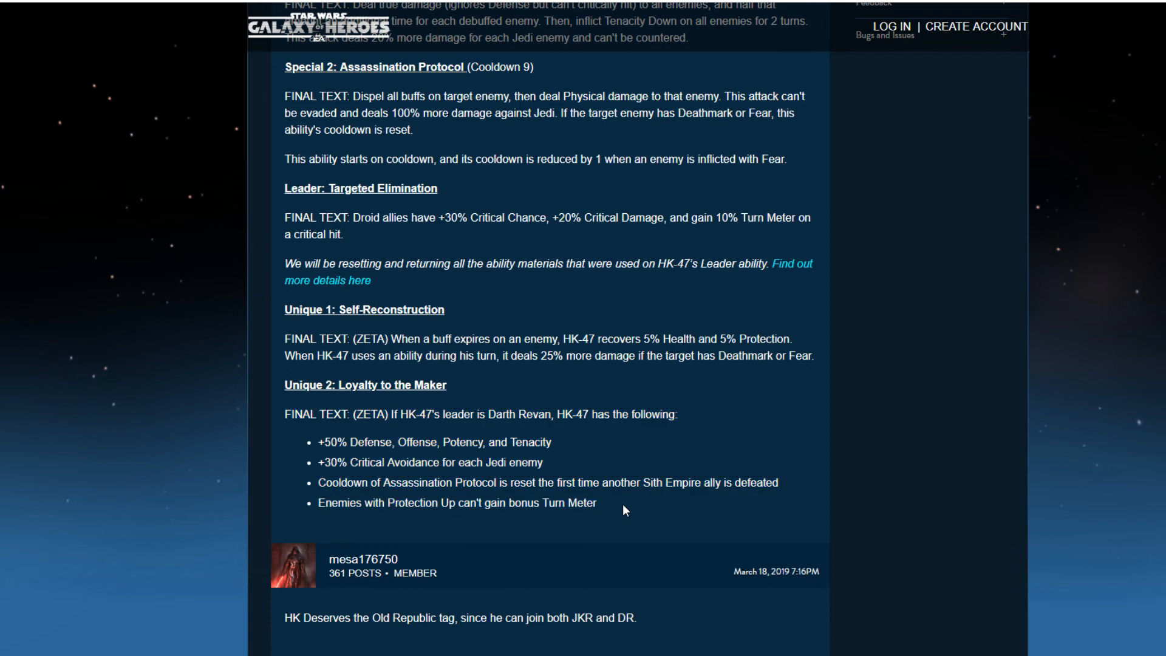
drag(283, 332, 799, 356)
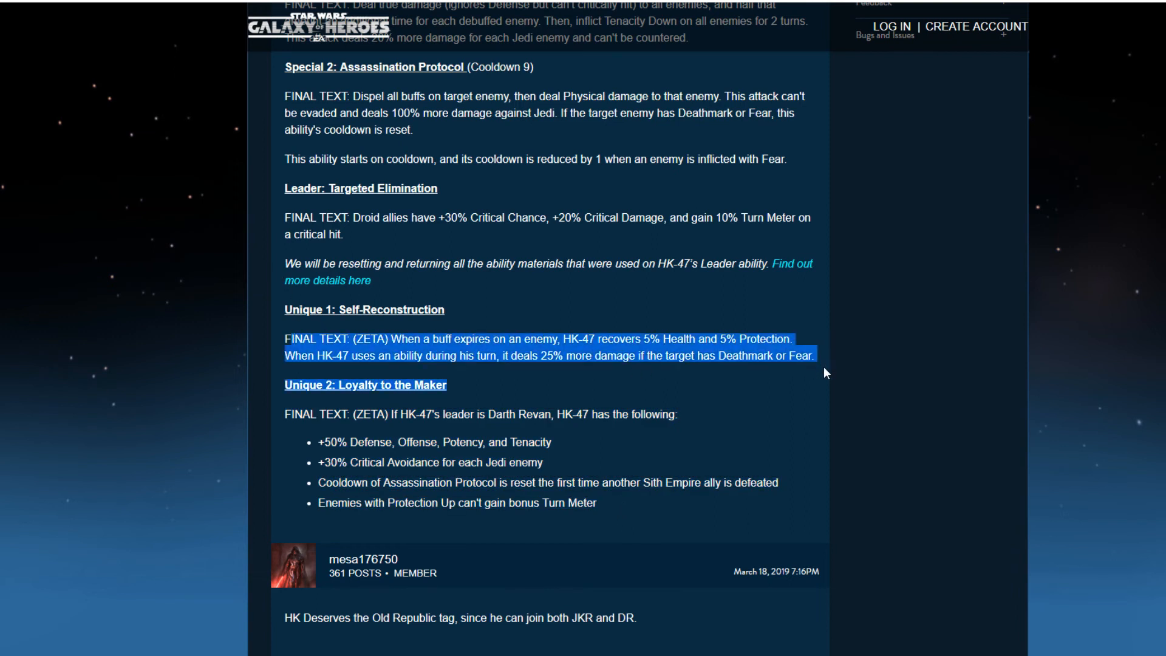
click(541, 339)
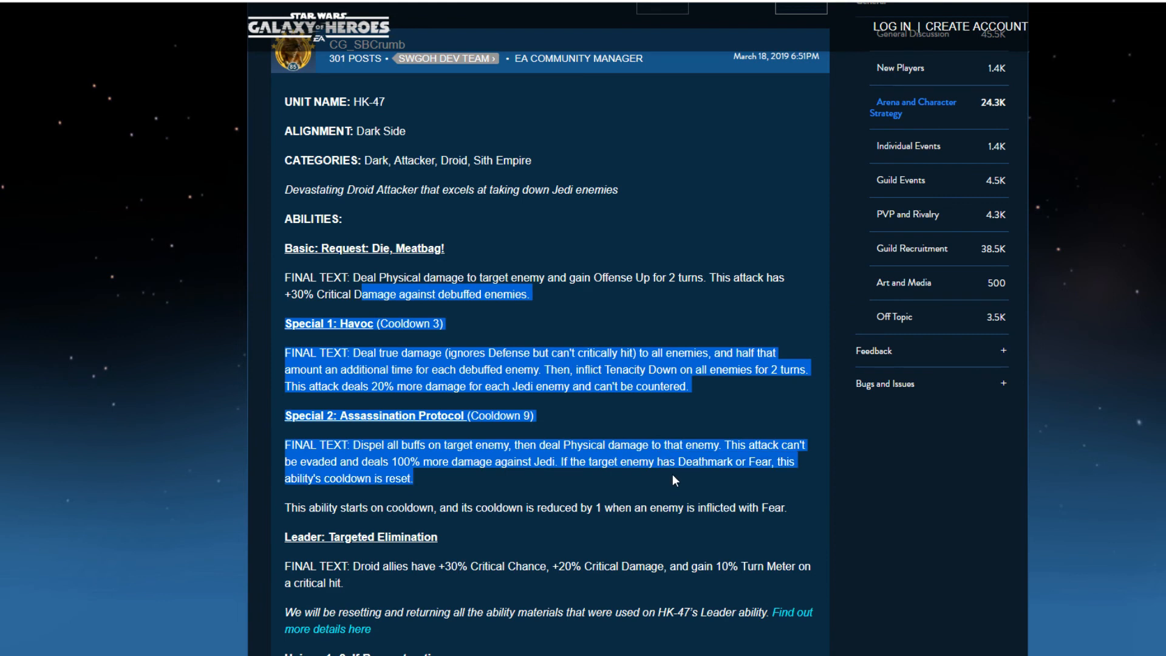
click(674, 480)
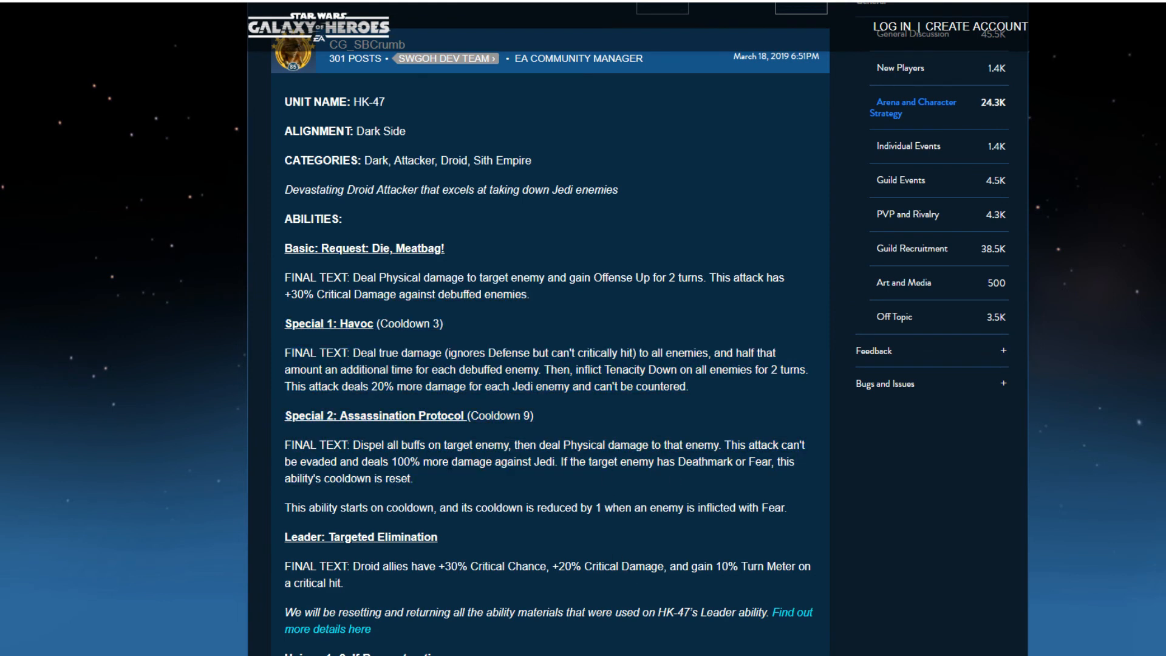
mouse_move(497, 488)
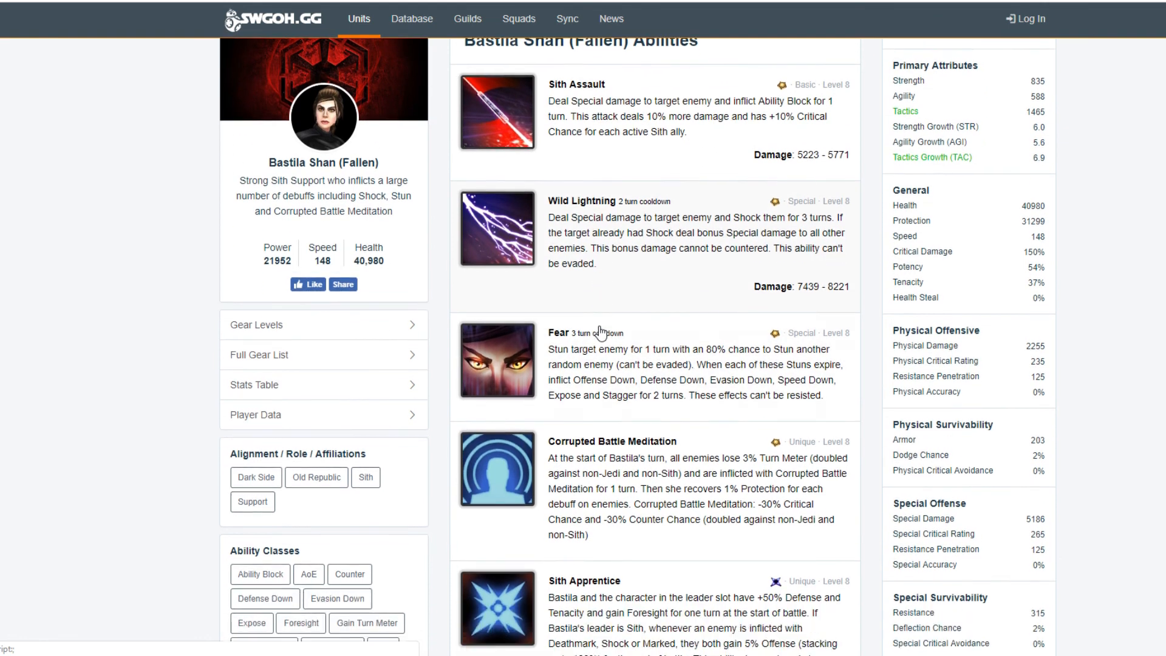
Scroll the Bastila Shan (Fallen) rework thread down to its ABILITIES section and read the list
scroll(down, 3)
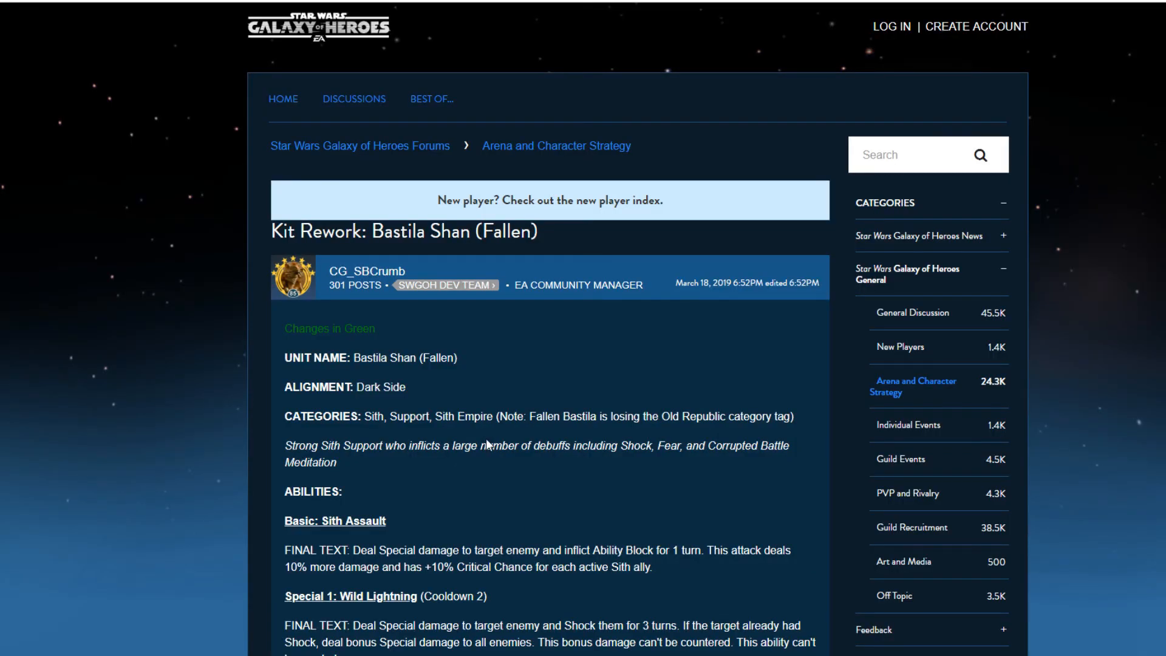
scroll(down, 3)
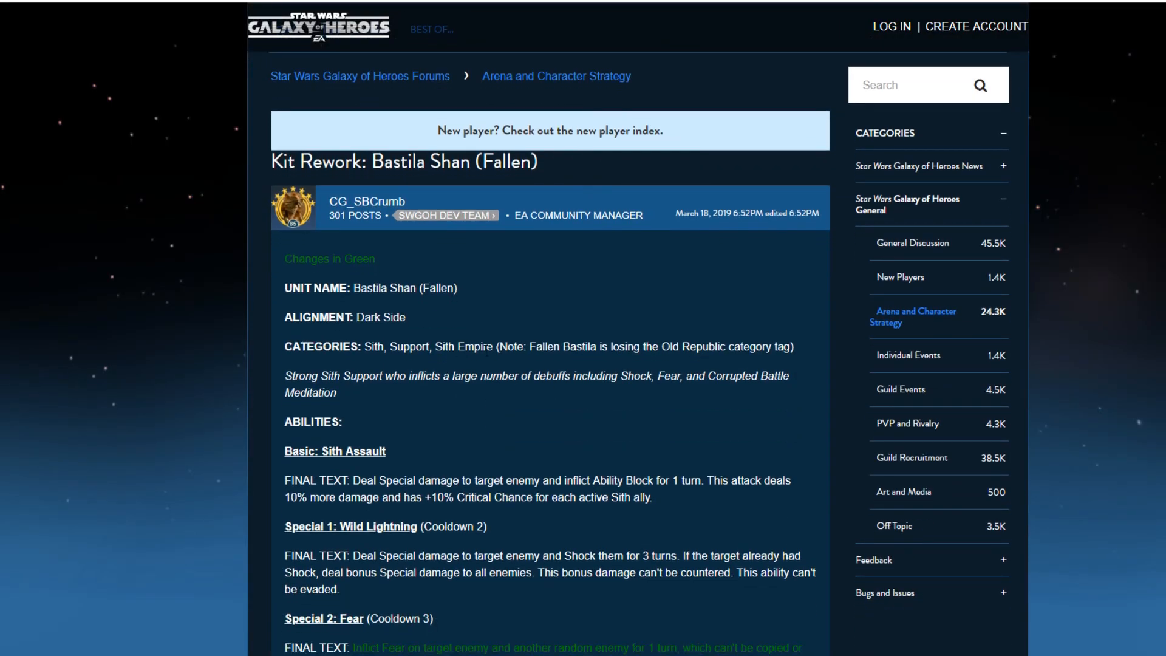
mouse_move(650, 362)
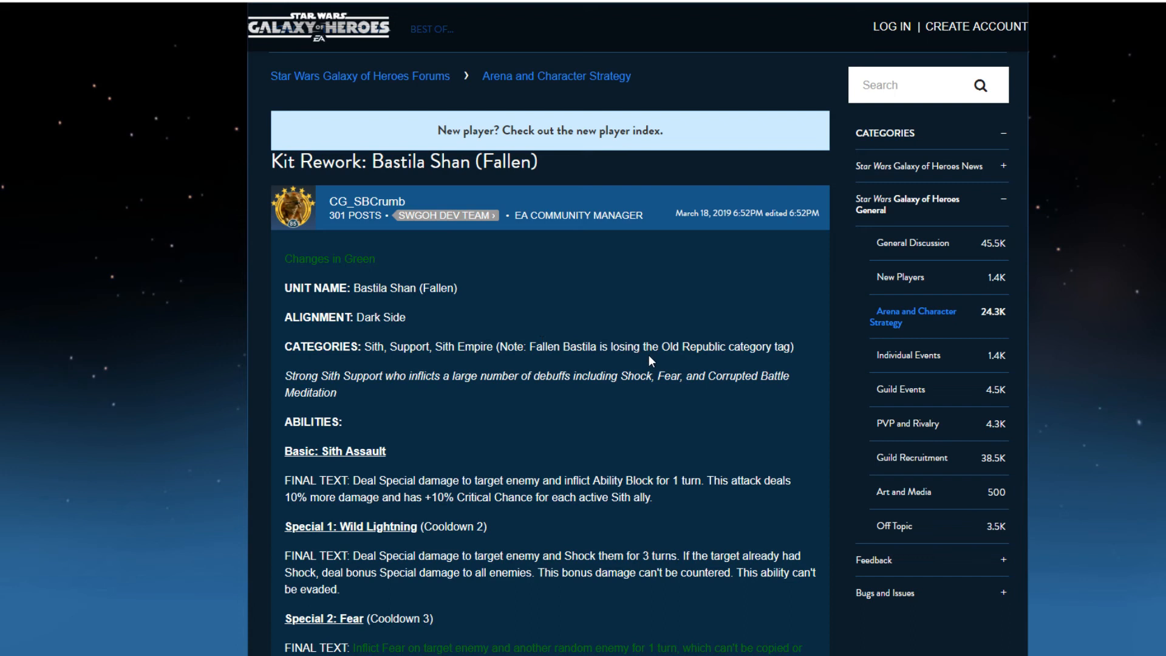
mouse_move(768, 363)
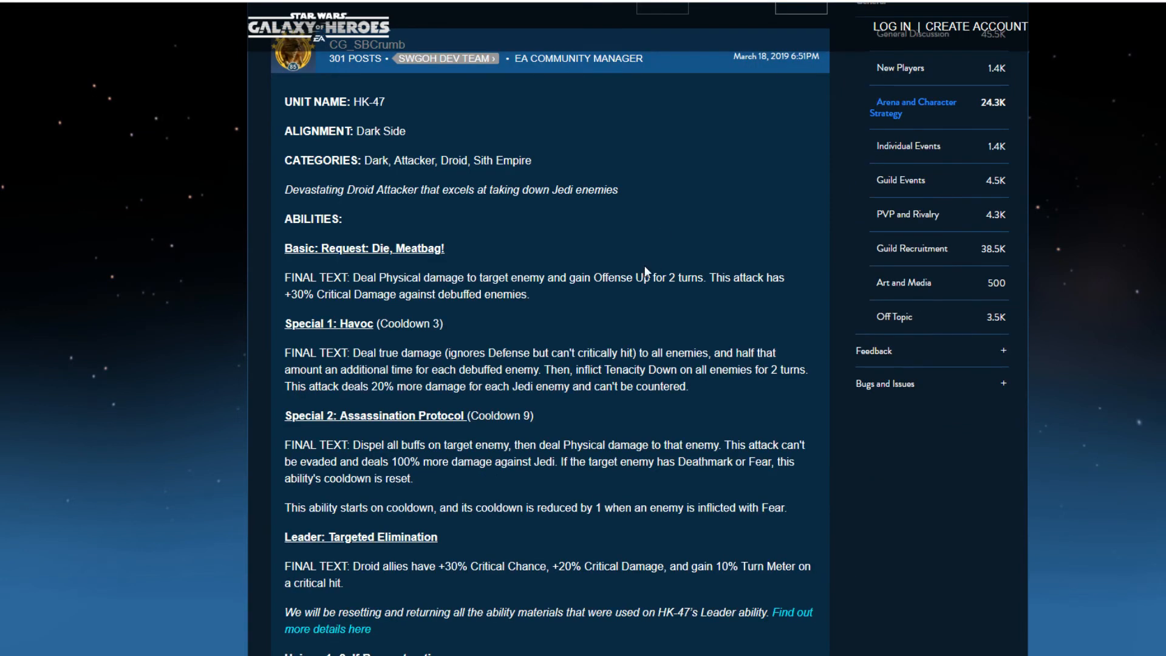
mouse_move(539, 165)
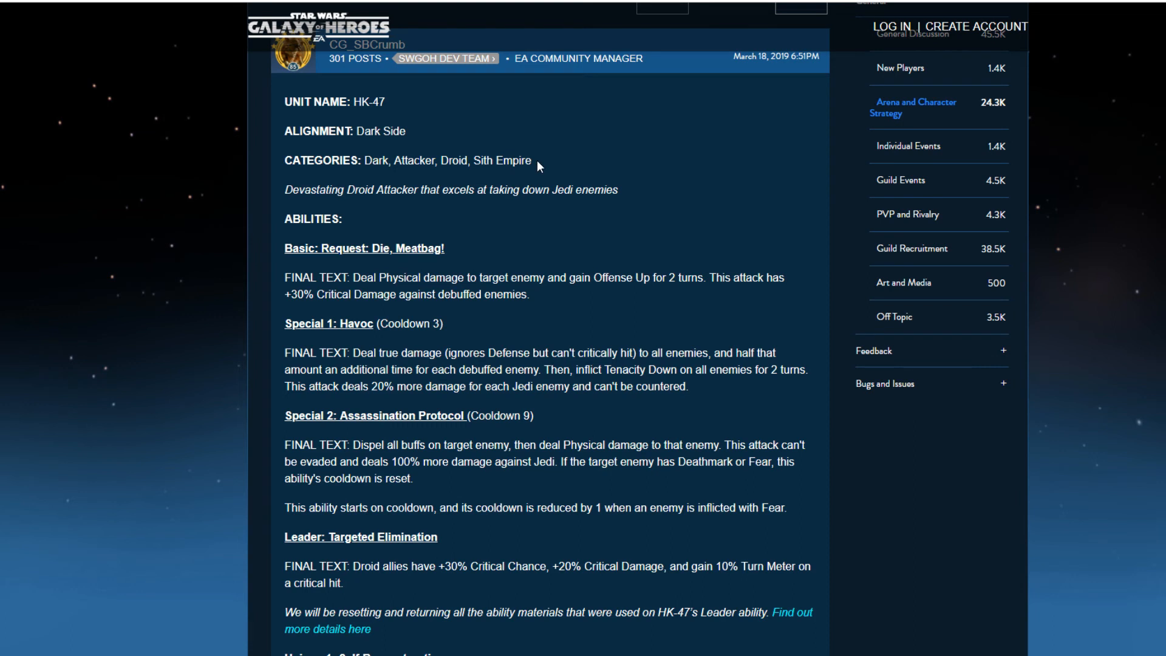
mouse_move(527, 149)
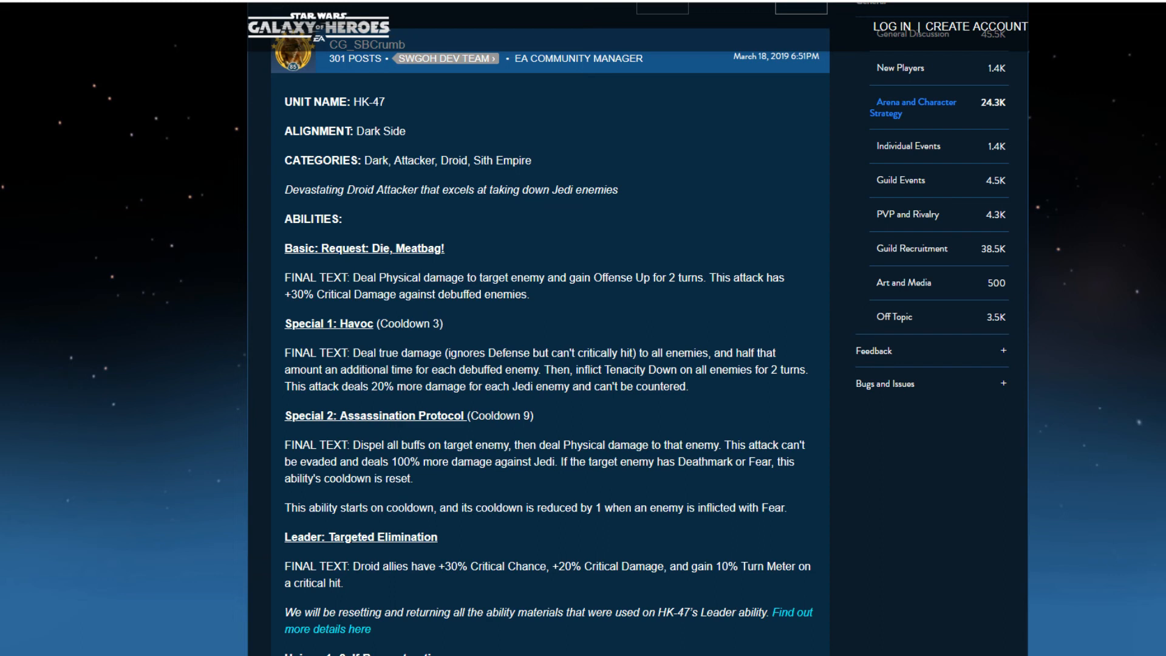
scroll(down, 3)
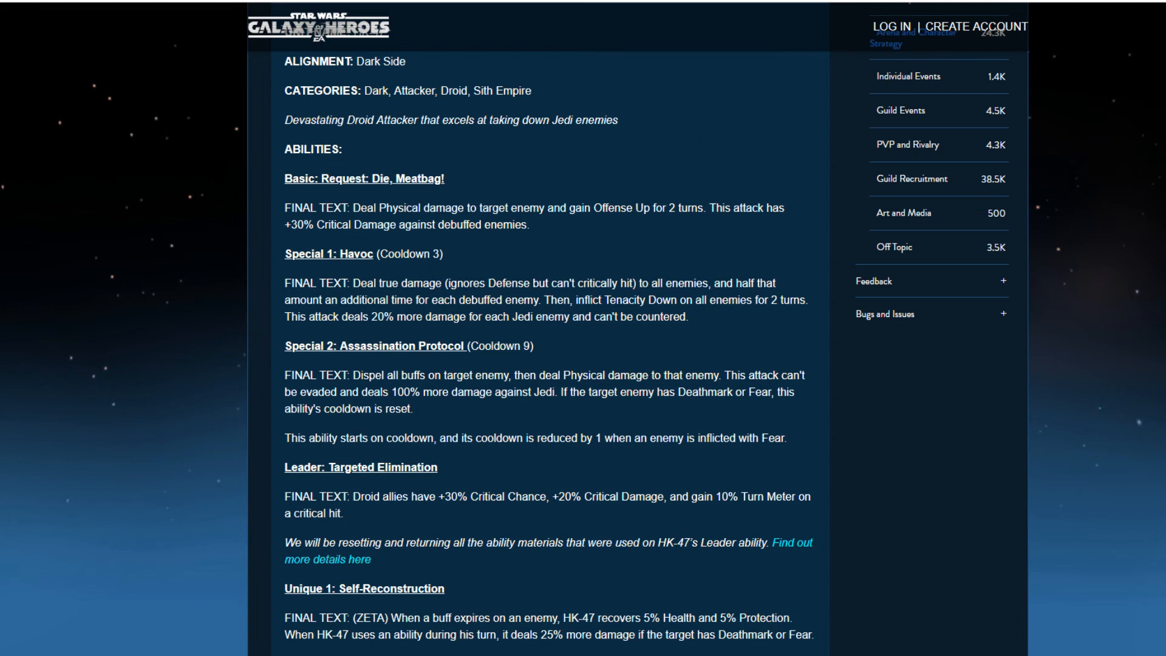
scroll(up, 3)
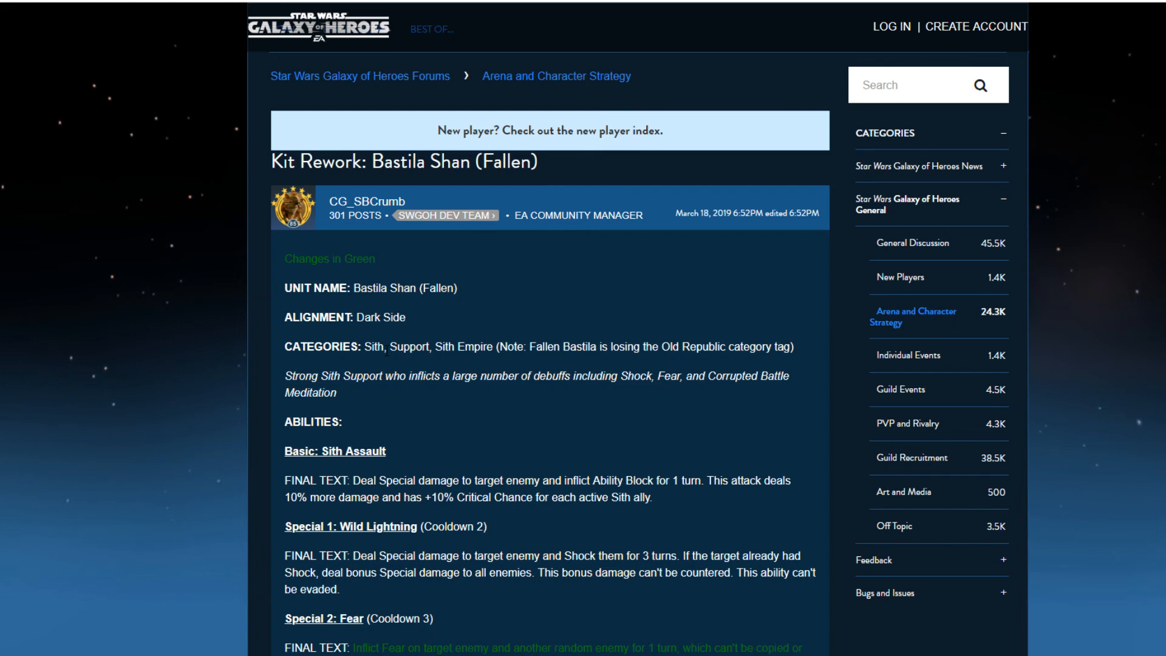
scroll(down, 3)
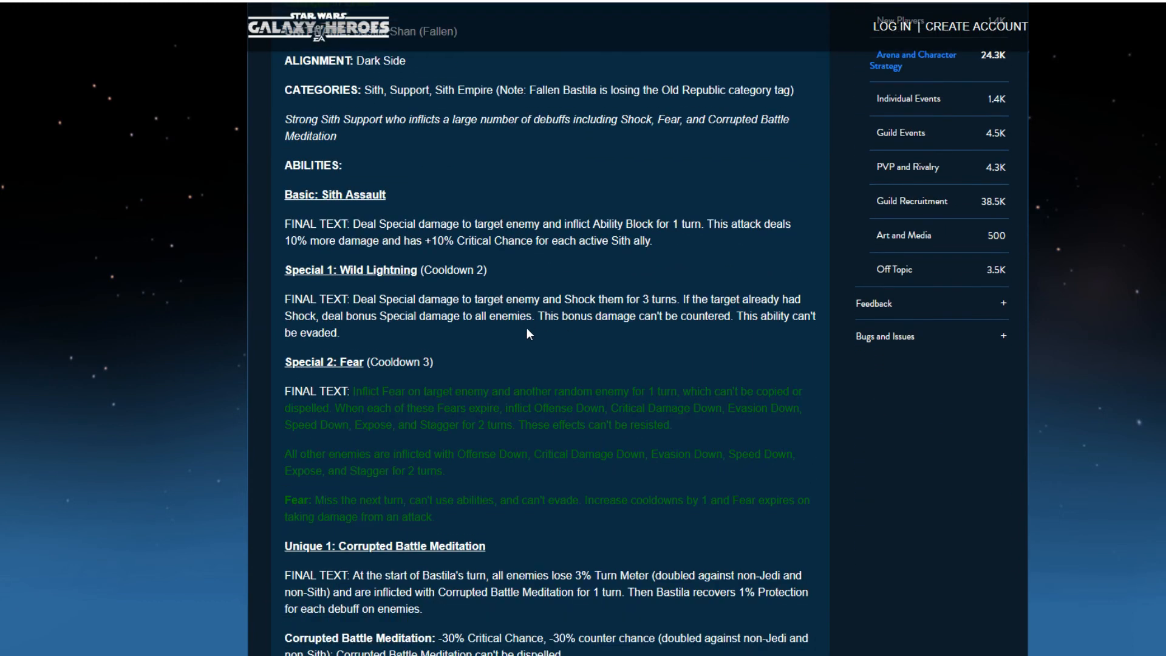
scroll(down, 3)
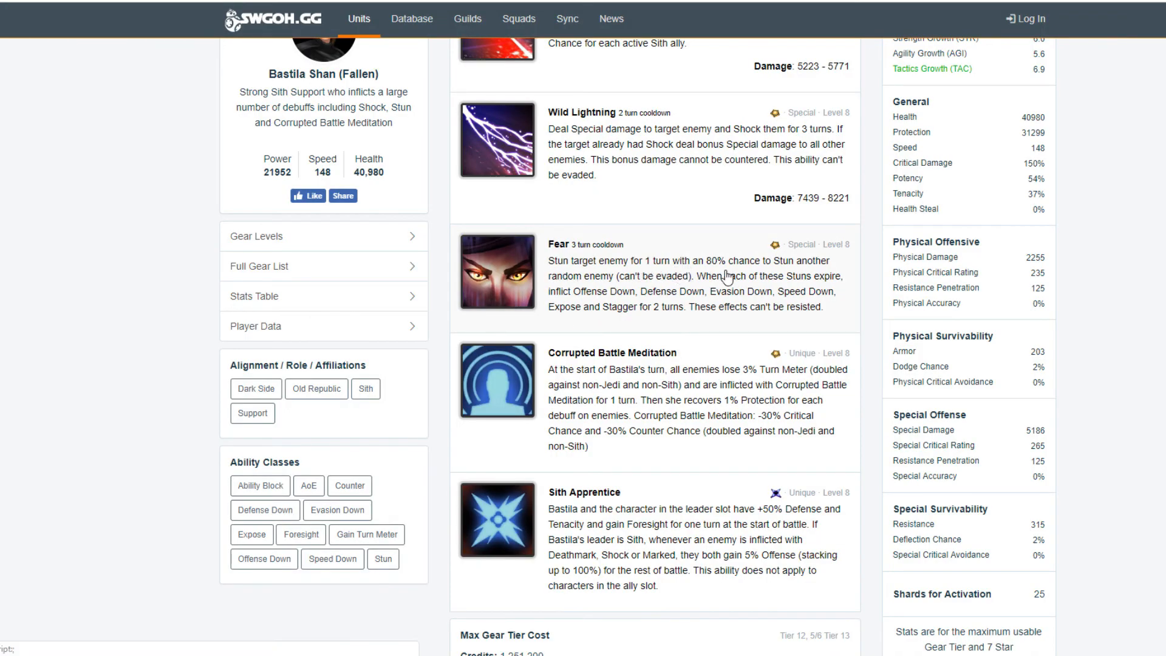
mouse_move(792, 273)
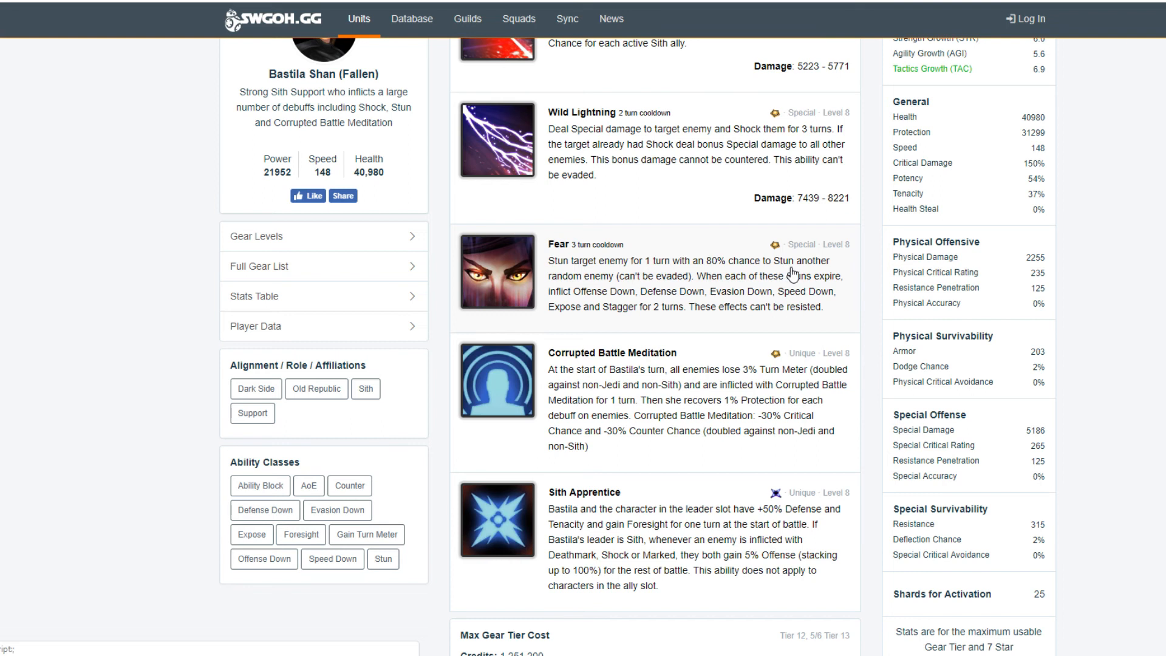
mouse_move(723, 296)
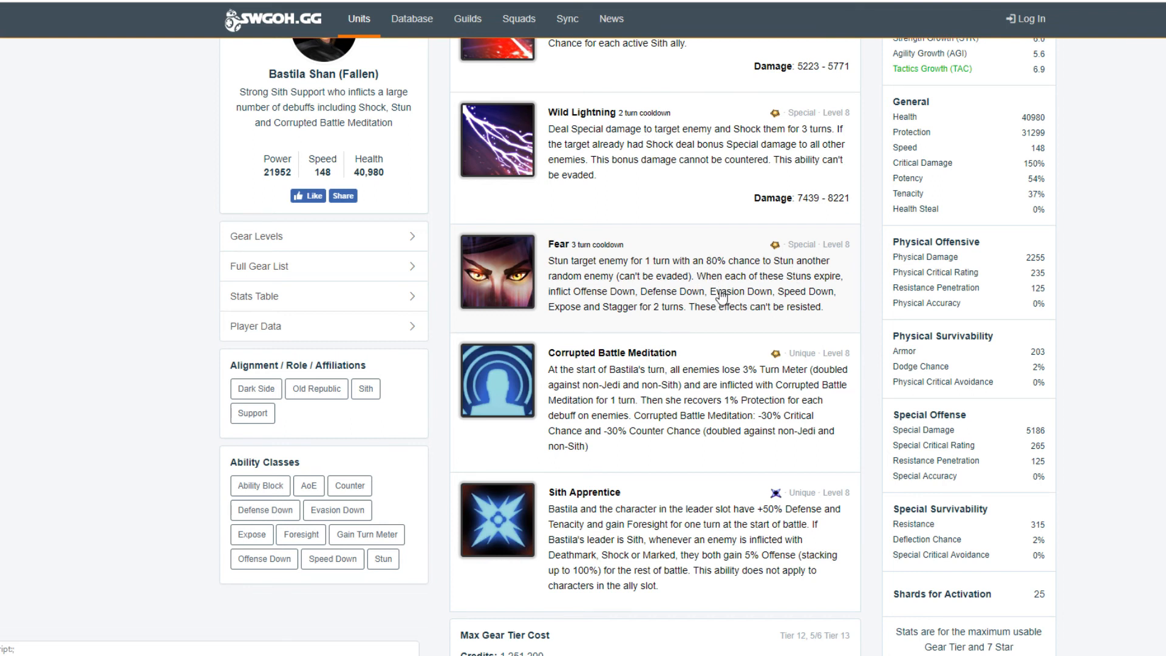
mouse_move(654, 343)
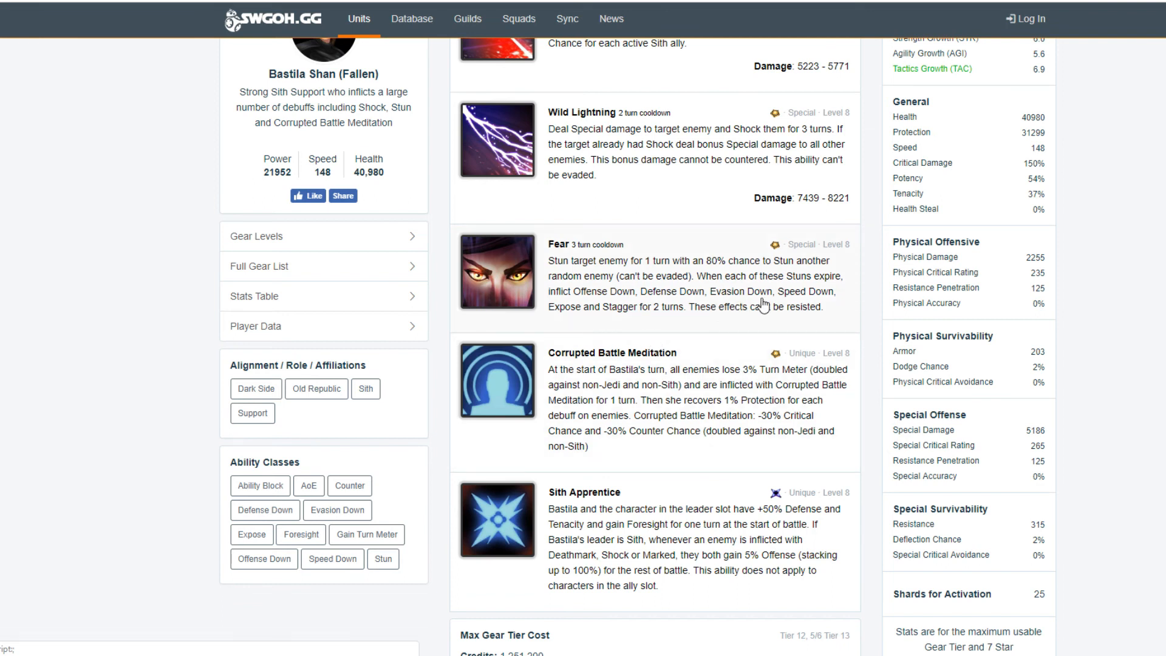
mouse_move(759, 322)
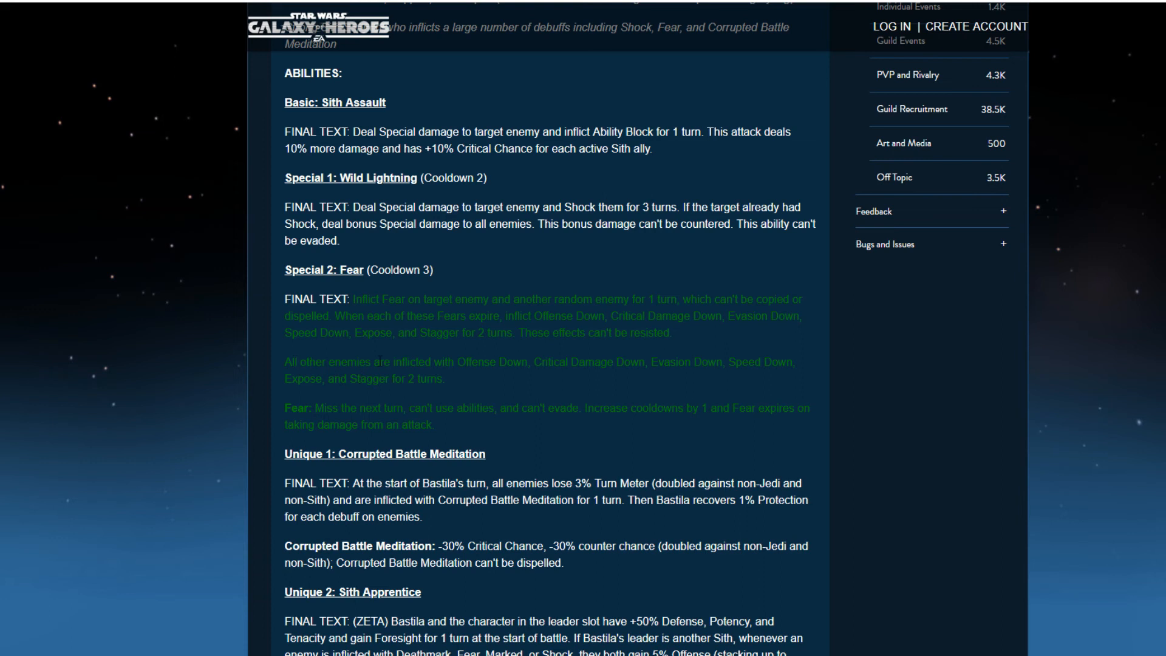
mouse_move(400, 374)
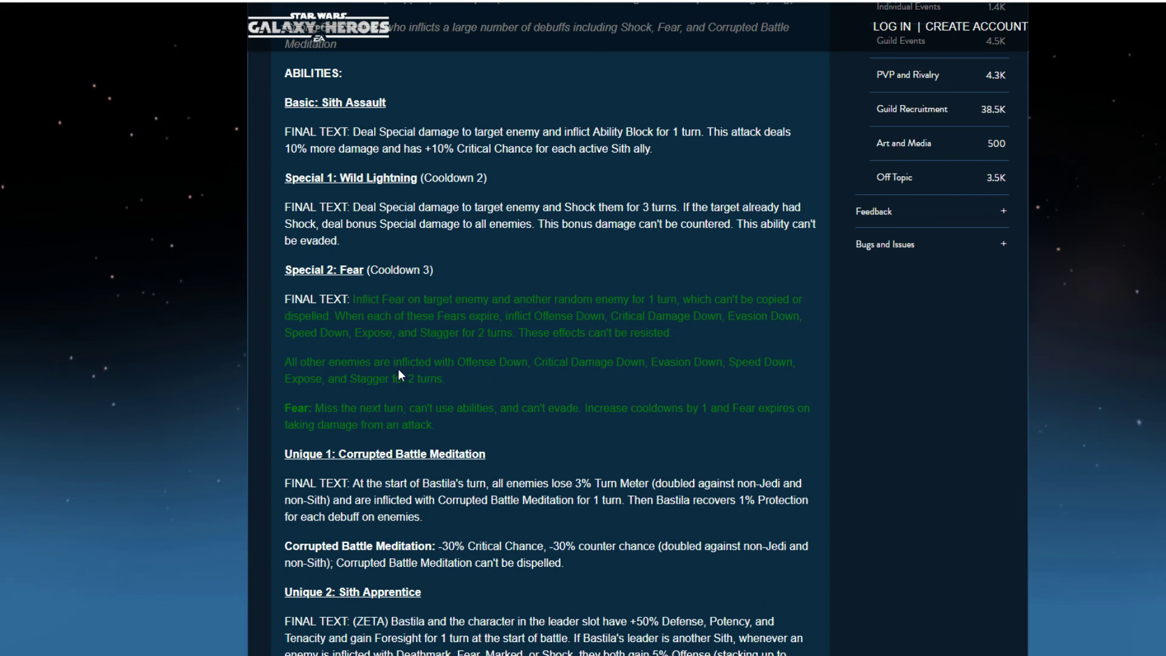
mouse_move(358, 420)
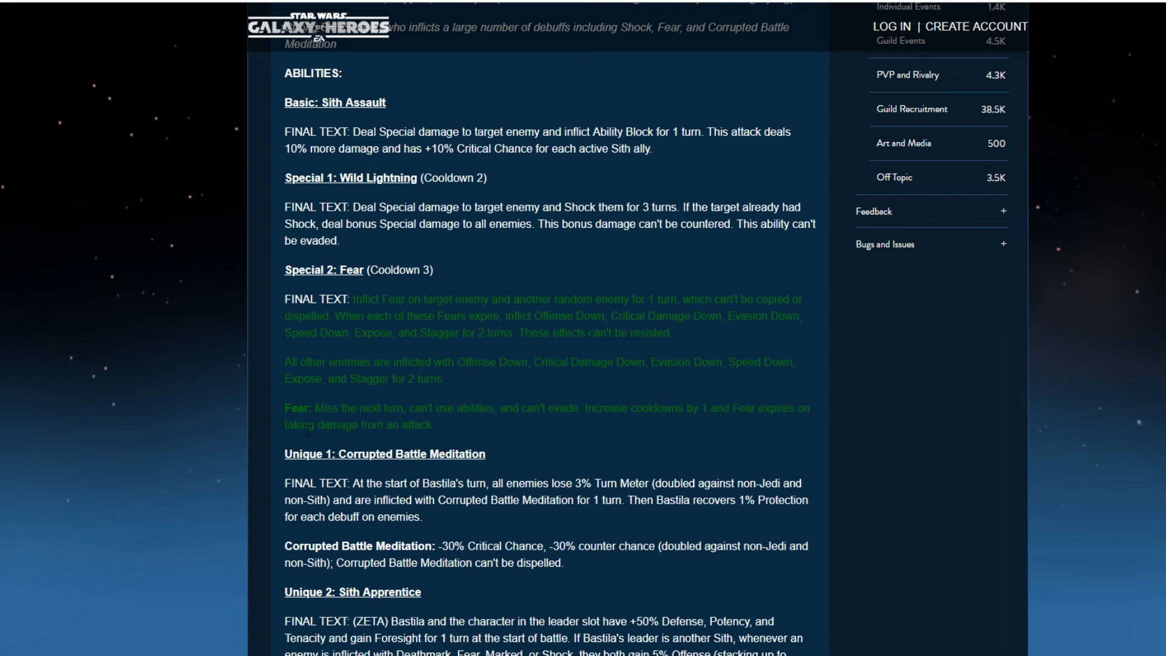
mouse_move(443, 437)
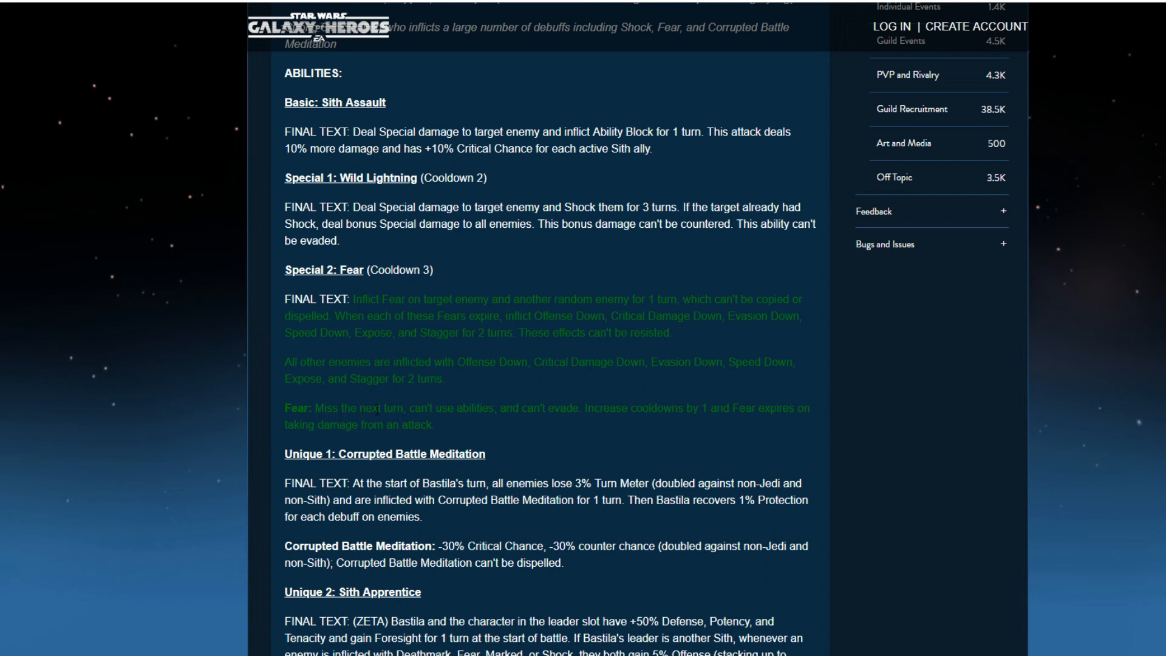
mouse_move(586, 427)
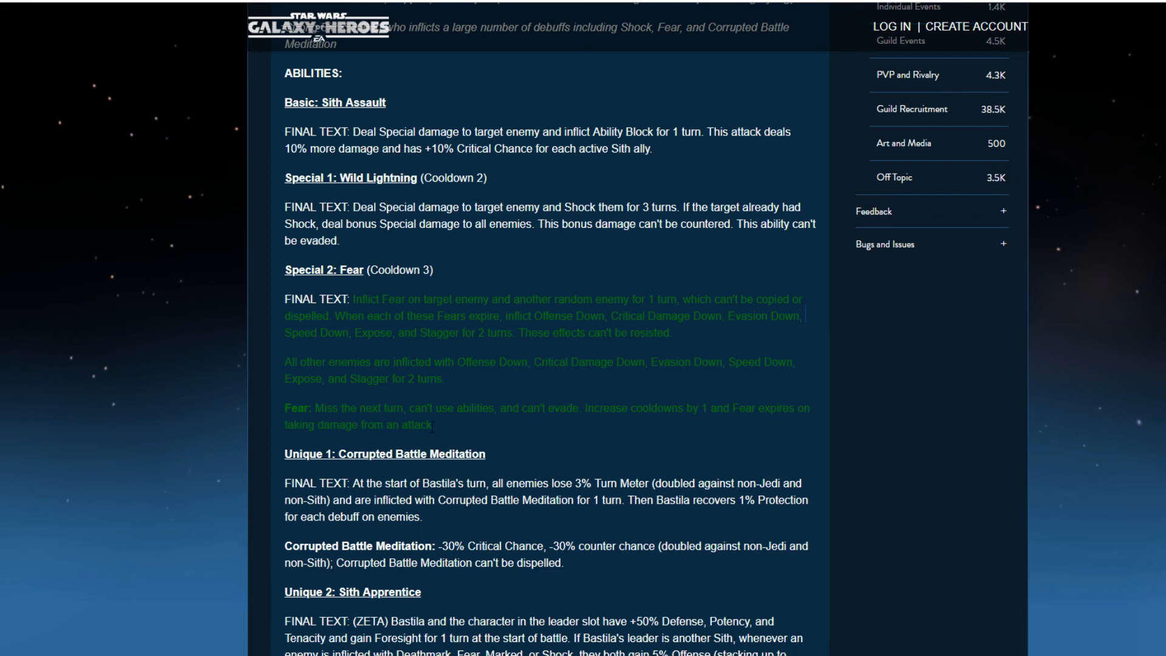
Scroll the Bastila Shan (Fallen) post down to Unique 3, Force Bond, and the first reply
scroll(down, 3)
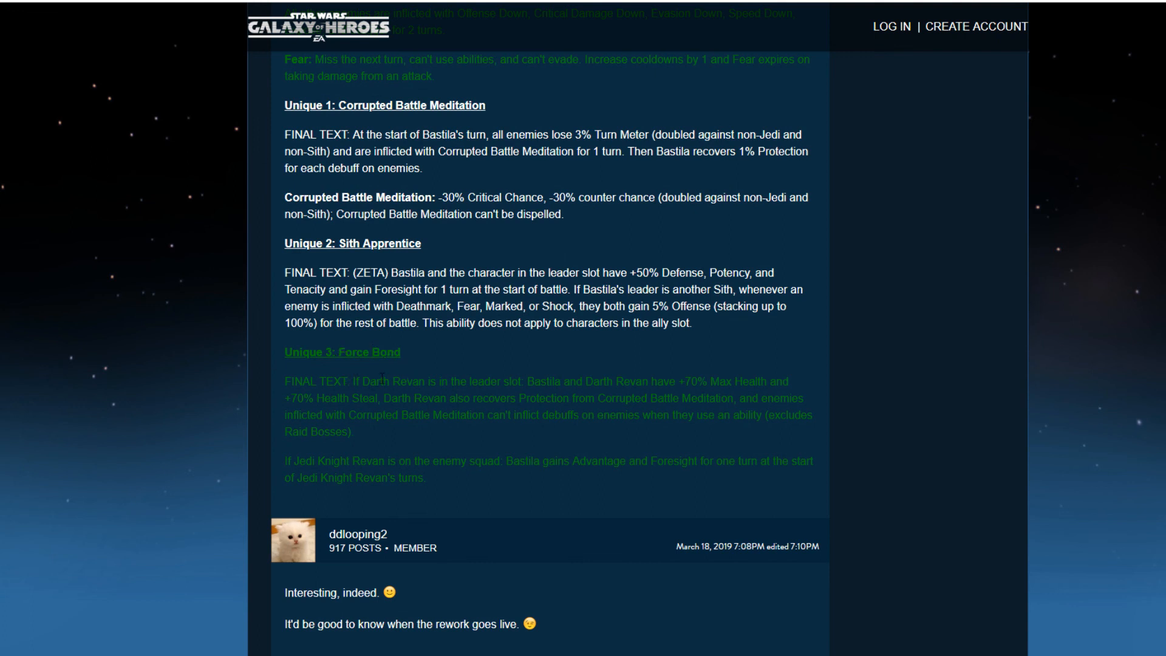
mouse_move(615, 393)
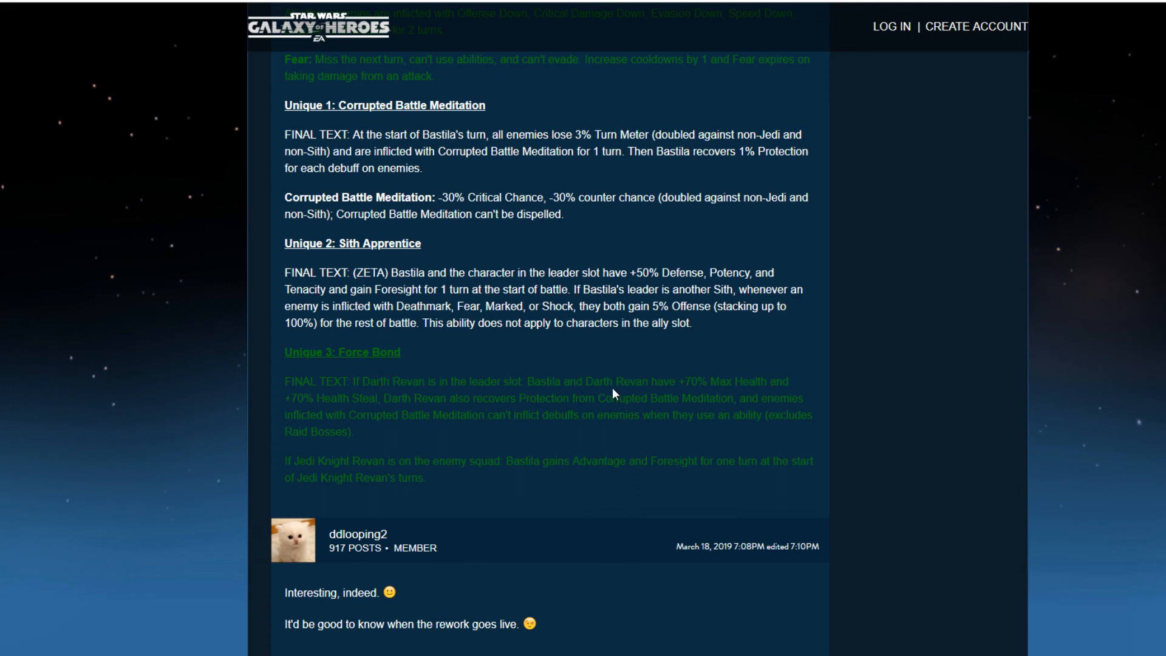
mouse_move(682, 394)
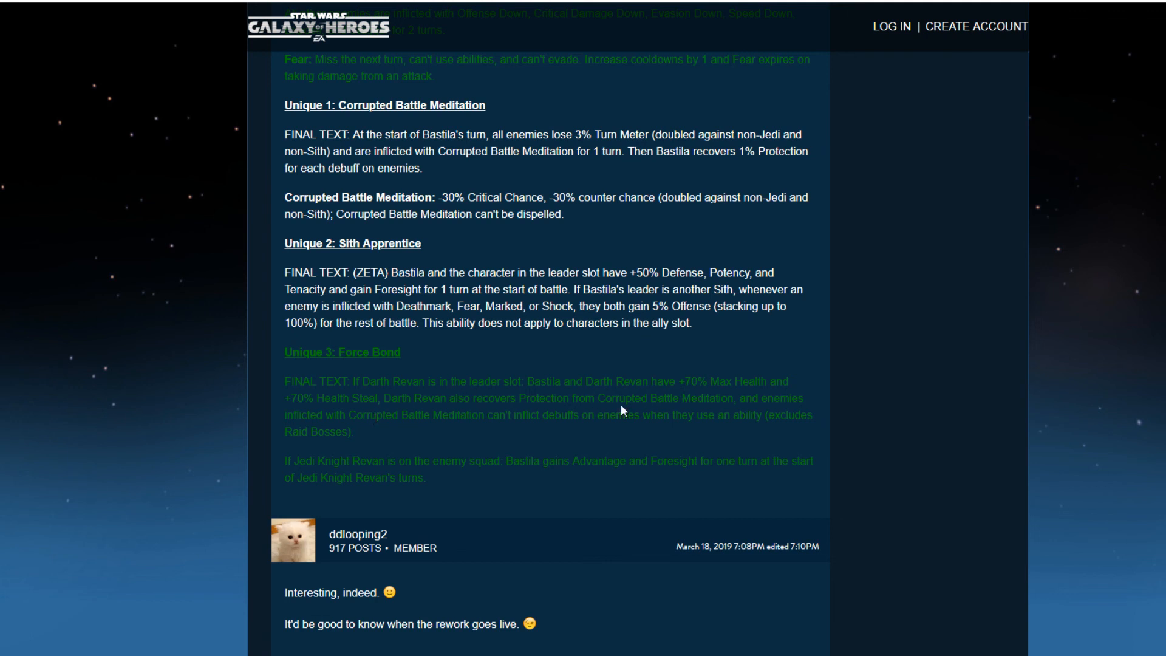
mouse_move(283, 451)
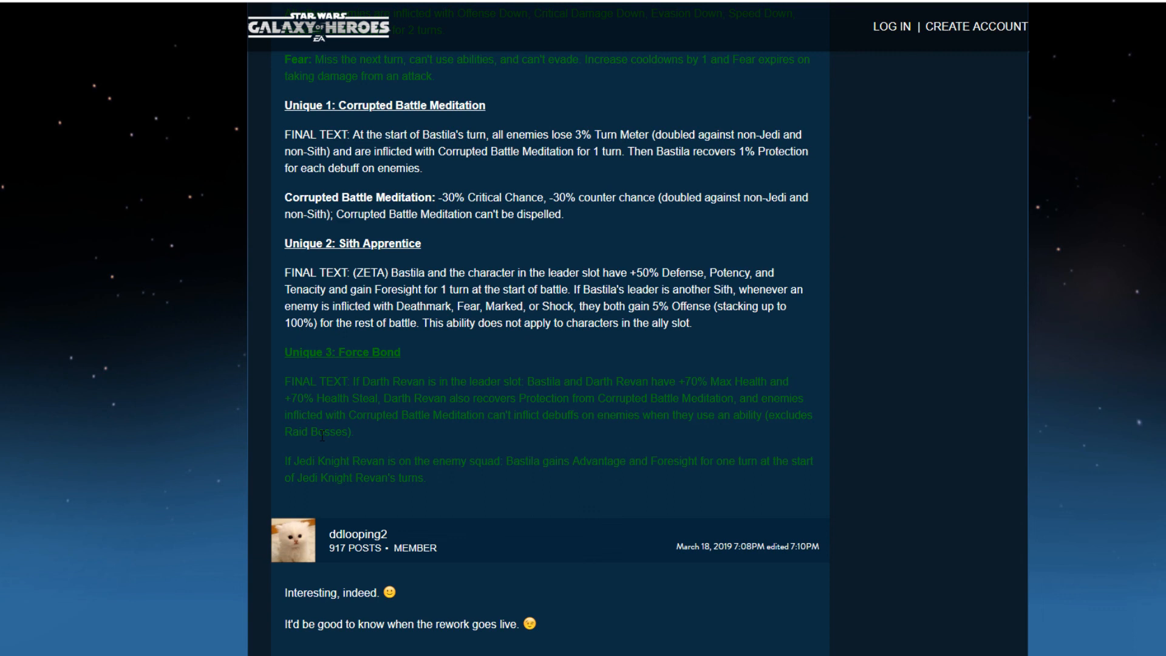
mouse_move(436, 477)
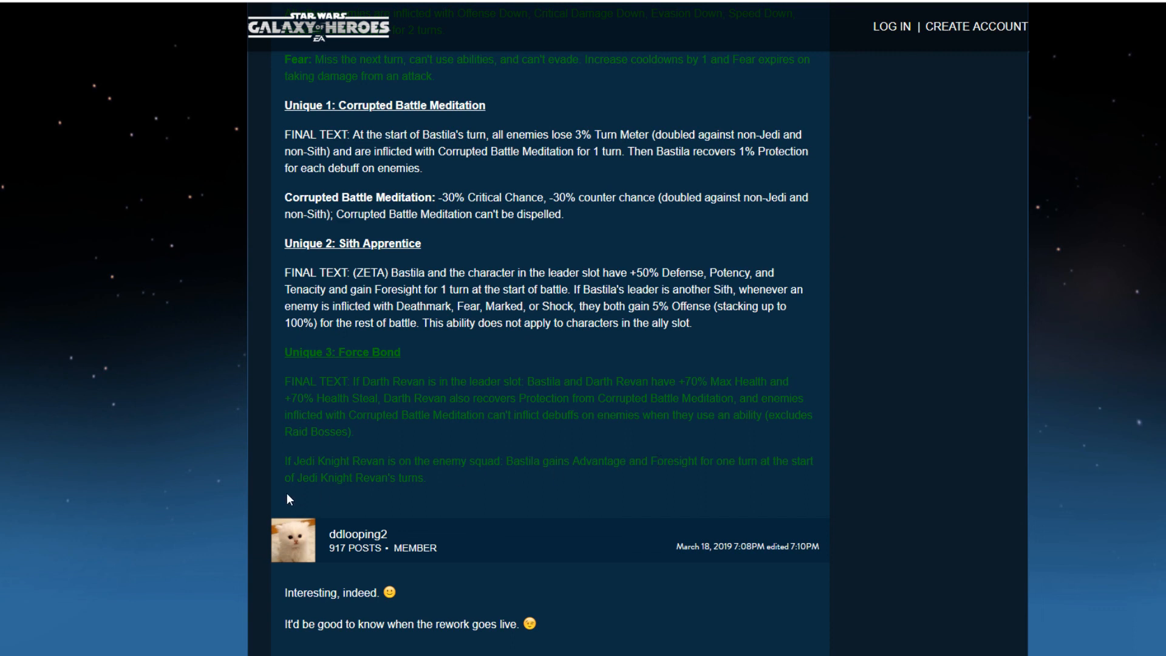
mouse_move(302, 492)
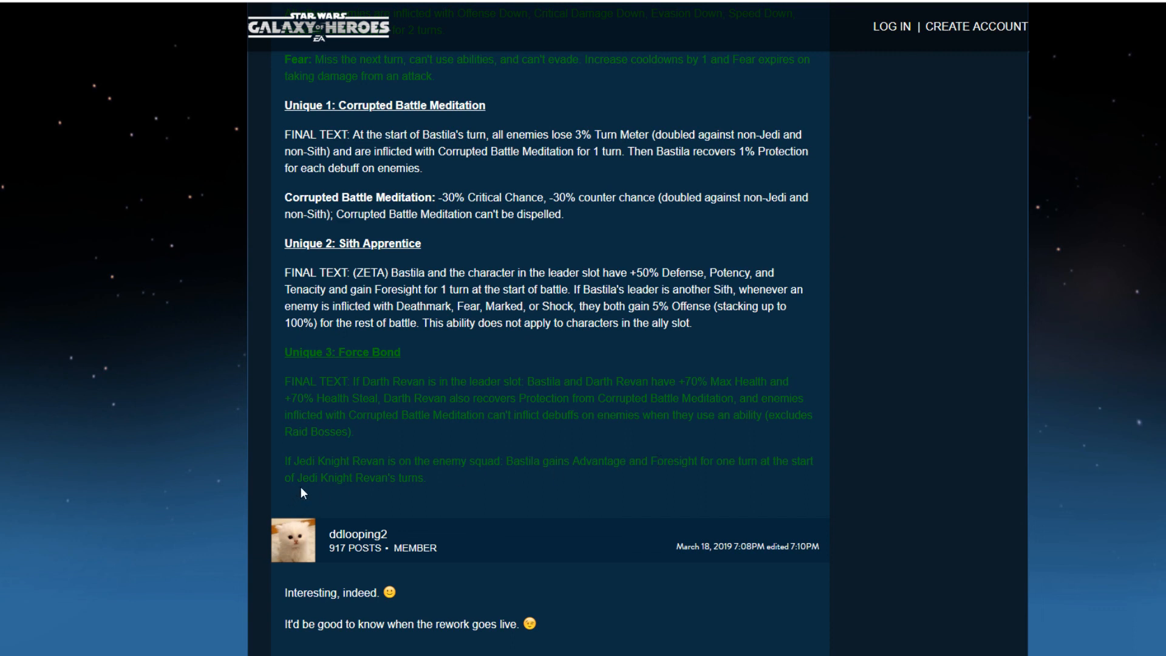
mouse_move(602, 470)
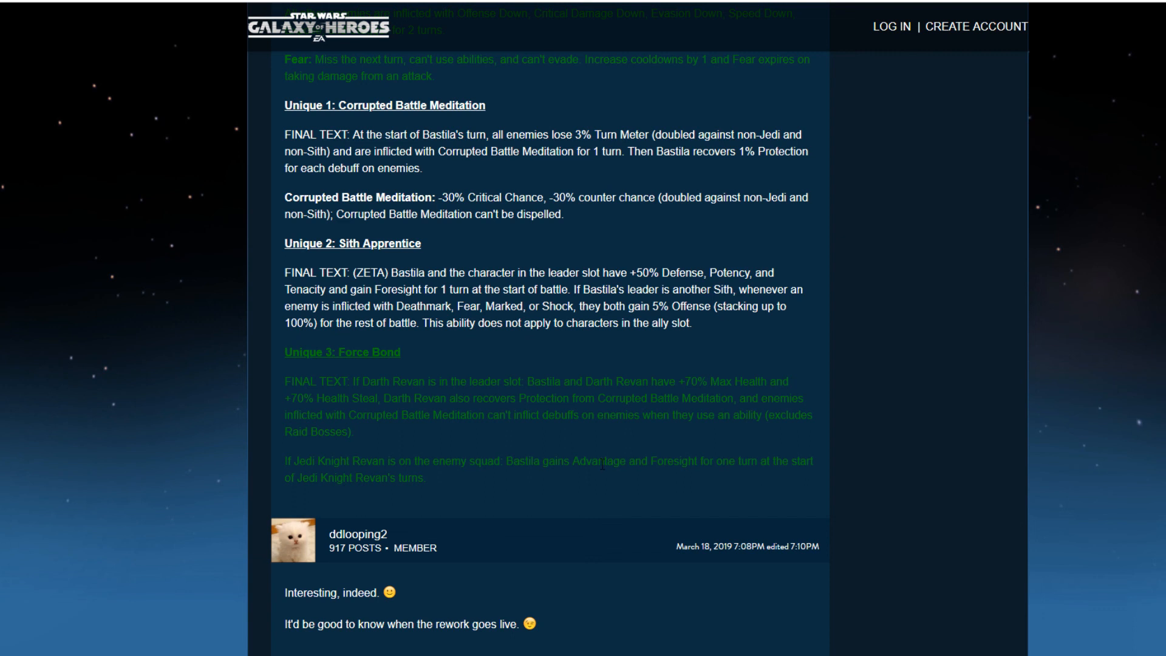
Highlight the Jedi Knight Revan sentence in Bastila's Force Bond text, then clear the selection
drag(301, 461, 524, 461)
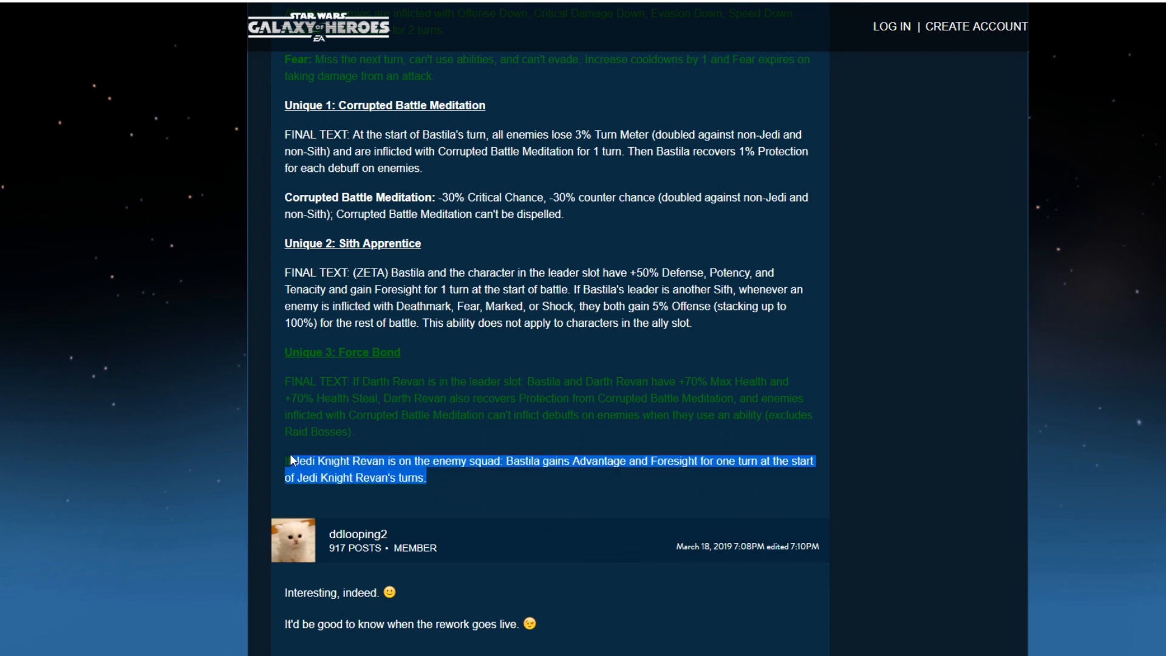
click(287, 479)
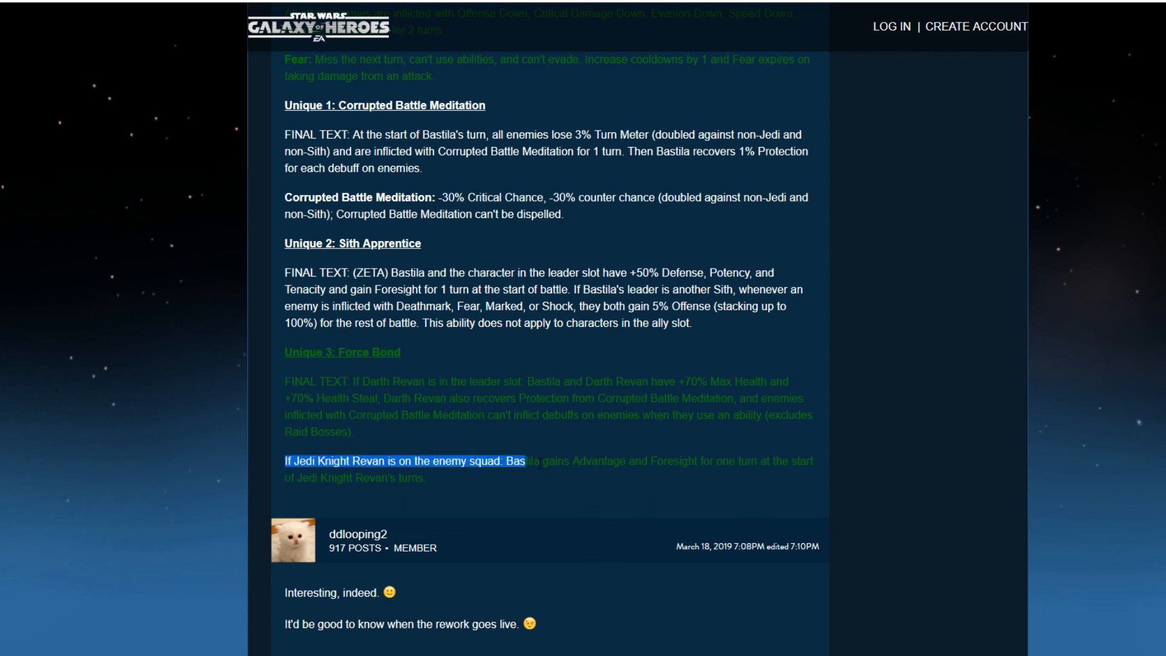
click(493, 483)
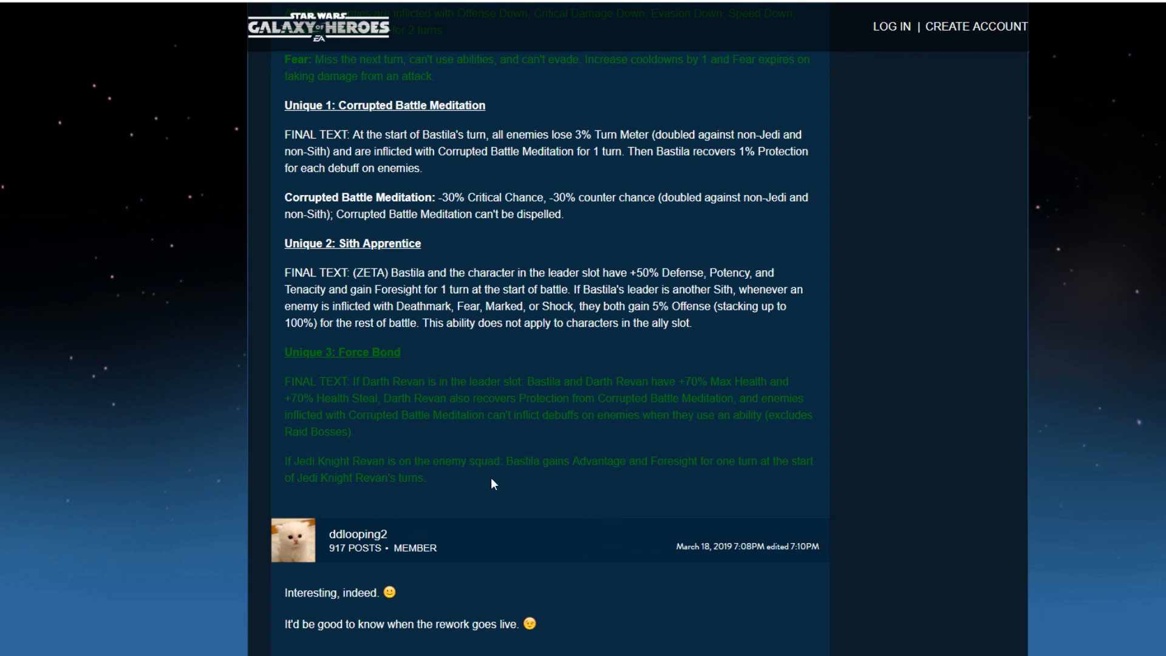
drag(283, 460, 428, 477)
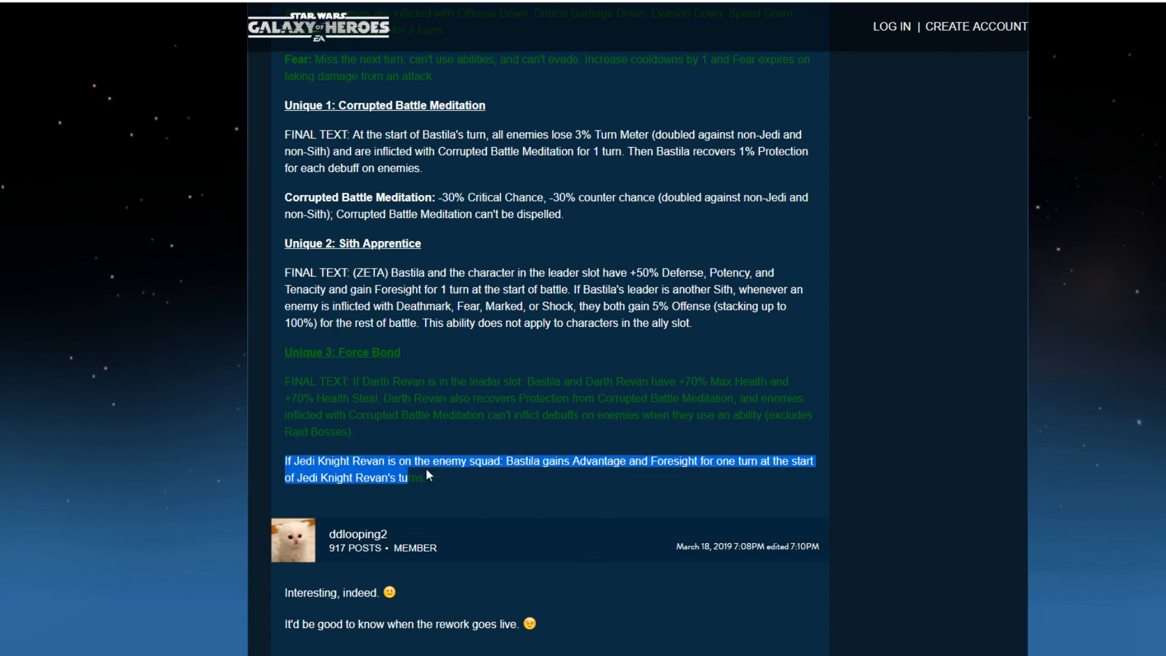
click(451, 500)
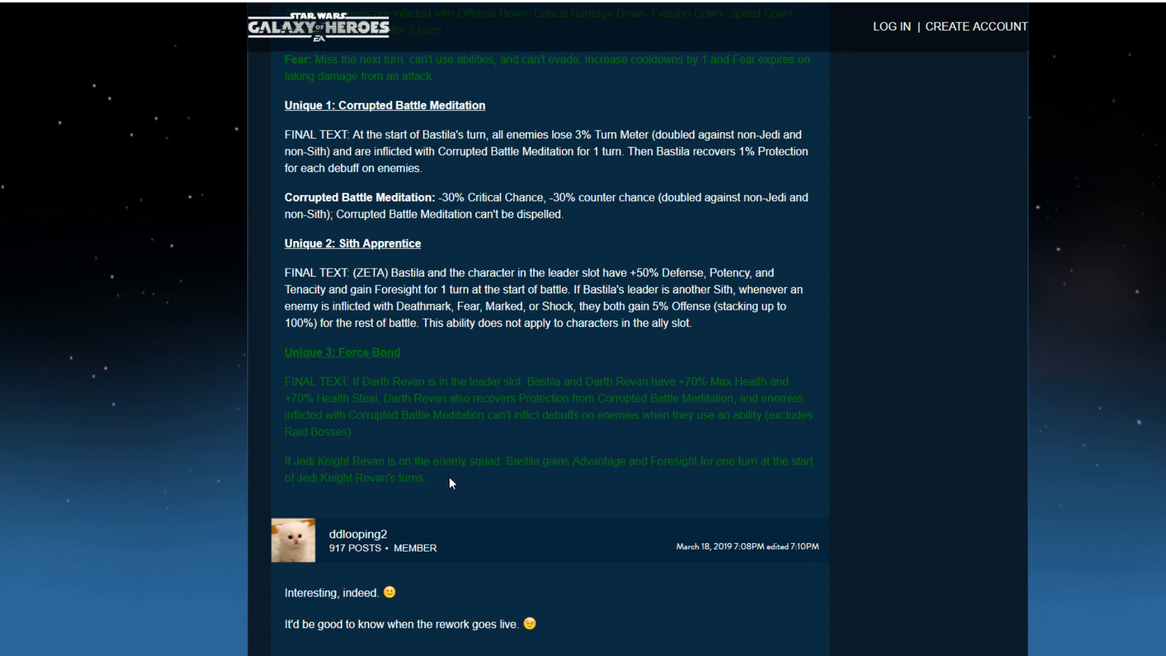
Scroll the reopened HK-47 rework thread between its Leader and Unique abilities and the first reply
scroll(down, 3)
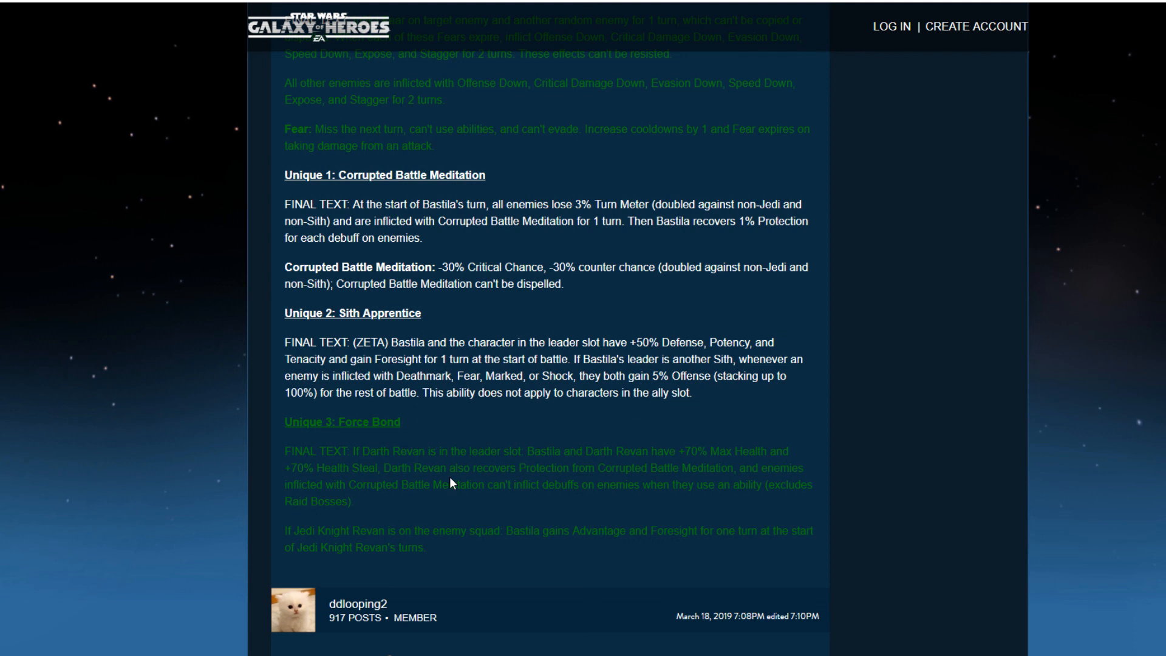
scroll(up, 3)
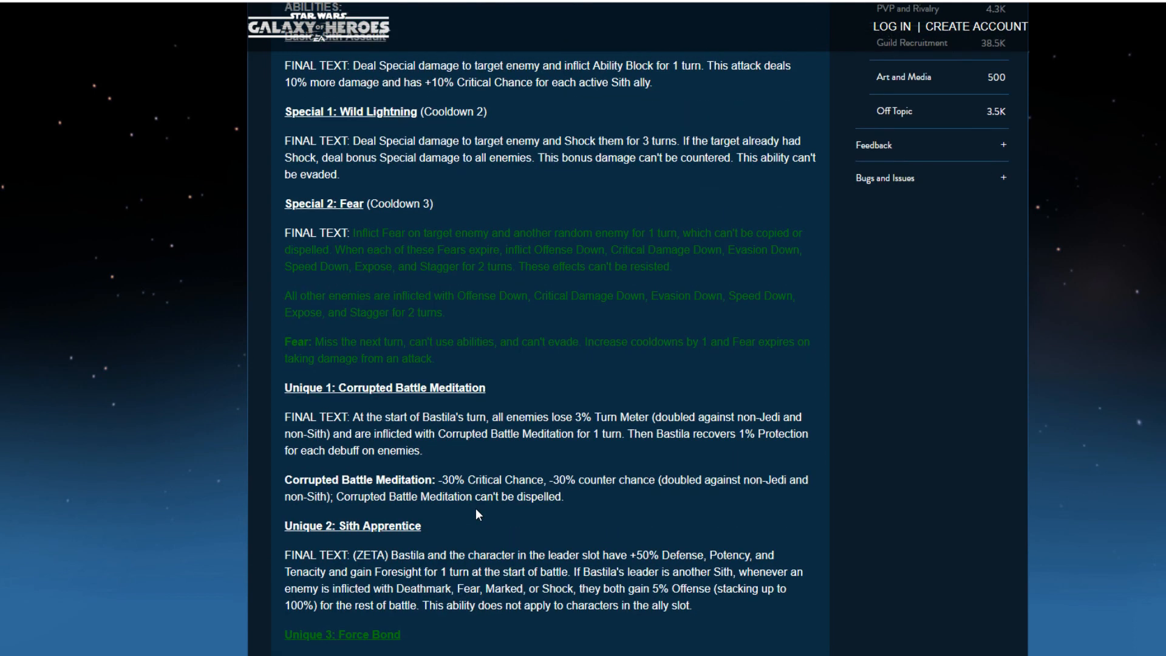
scroll(up, 3)
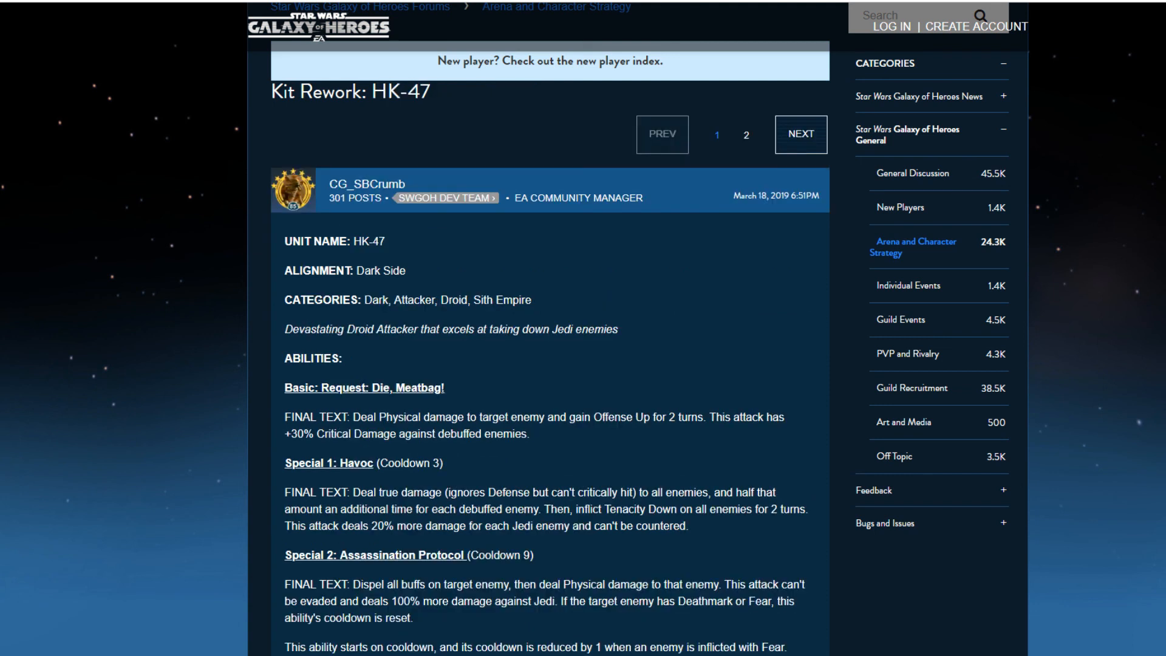
scroll(down, 3)
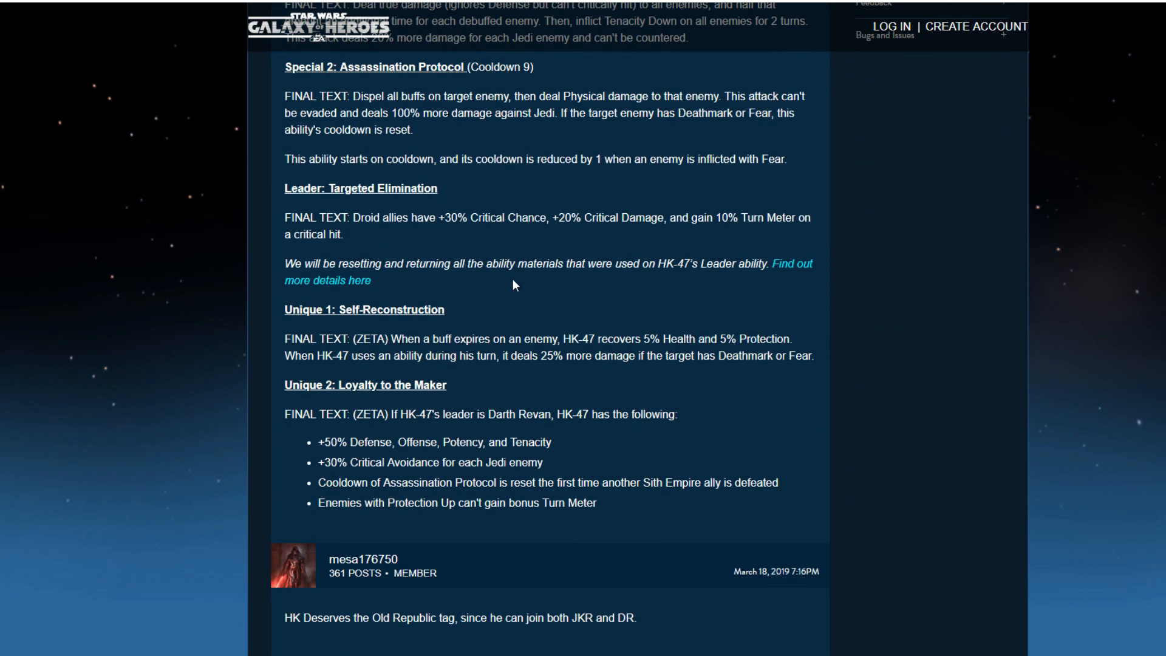
mouse_move(354, 287)
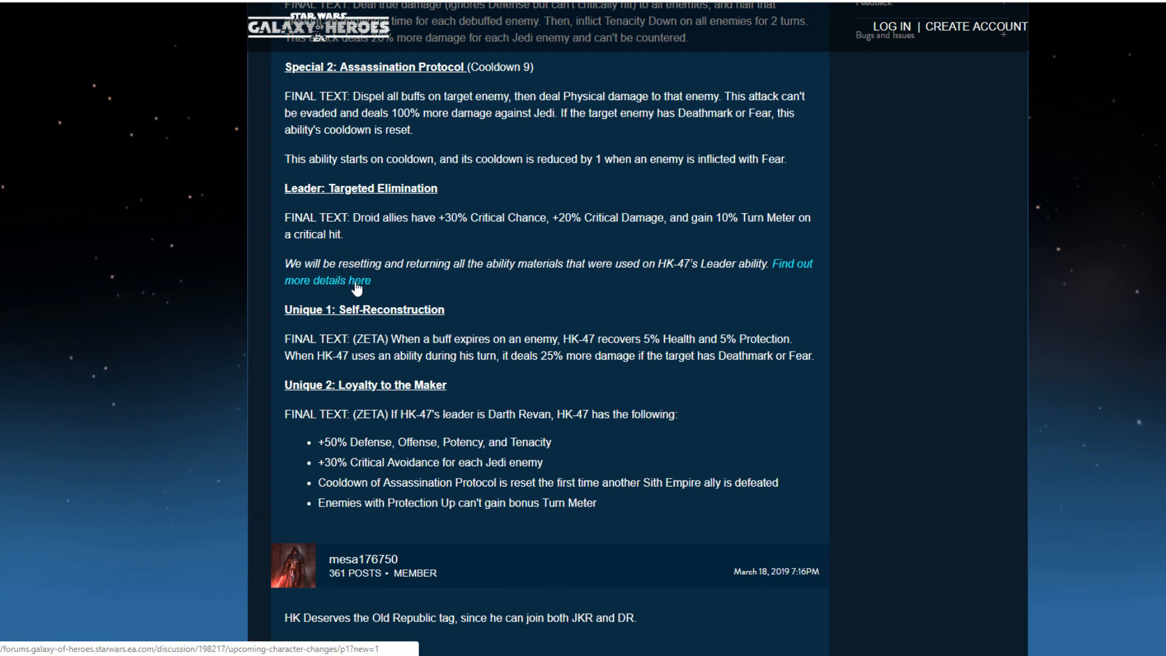